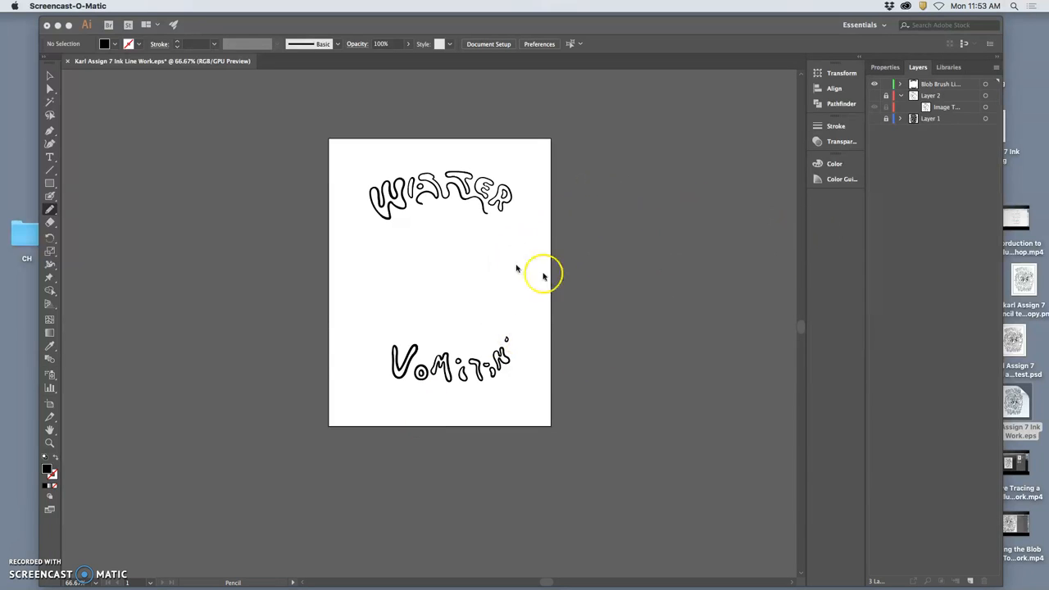
{"action": "mouse_move", "coordinate": [606, 229]}
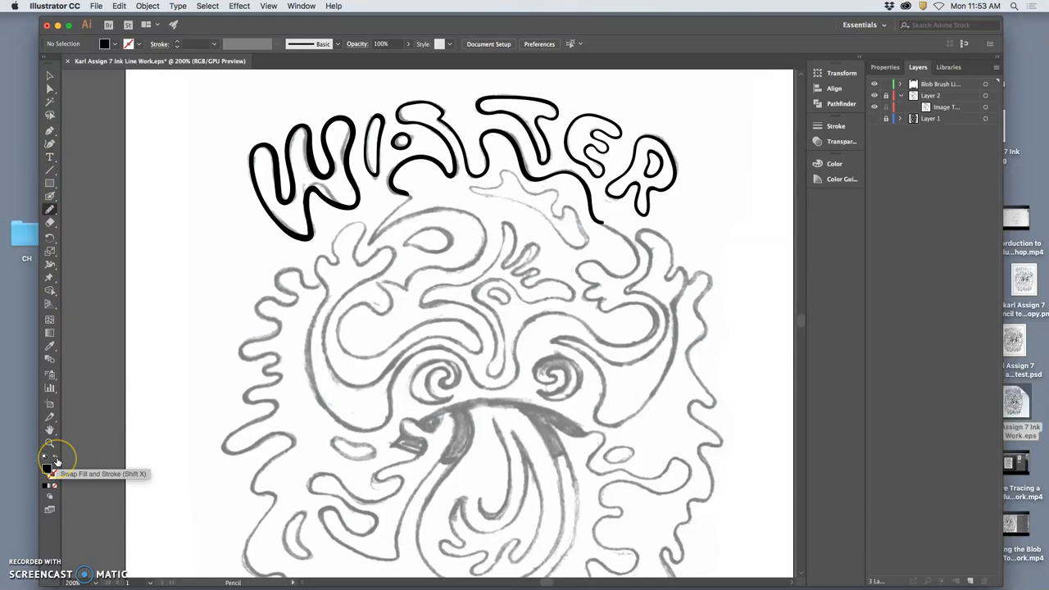
{"action": "mouse_move", "coordinate": [50, 196]}
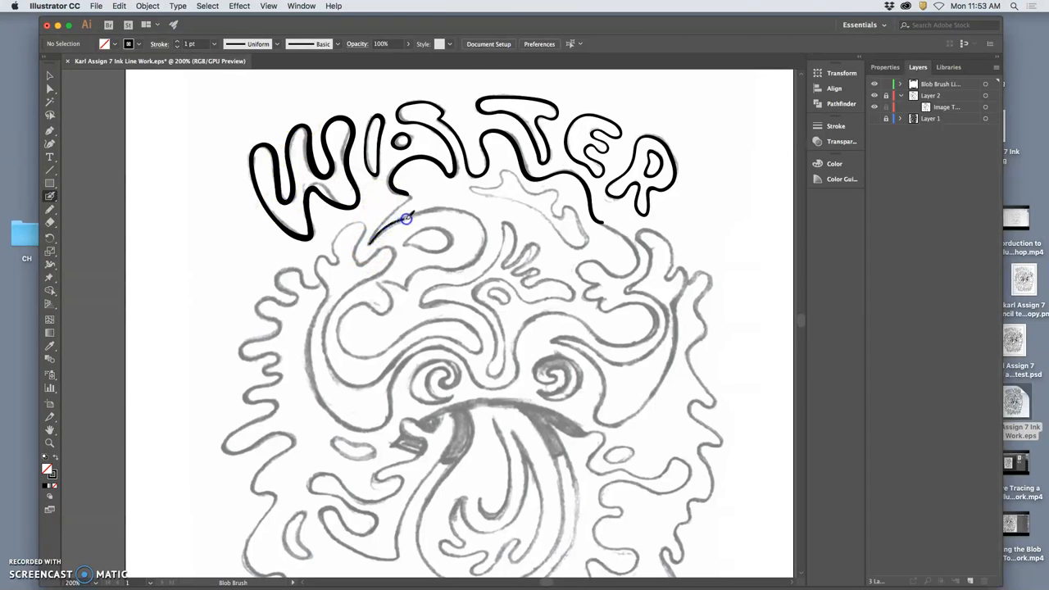
Step: Draw a black outline along the curling swirl line beneath the WATER lettering
{"action": "left_click_drag", "start_coordinate": [406, 220], "coordinate": [465, 272]}
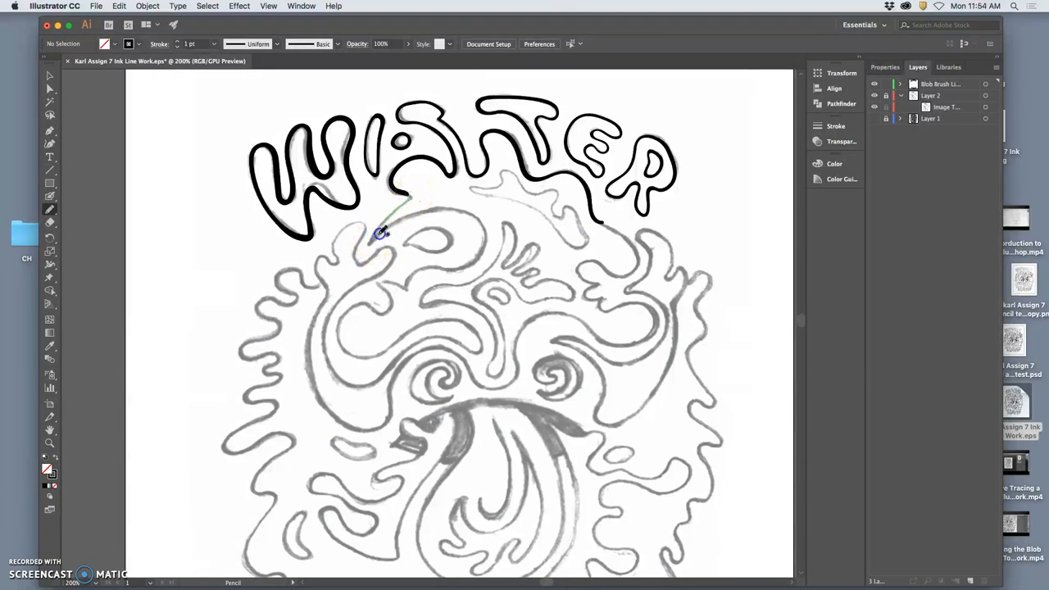
{"action": "left_click_drag", "start_coordinate": [381, 233], "coordinate": [484, 238]}
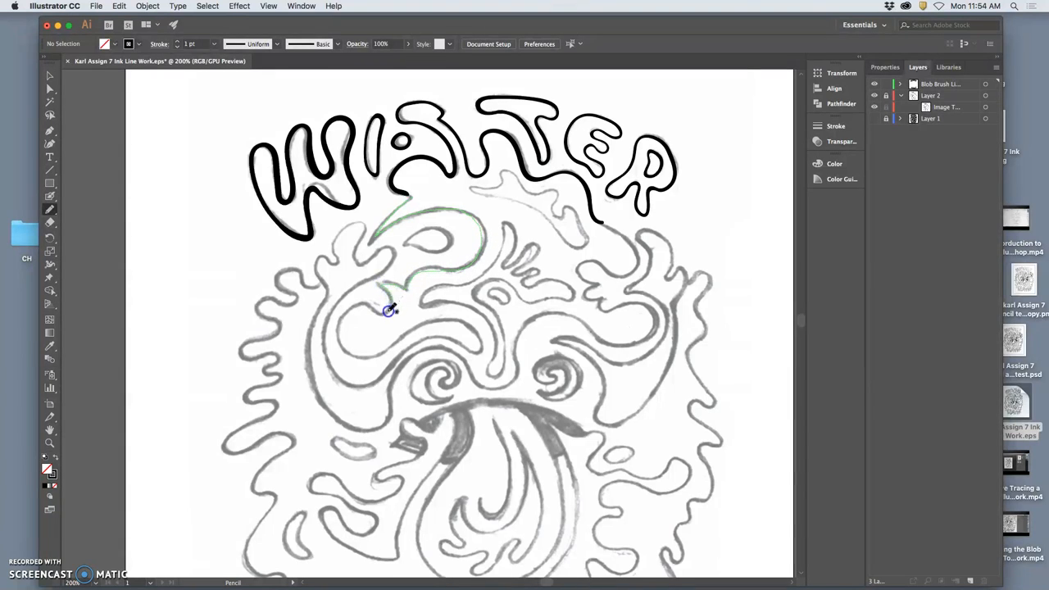
{"action": "left_click_drag", "start_coordinate": [390, 310], "coordinate": [374, 353]}
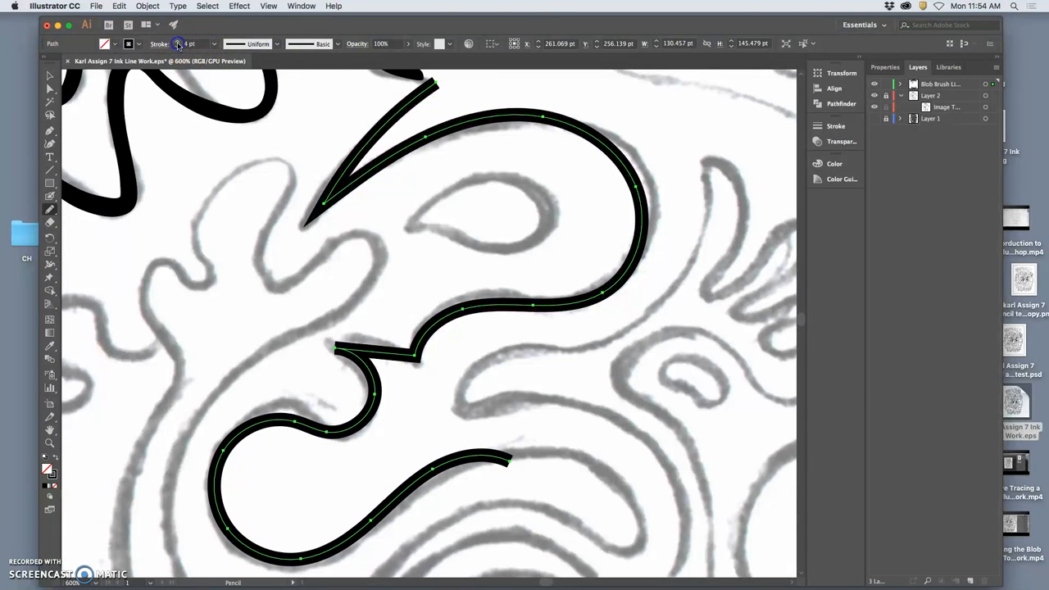
Step: Apply a larger oval brush from the Artistic_Calligraphic library to the selected swirl path
{"action": "left_click", "coordinate": [177, 43]}
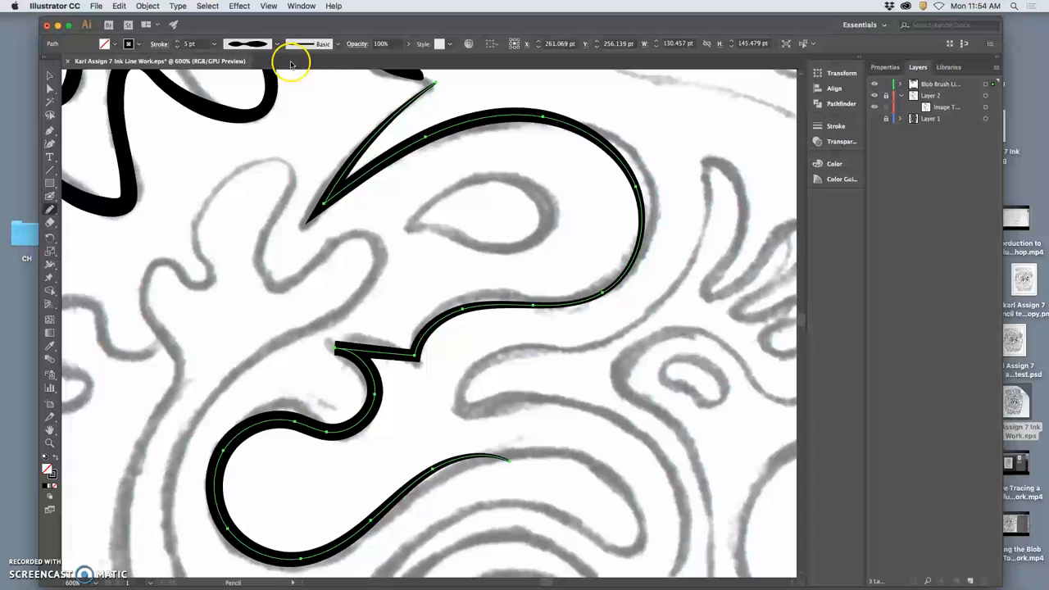
{"action": "left_click", "coordinate": [336, 43]}
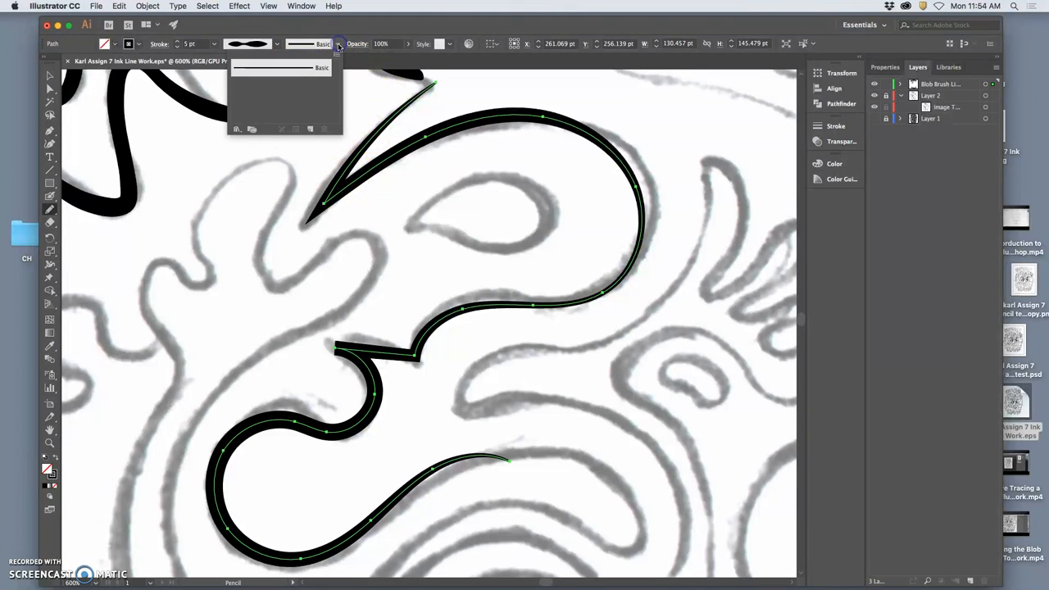
{"action": "left_click", "coordinate": [236, 128]}
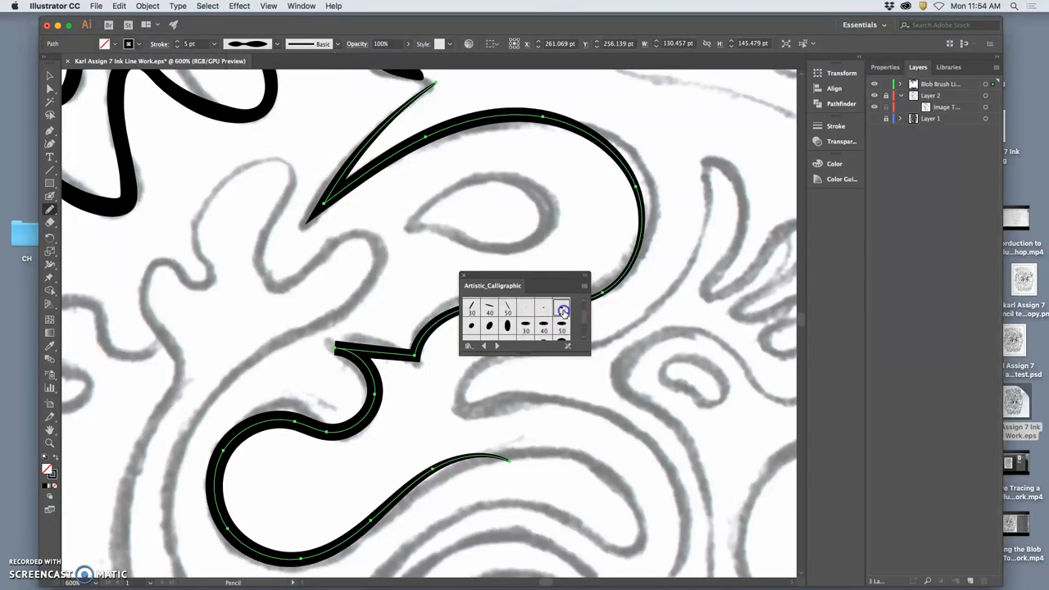
{"action": "left_click", "coordinate": [525, 326]}
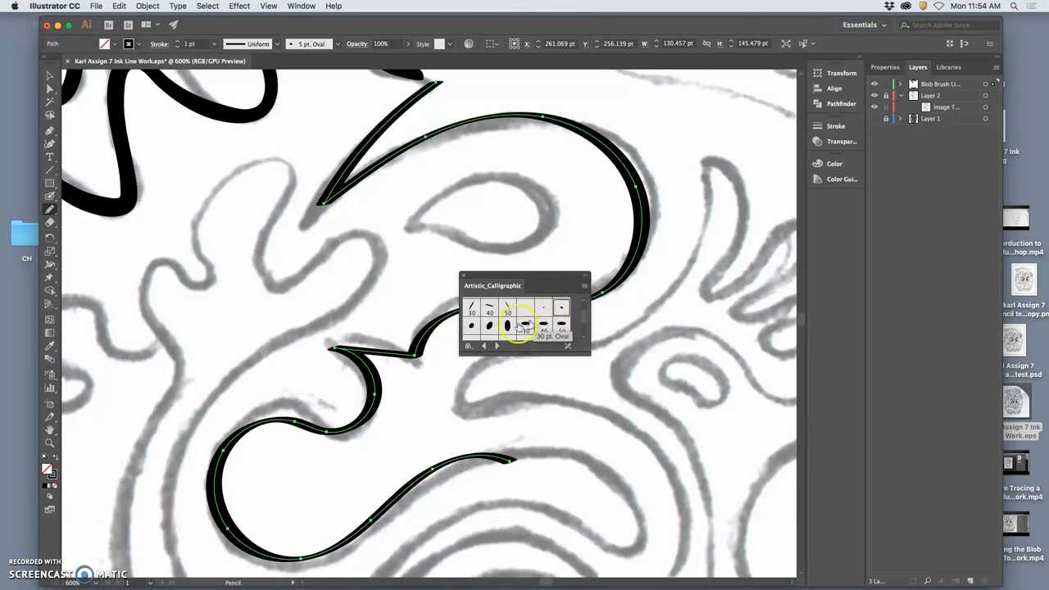
{"action": "left_click", "coordinate": [471, 326]}
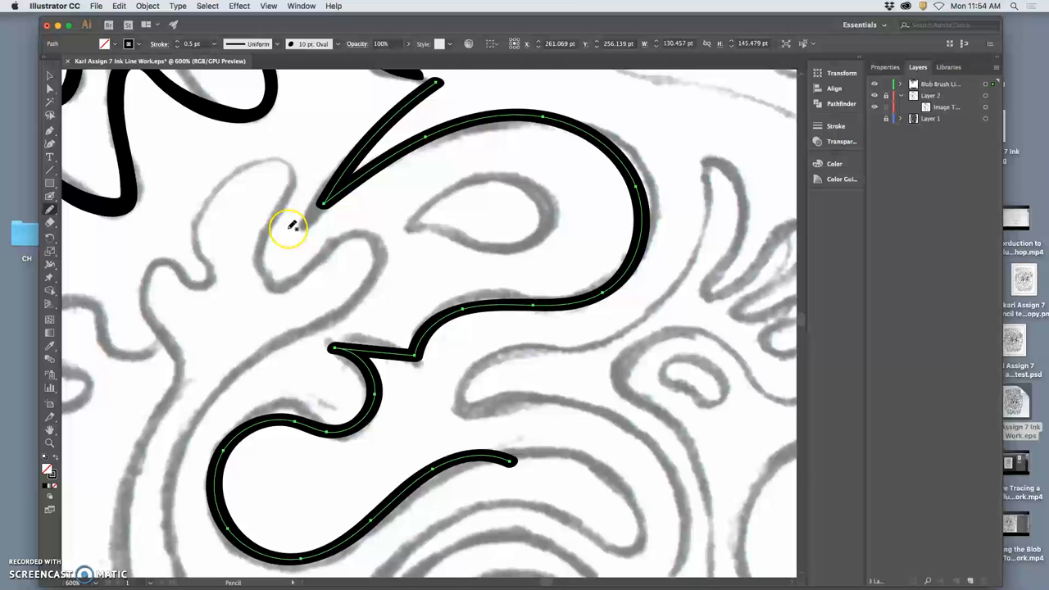
{"action": "mouse_move", "coordinate": [328, 271]}
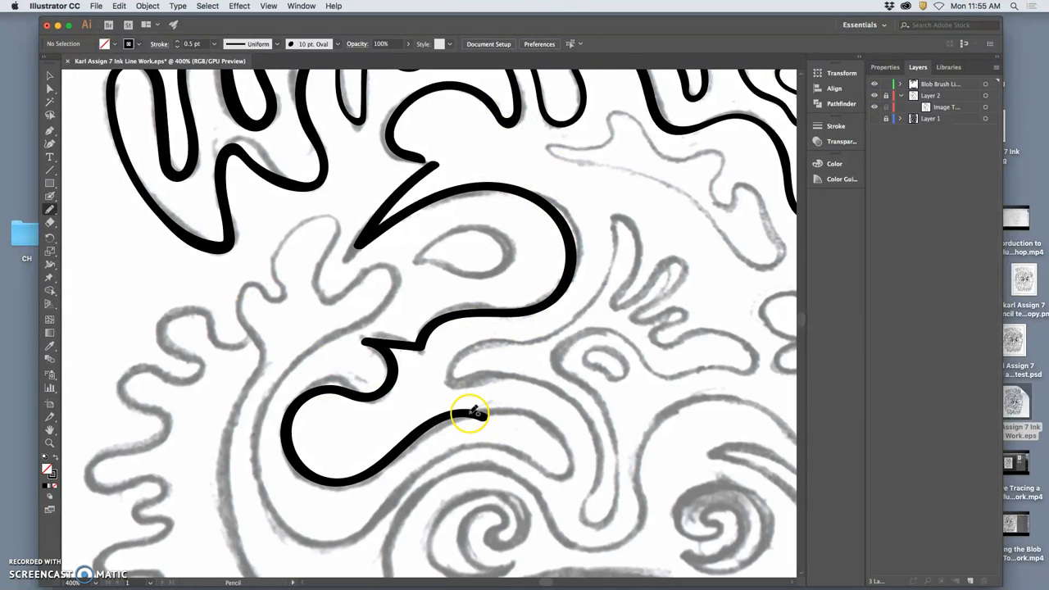
Step: Lengthen the inked swirl downward and trace the curling outline shape to its left with the Pencil
{"action": "left_click_drag", "start_coordinate": [472, 413], "coordinate": [566, 456]}
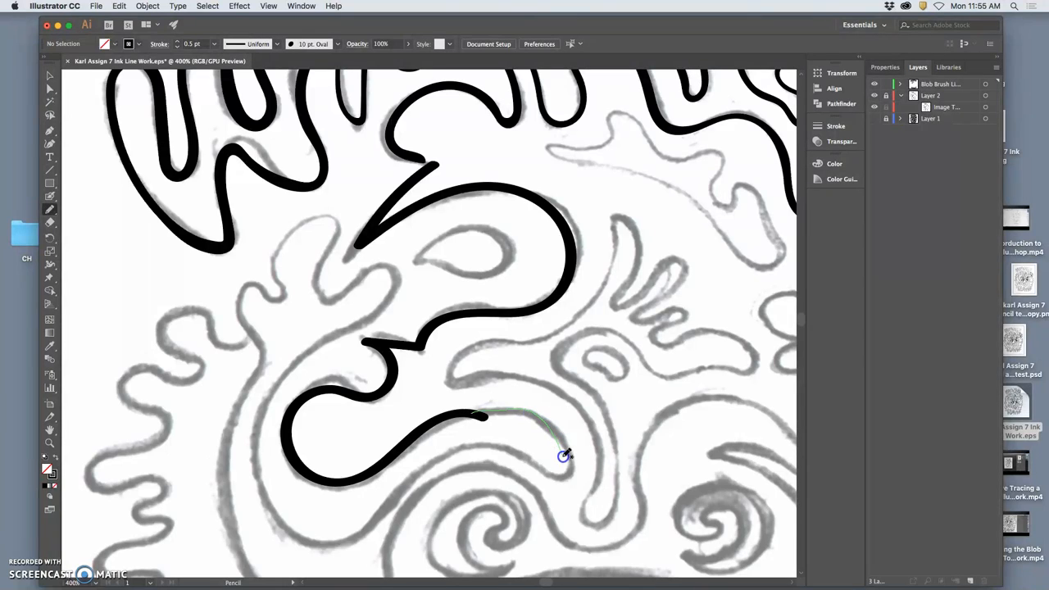
{"action": "left_click_drag", "start_coordinate": [564, 455], "coordinate": [347, 538]}
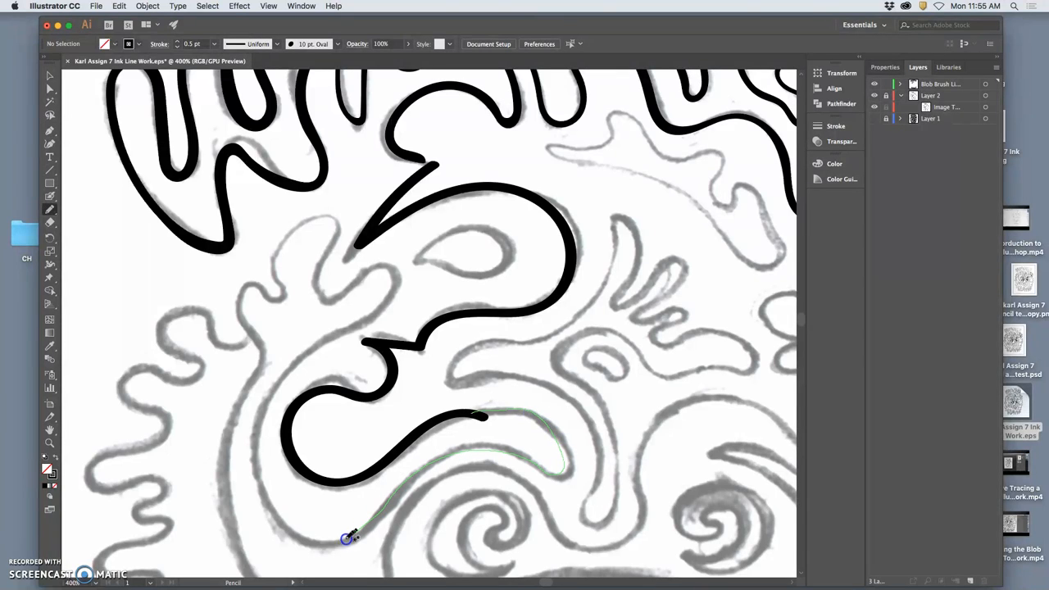
{"action": "left_click_drag", "start_coordinate": [347, 537], "coordinate": [390, 293]}
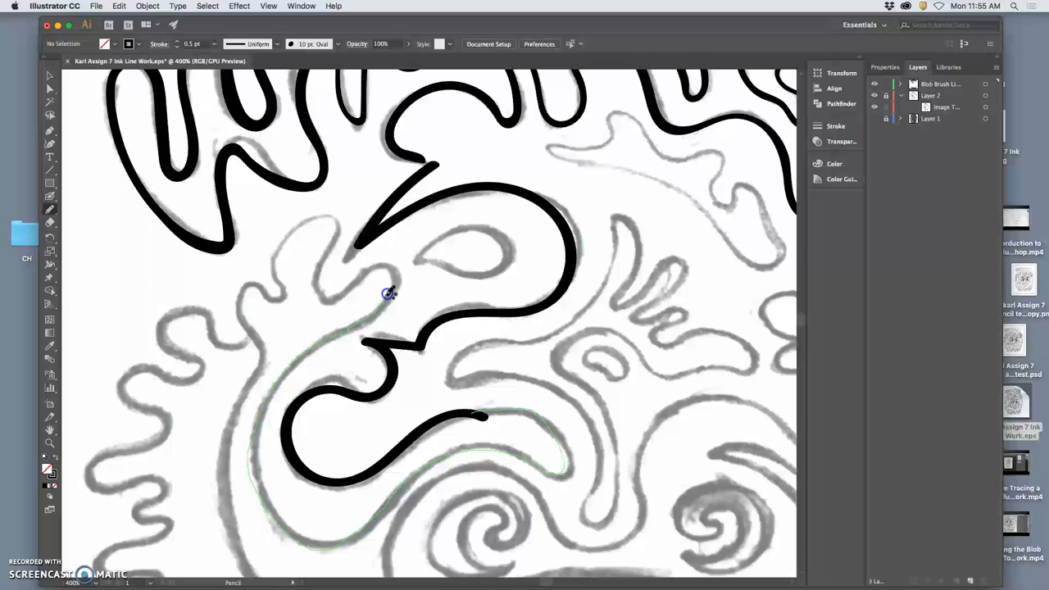
{"action": "left_click_drag", "start_coordinate": [390, 293], "coordinate": [282, 281]}
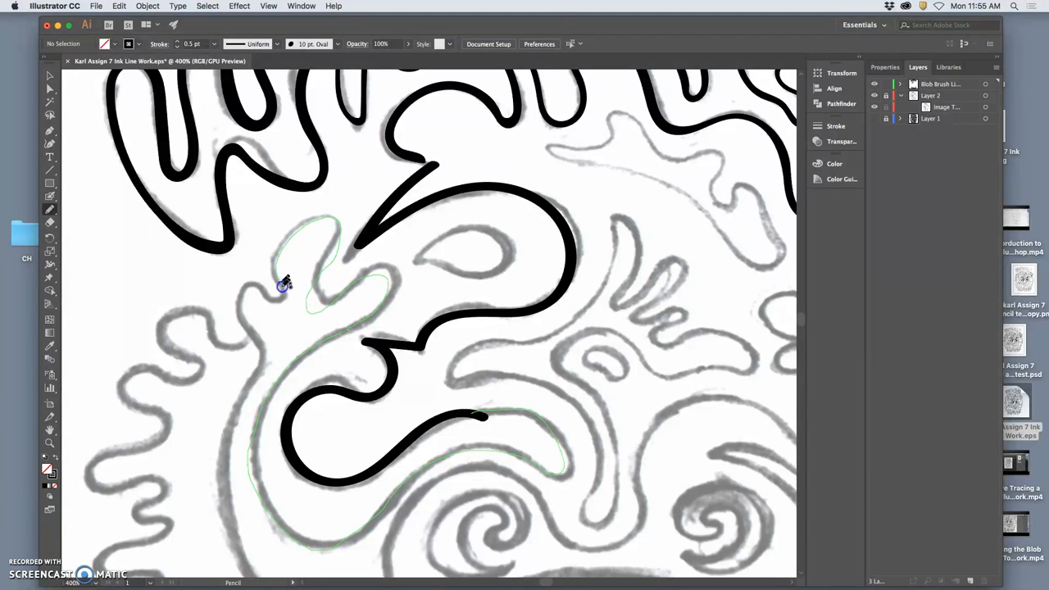
{"action": "left_click_drag", "start_coordinate": [285, 285], "coordinate": [223, 482]}
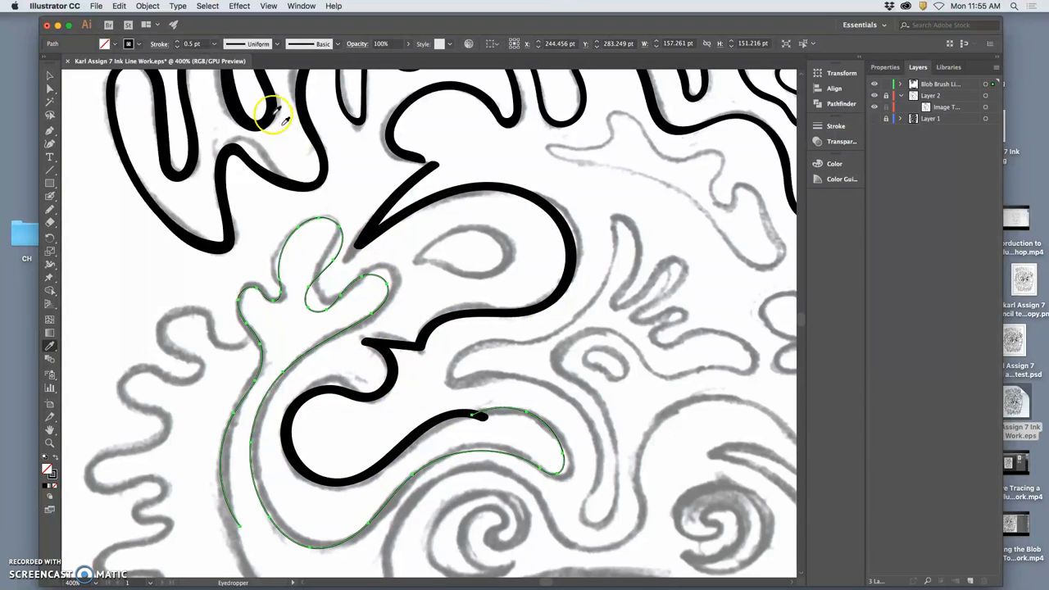
Step: Give the new left outline the same oval calligraphic brush stroke and deselect it
{"action": "left_click", "coordinate": [279, 43]}
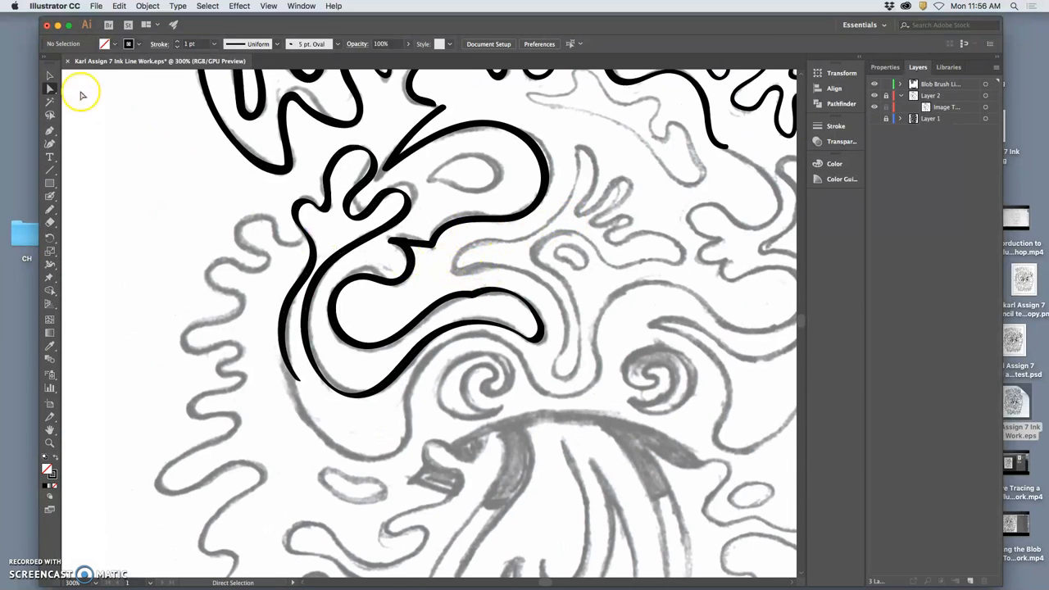
{"action": "mouse_move", "coordinate": [494, 265]}
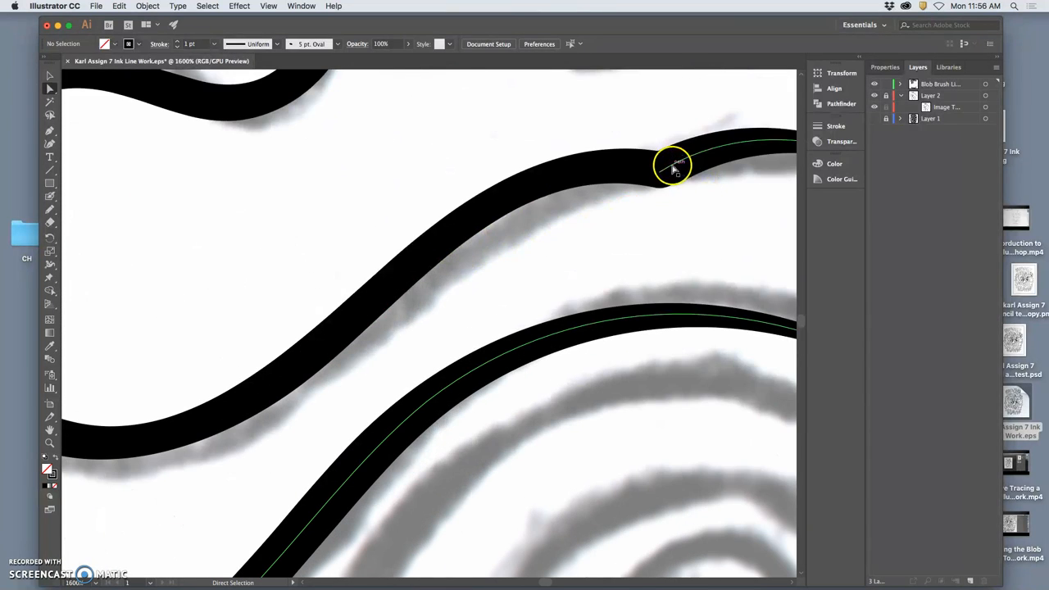
Step: At 1600% zoom, nudge anchor points with Direct Selection to smooth bumps in the upper and lower swirl lines
{"action": "left_click_drag", "start_coordinate": [672, 164], "coordinate": [658, 167]}
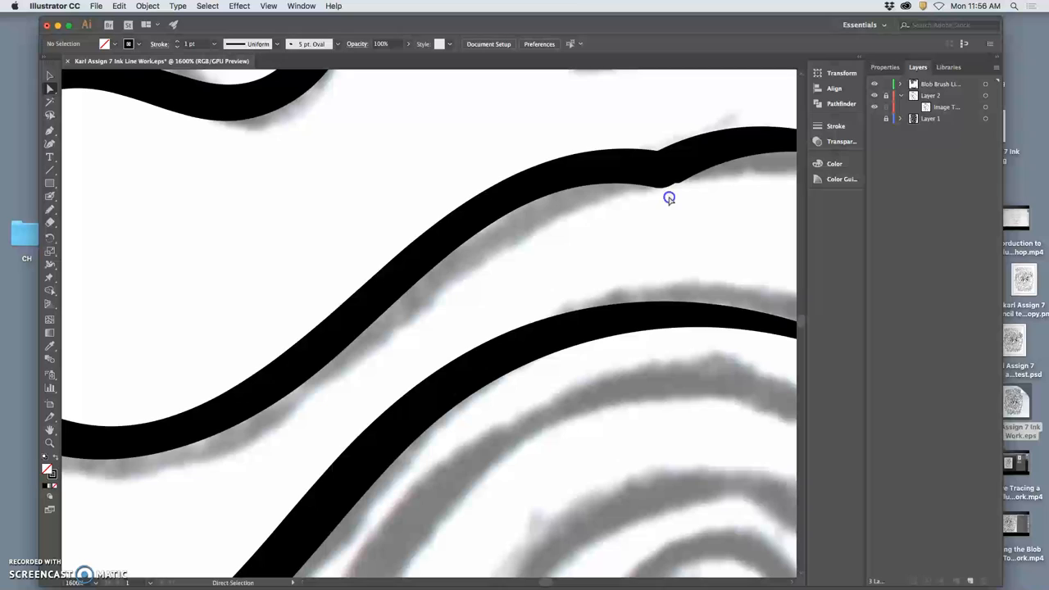
{"action": "left_click", "coordinate": [655, 173]}
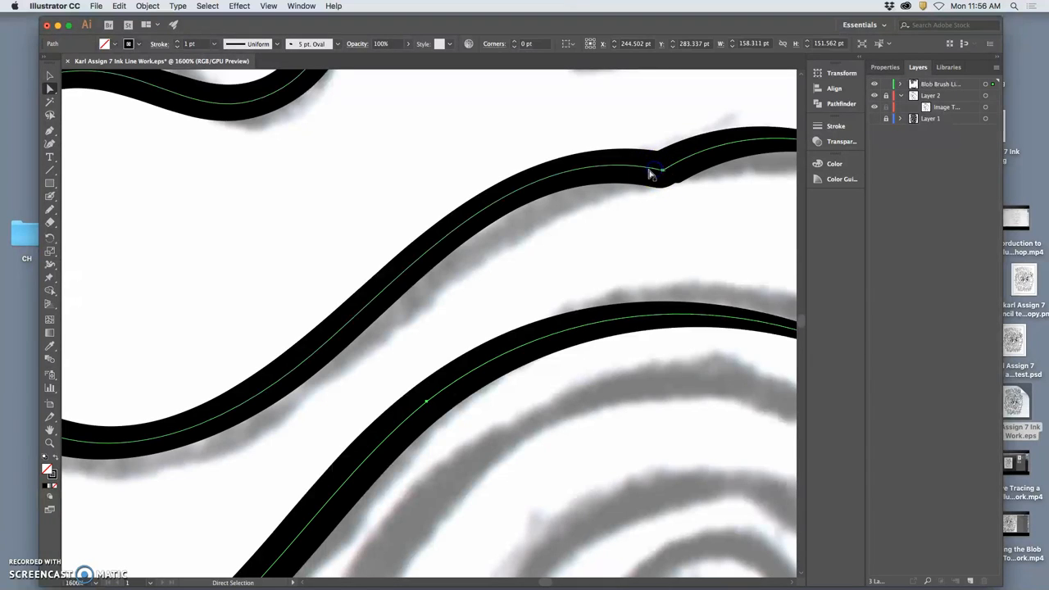
{"action": "left_click_drag", "start_coordinate": [656, 172], "coordinate": [658, 173]}
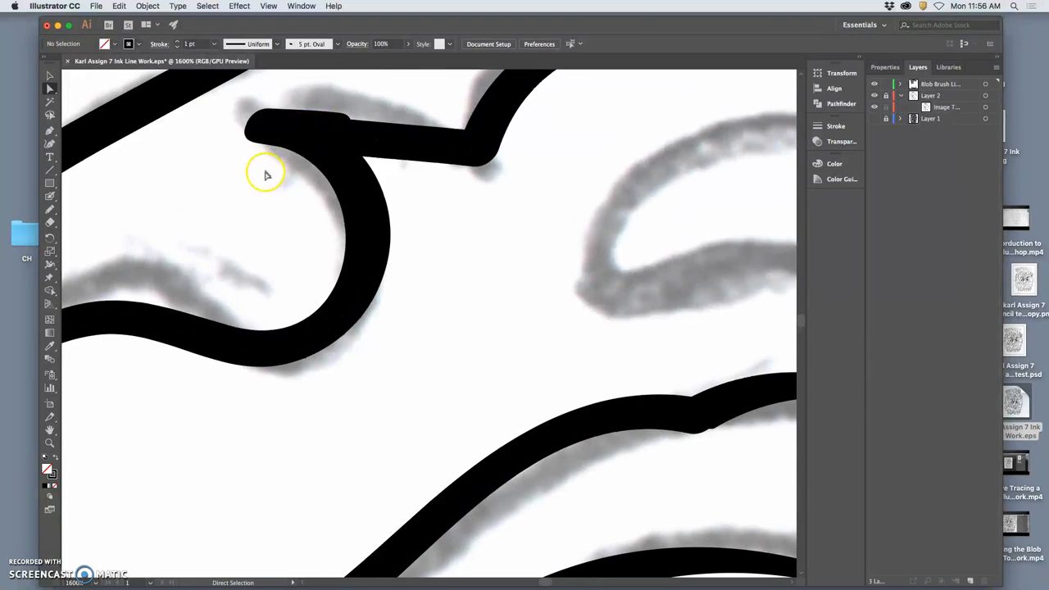
{"action": "left_click", "coordinate": [295, 131]}
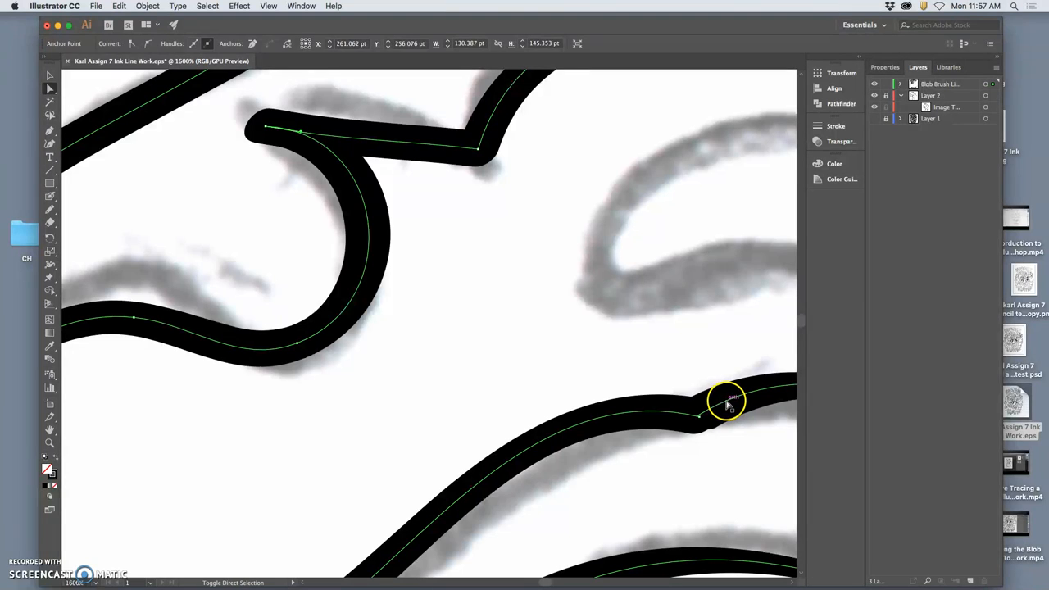
{"action": "left_click_drag", "start_coordinate": [725, 401], "coordinate": [787, 357]}
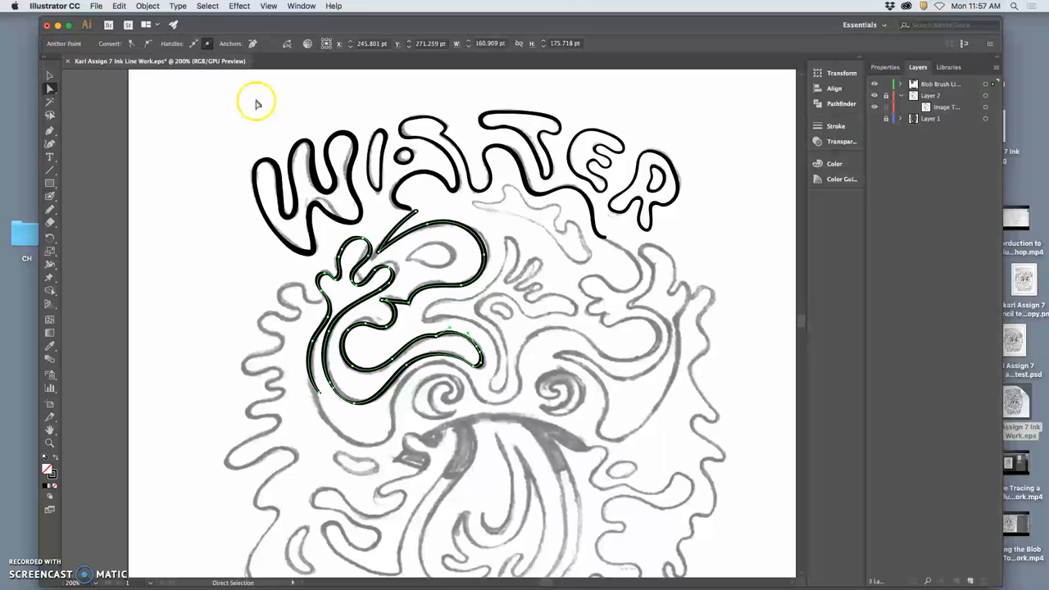
Step: Convert the selected swirl brush strokes into filled shapes with Object > Path > Outline Stroke
{"action": "left_click", "coordinate": [147, 6]}
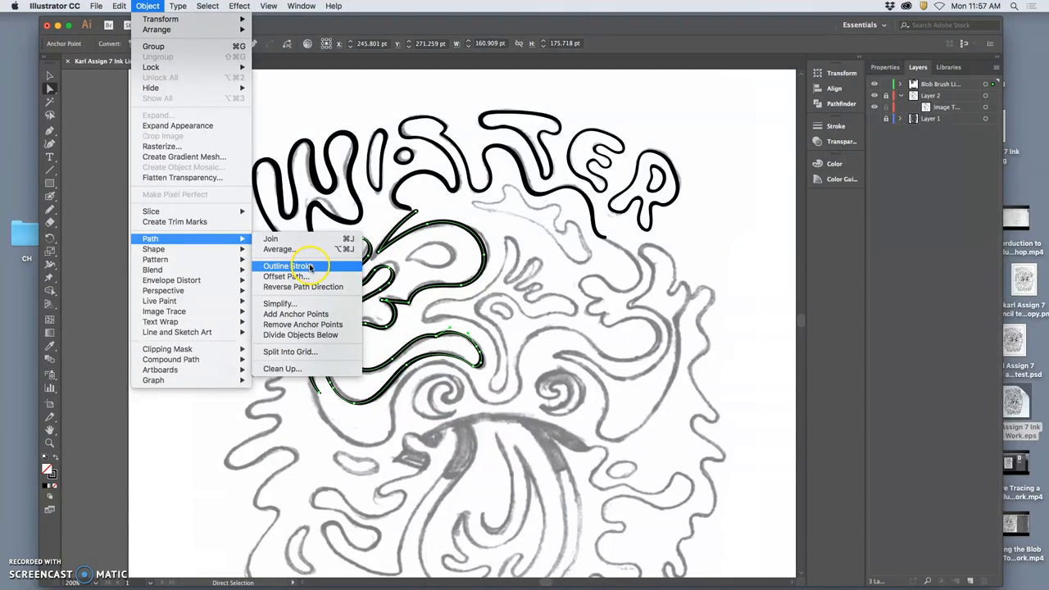
{"action": "left_click", "coordinate": [287, 266]}
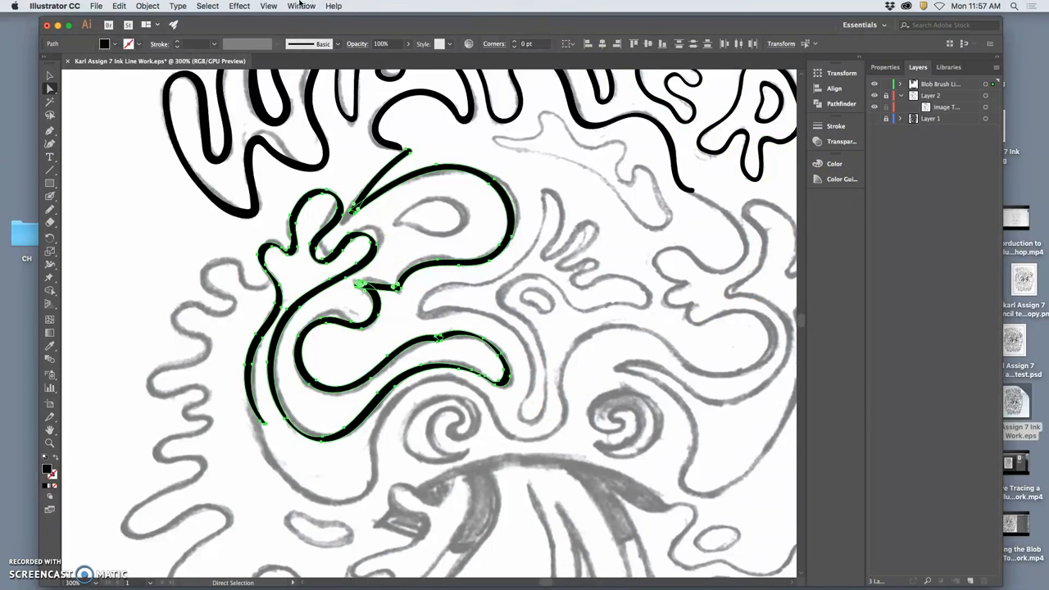
Step: Show the Pathfinder panel via the Window menu beside the WATER design
{"action": "left_click", "coordinate": [302, 7]}
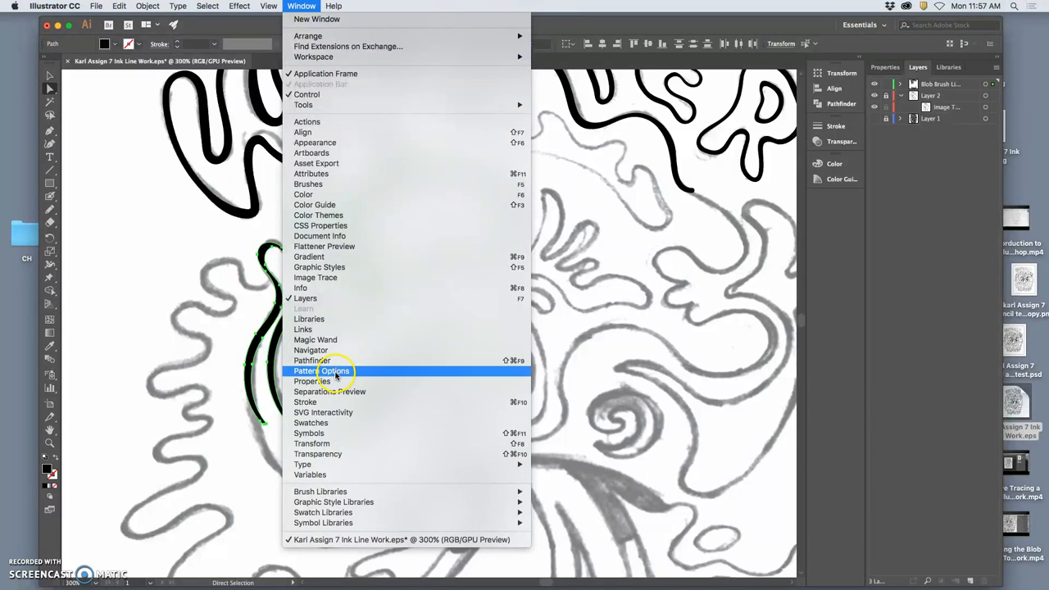
{"action": "left_click", "coordinate": [311, 360]}
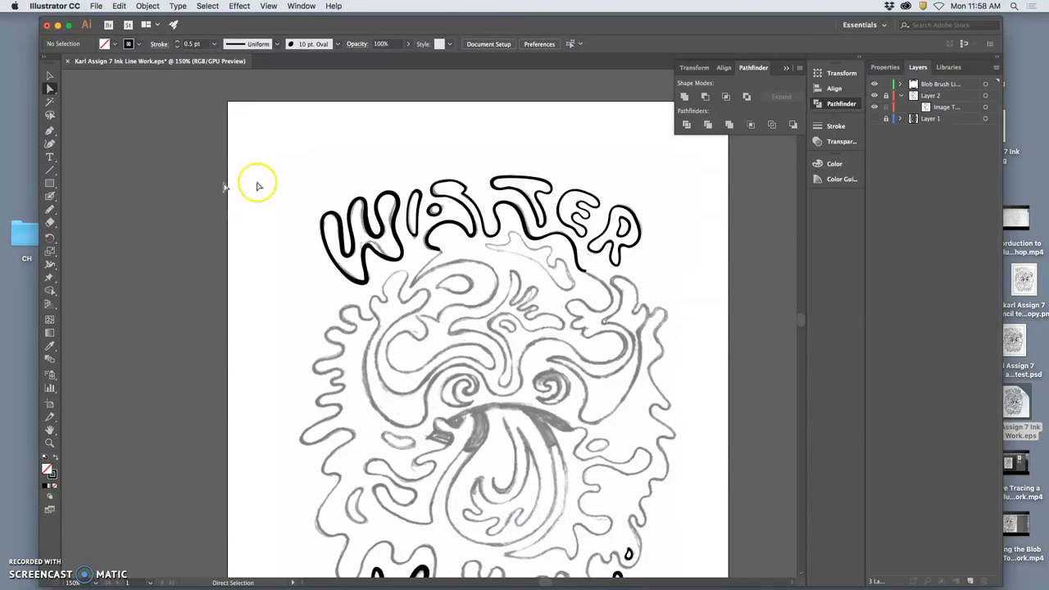
Step: Open the pencil test copy PNG from the desktop with Adobe Photoshop CC 2018
{"action": "right_click", "coordinate": [1022, 279]}
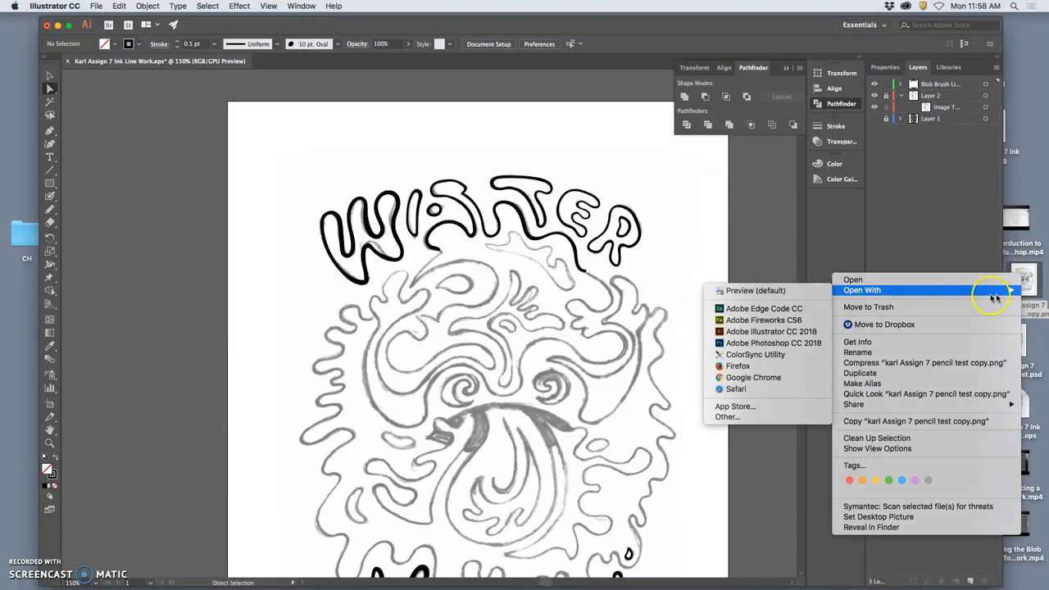
{"action": "left_click", "coordinate": [770, 343]}
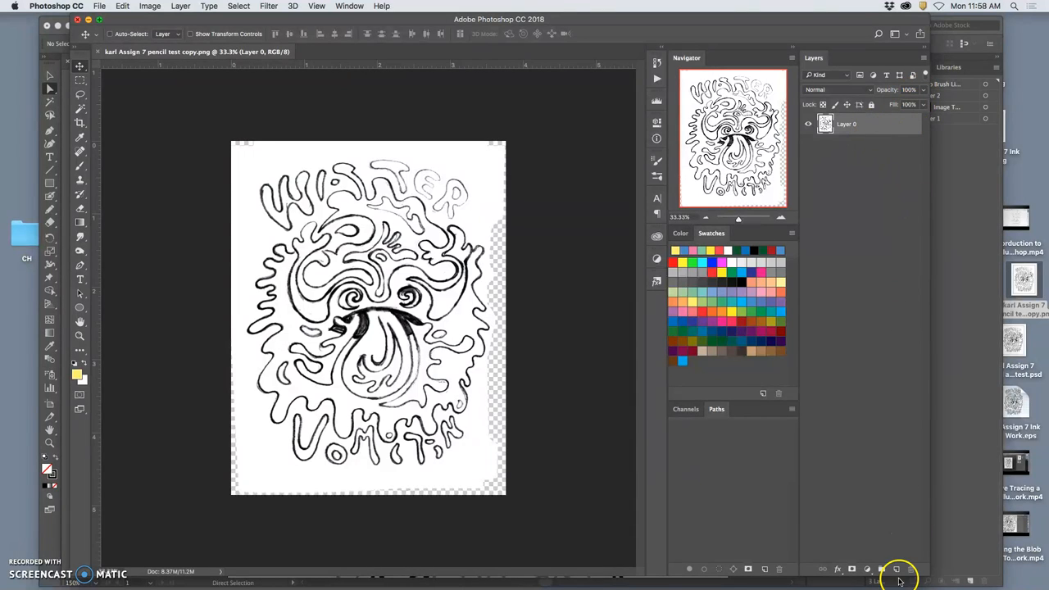
Step: Add a new layer, fill it with White, and lower the sketch layer's opacity to fade it pale grey
{"action": "left_click", "coordinate": [896, 568]}
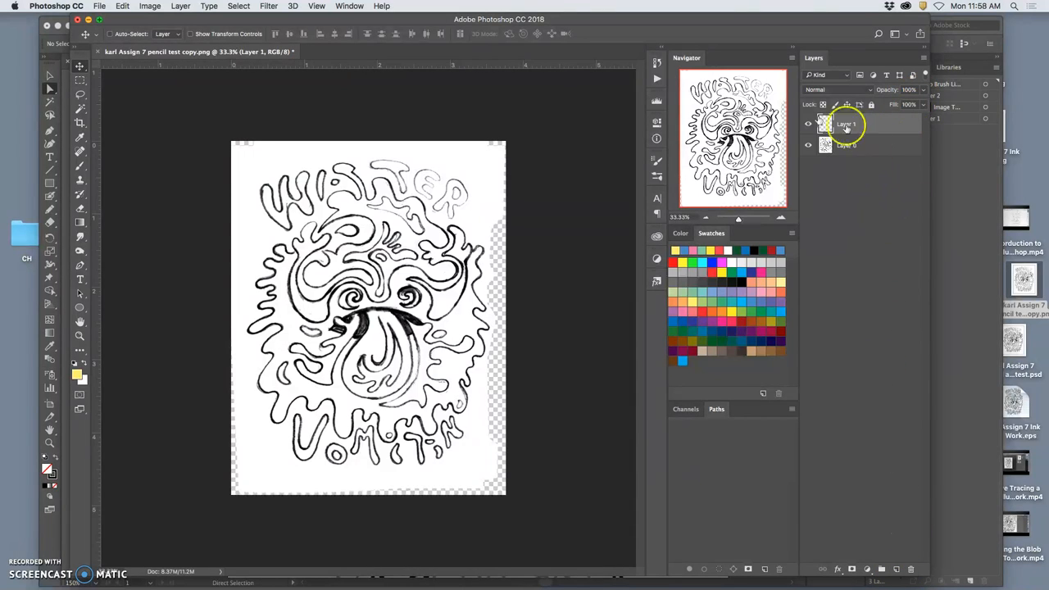
{"action": "left_click", "coordinate": [121, 7]}
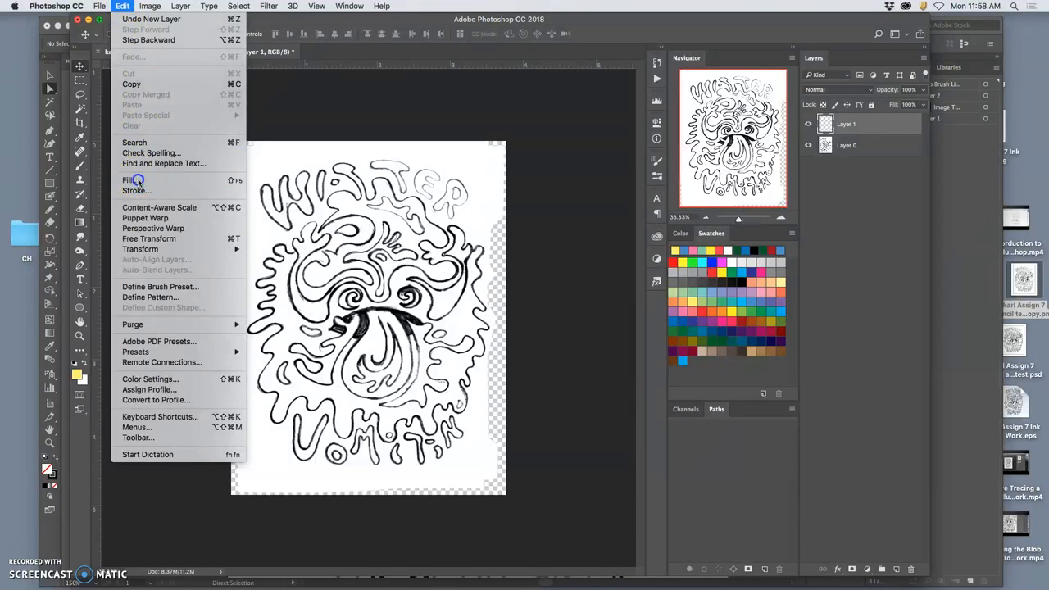
{"action": "left_click", "coordinate": [131, 178]}
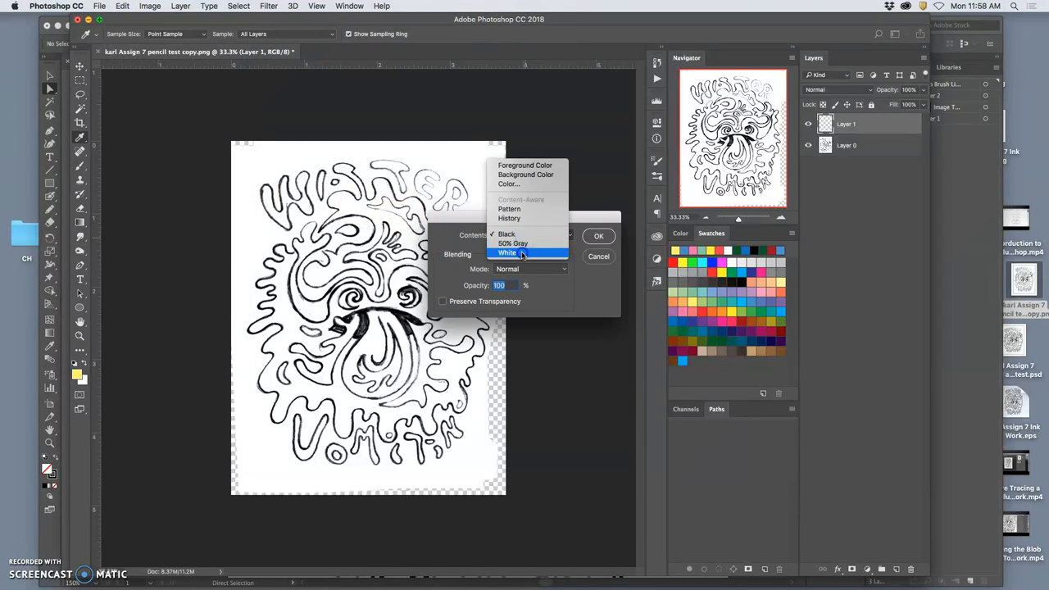
{"action": "left_click", "coordinate": [598, 236]}
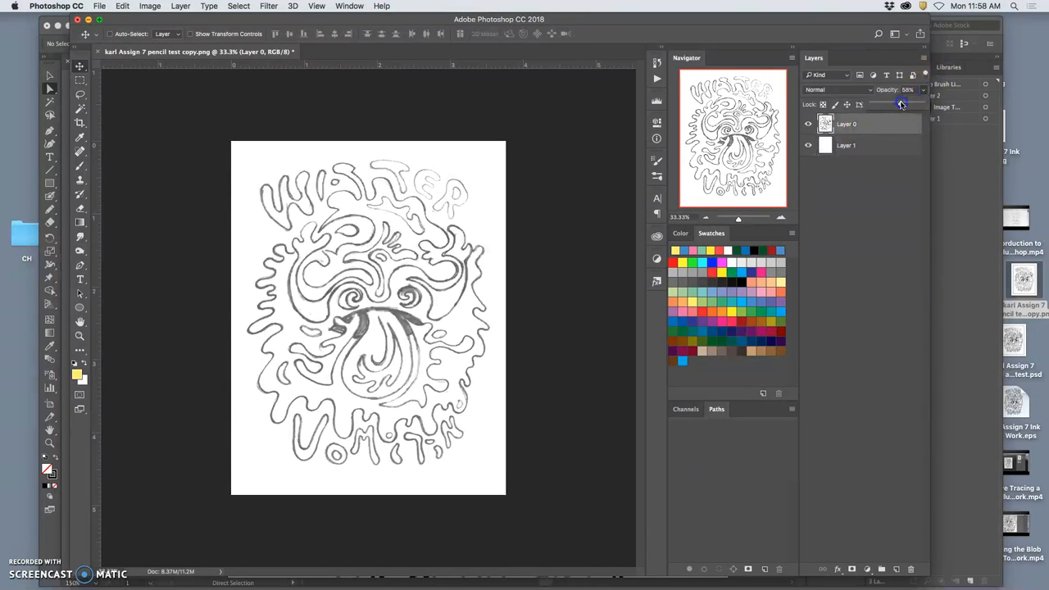
{"action": "left_click_drag", "start_coordinate": [900, 103], "coordinate": [881, 103]}
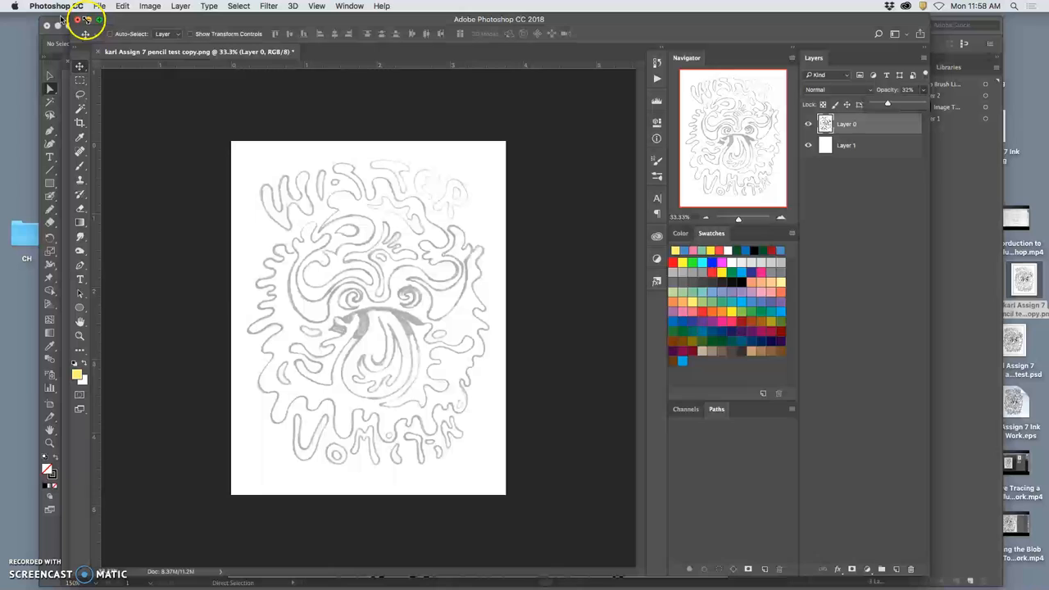
Step: Bring up the Image > Image Size settings for the document
{"action": "left_click", "coordinate": [149, 6]}
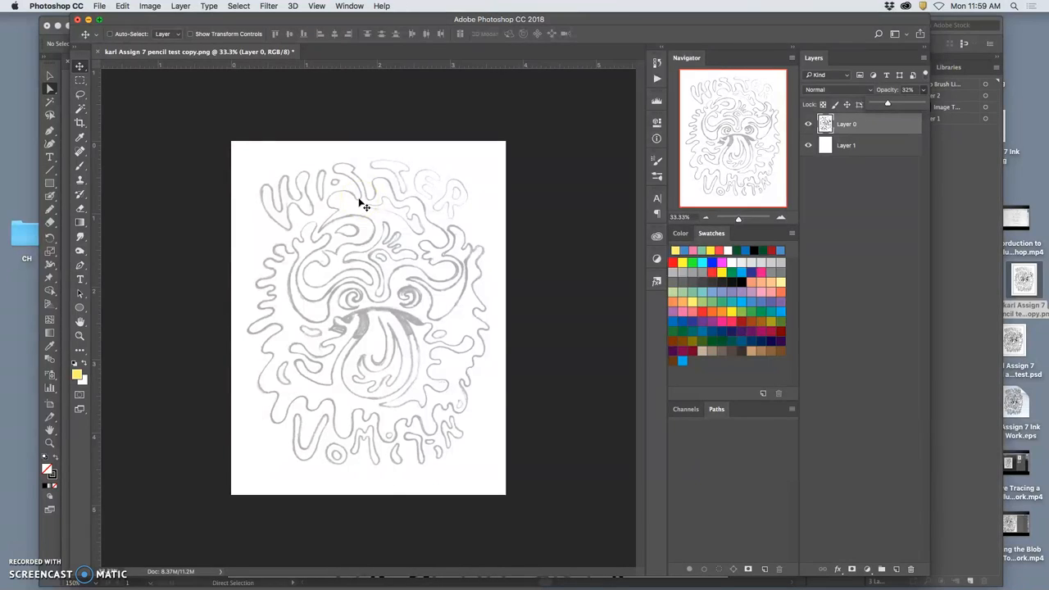
{"action": "left_click", "coordinate": [149, 7]}
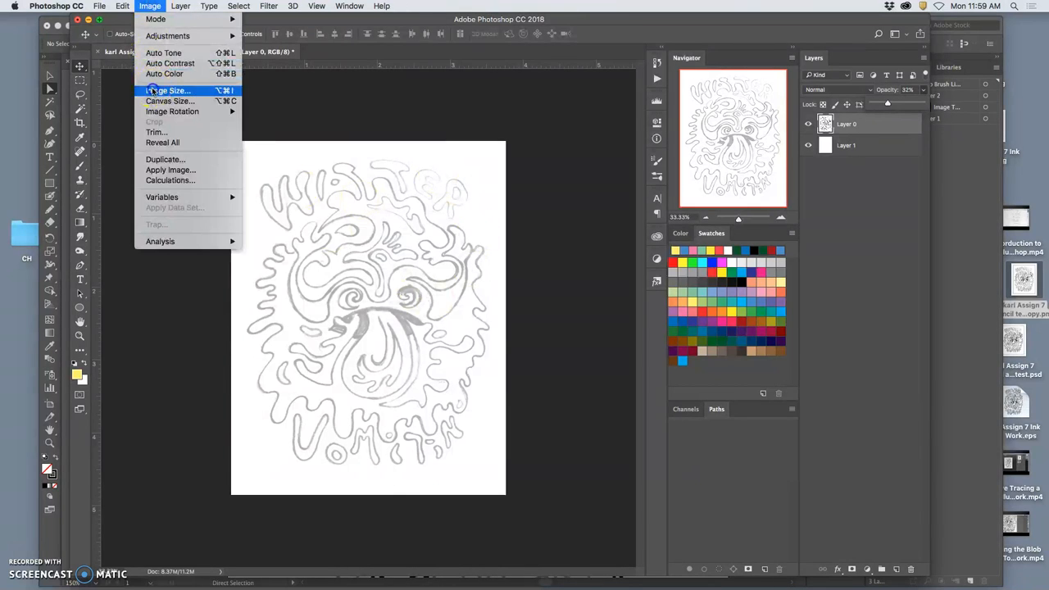
{"action": "left_click", "coordinate": [167, 90]}
{"action": "type", "text": "8"}
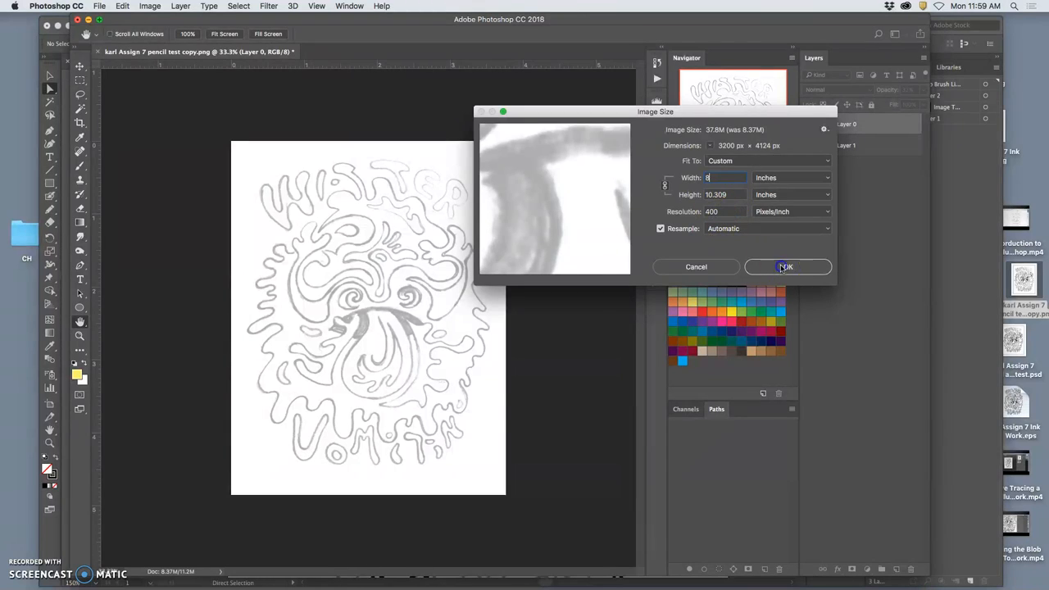
Step: Confirm the Image Size of 8 inches wide at 400 pixels per inch
{"action": "left_click", "coordinate": [784, 265]}
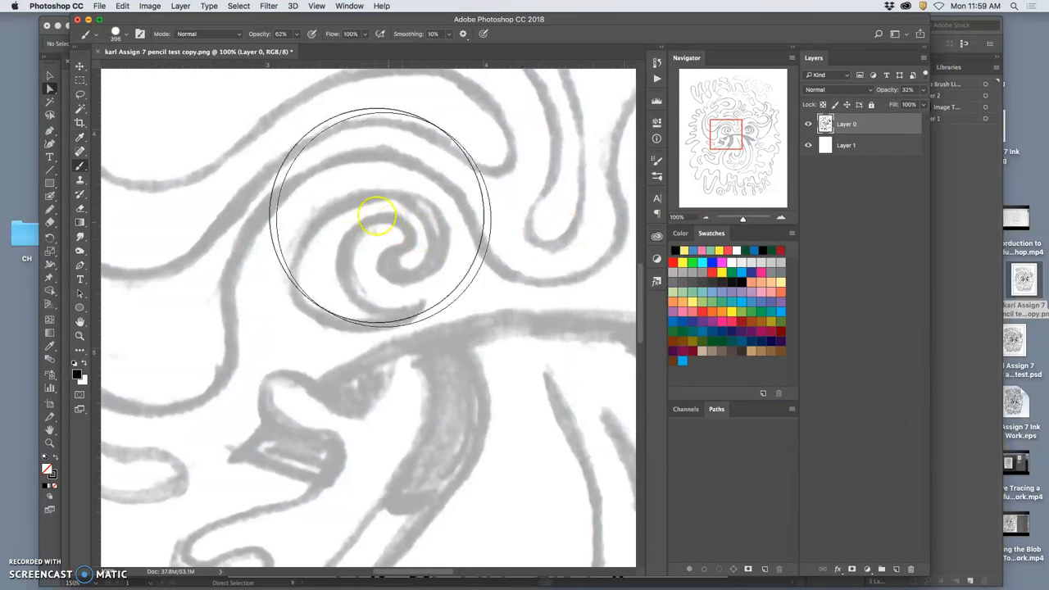
Step: Zoom to 100% on the central swirl with the Brush tool ready for inking
{"action": "left_click", "coordinate": [128, 33]}
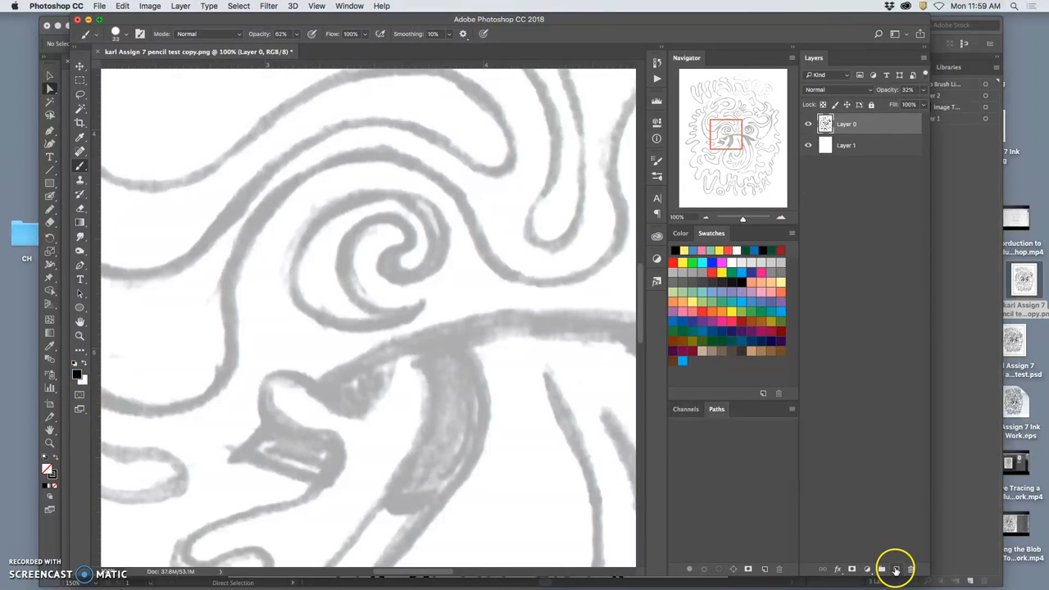
Step: Create a new 'Ink linework' layer above the sketch and lay the first stroke on the swirl's inner curve
{"action": "left_click", "coordinate": [895, 568]}
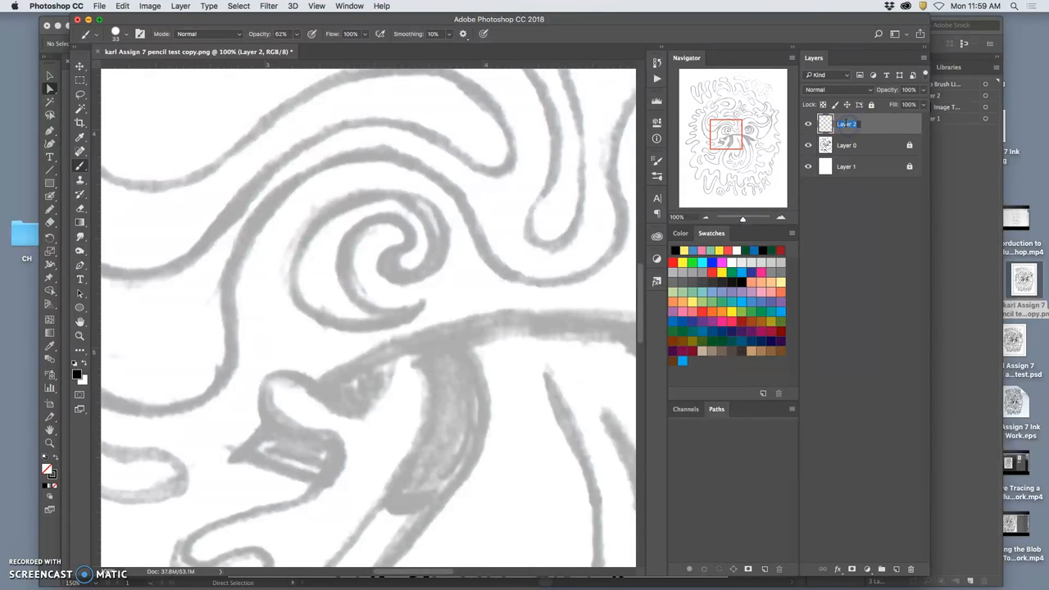
{"action": "type", "text": "Ink"}
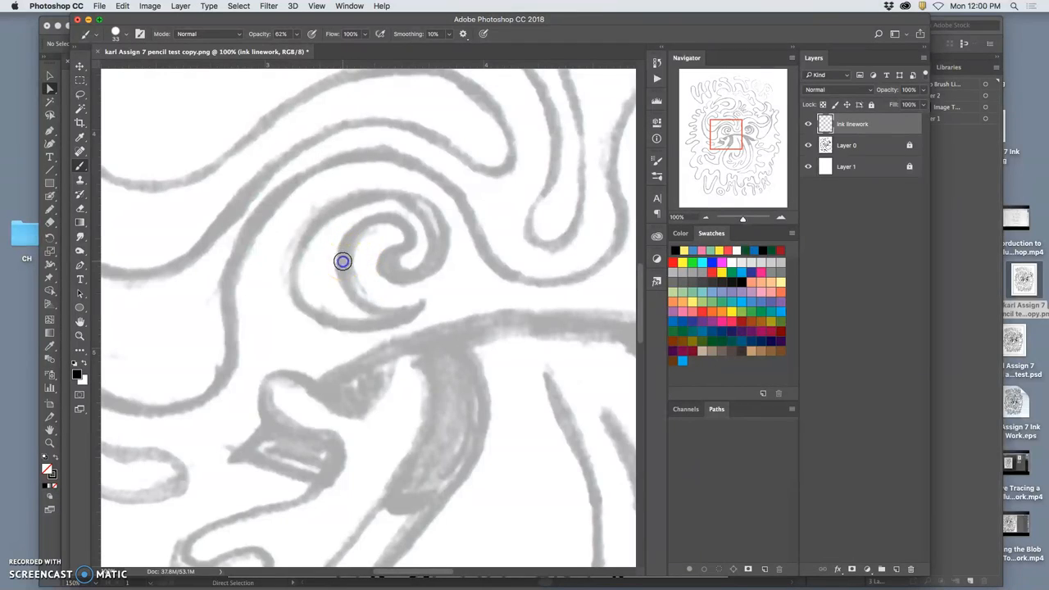
{"action": "left_click_drag", "start_coordinate": [343, 260], "coordinate": [396, 223]}
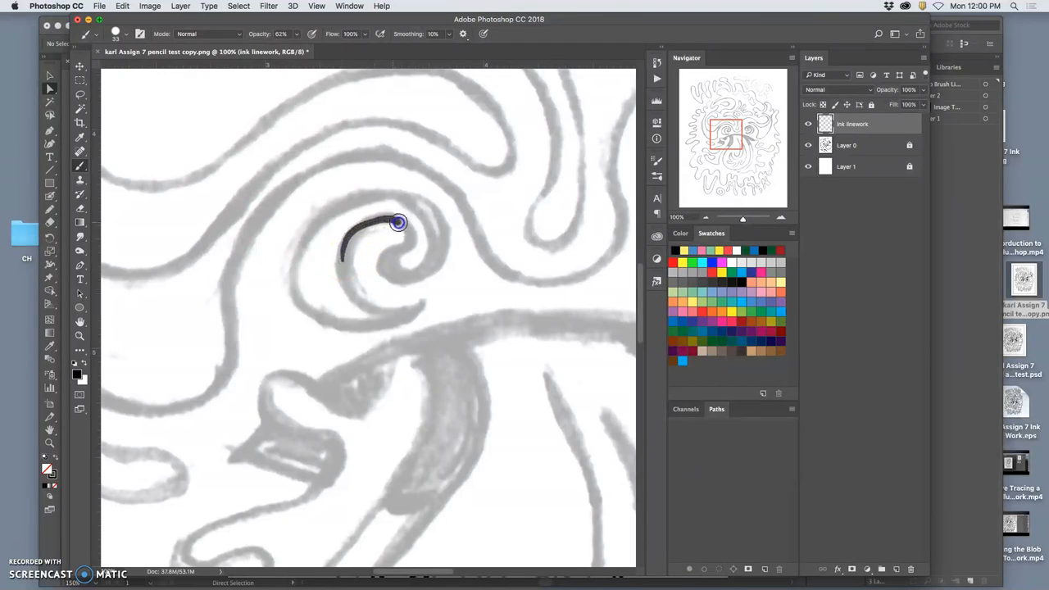
Step: Ink the left swirl's outer curve, tail and loop into a bold black spiral
{"action": "left_click_drag", "start_coordinate": [397, 223], "coordinate": [392, 264]}
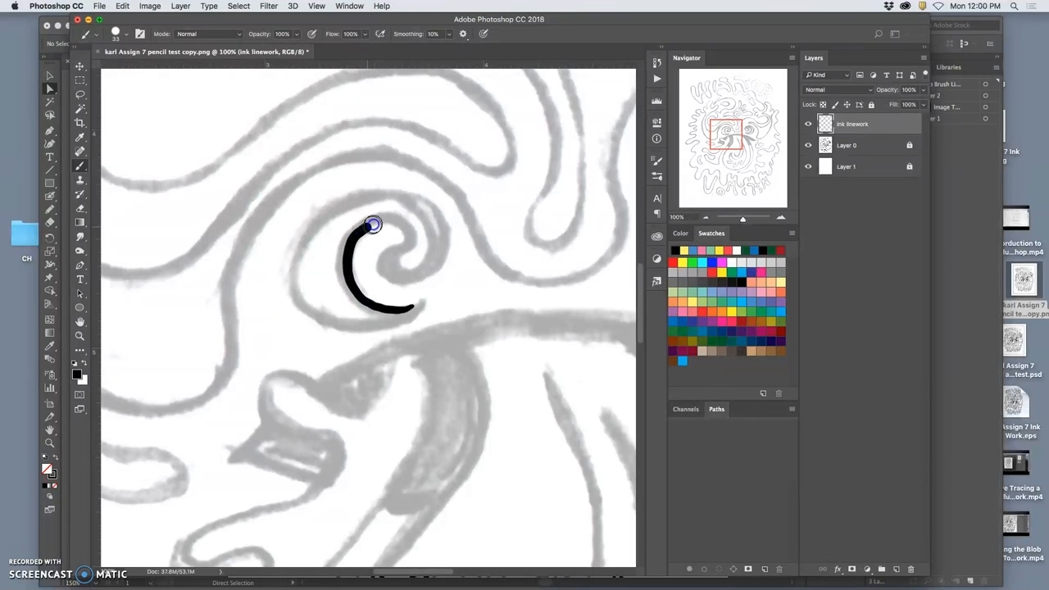
{"action": "left_click_drag", "start_coordinate": [373, 226], "coordinate": [402, 279]}
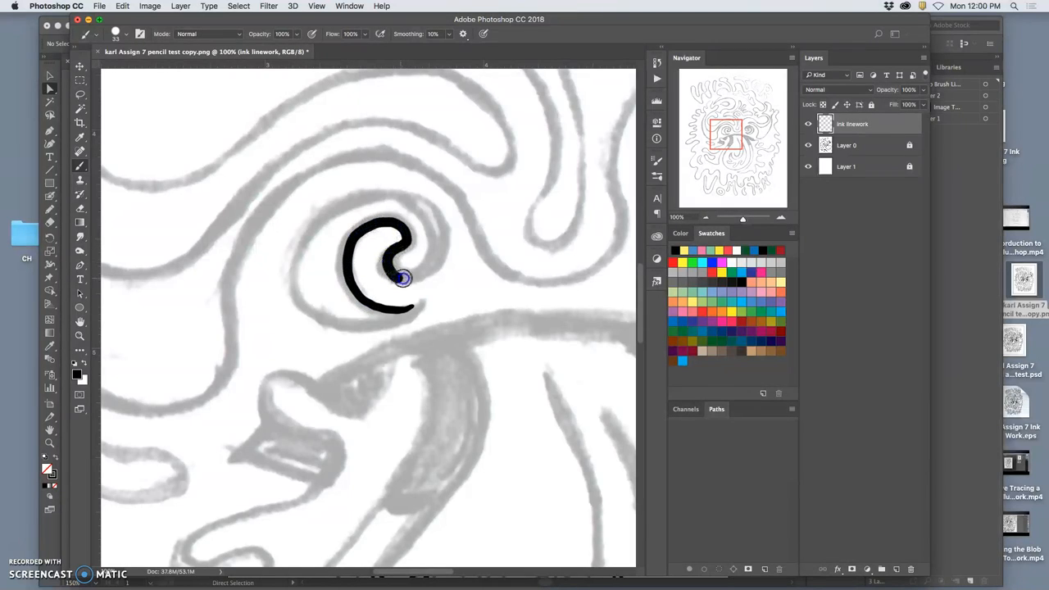
{"action": "left_click_drag", "start_coordinate": [402, 276], "coordinate": [341, 206]}
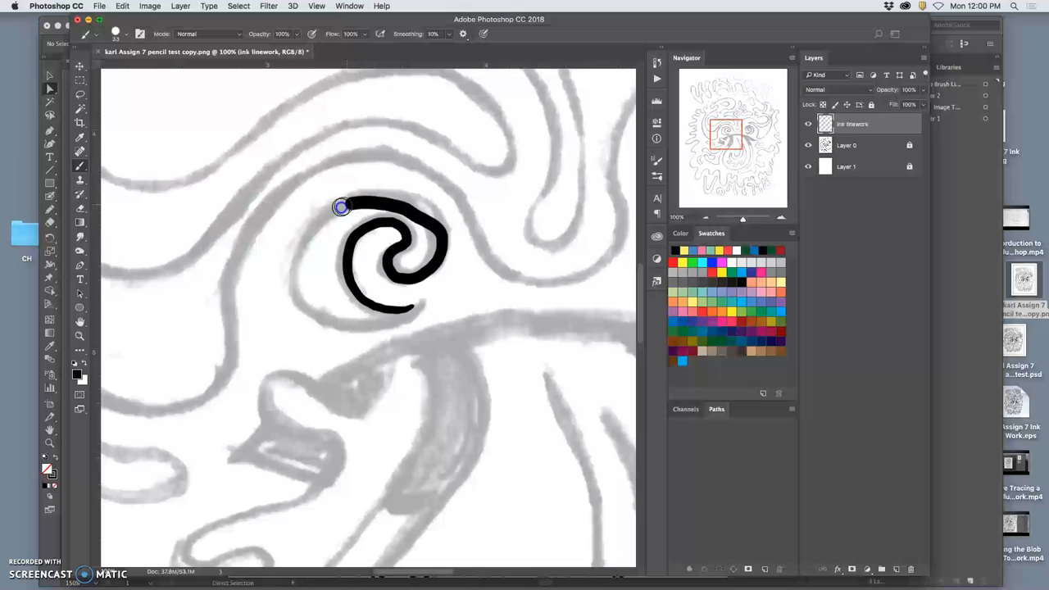
{"action": "left_click_drag", "start_coordinate": [341, 206], "coordinate": [394, 315]}
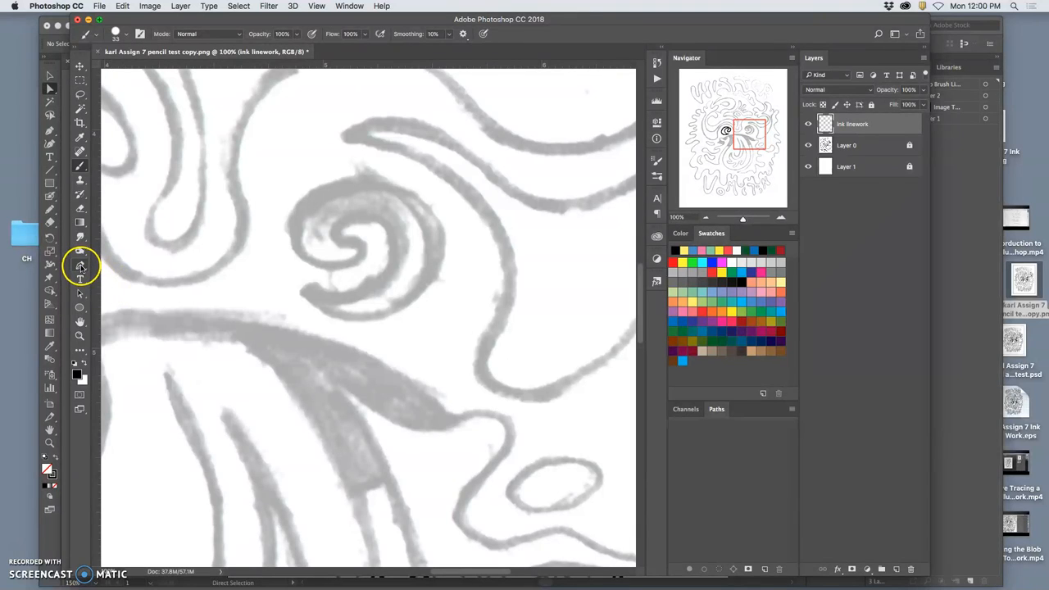
Step: Lay curved Pen anchor points around the right swirl to build a work path
{"action": "left_click", "coordinate": [79, 266]}
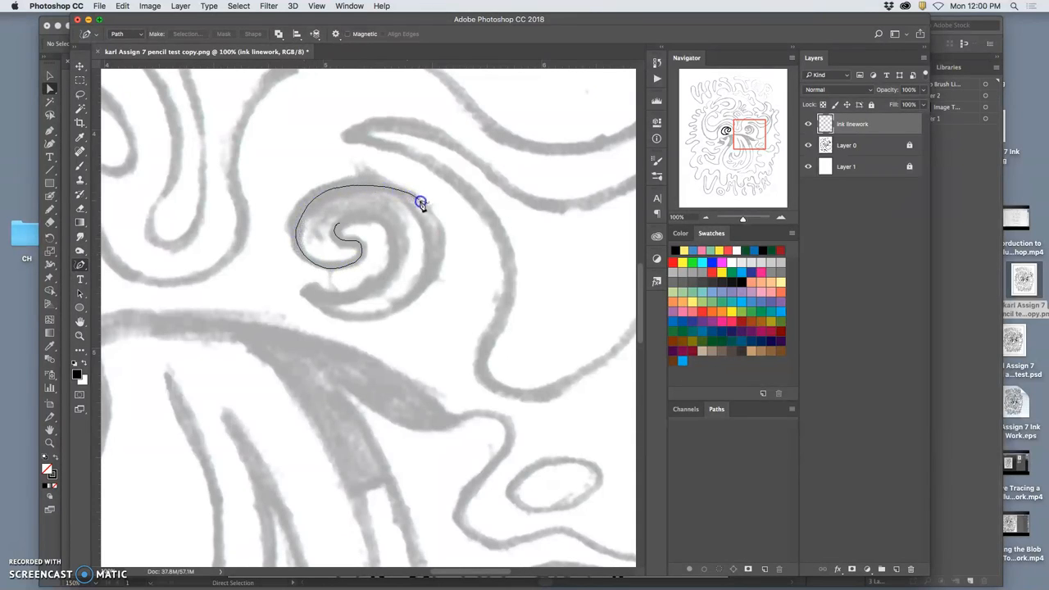
{"action": "left_click_drag", "start_coordinate": [420, 203], "coordinate": [337, 310]}
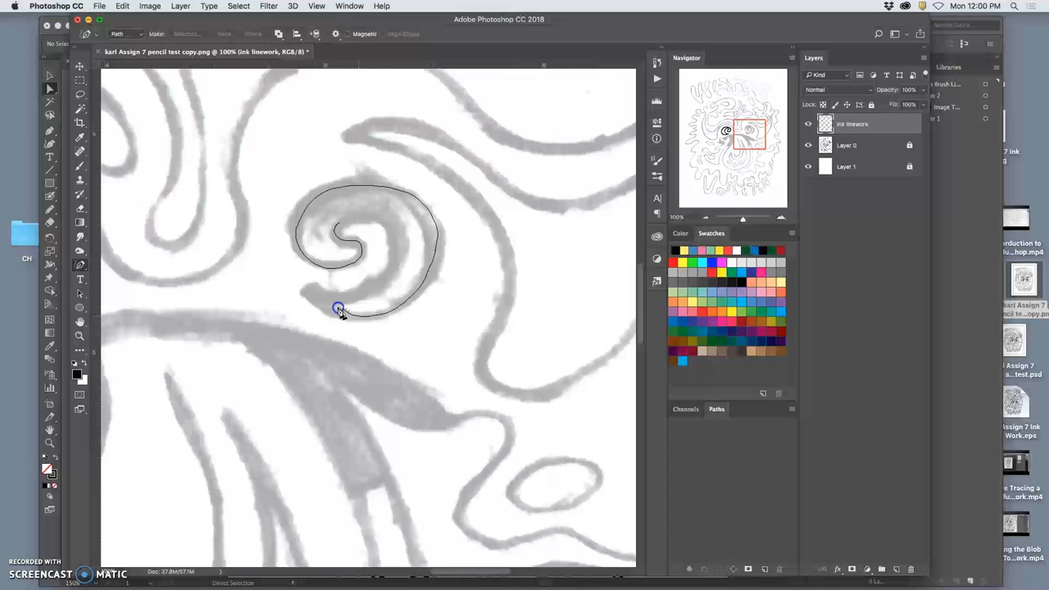
{"action": "left_click_drag", "start_coordinate": [338, 308], "coordinate": [380, 223]}
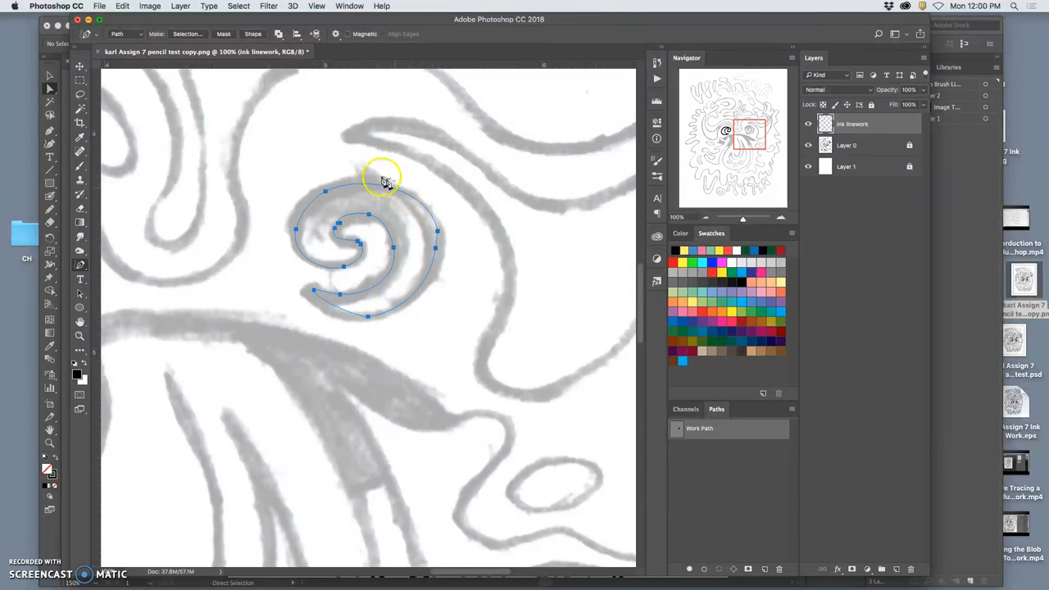
{"action": "mouse_move", "coordinate": [394, 282]}
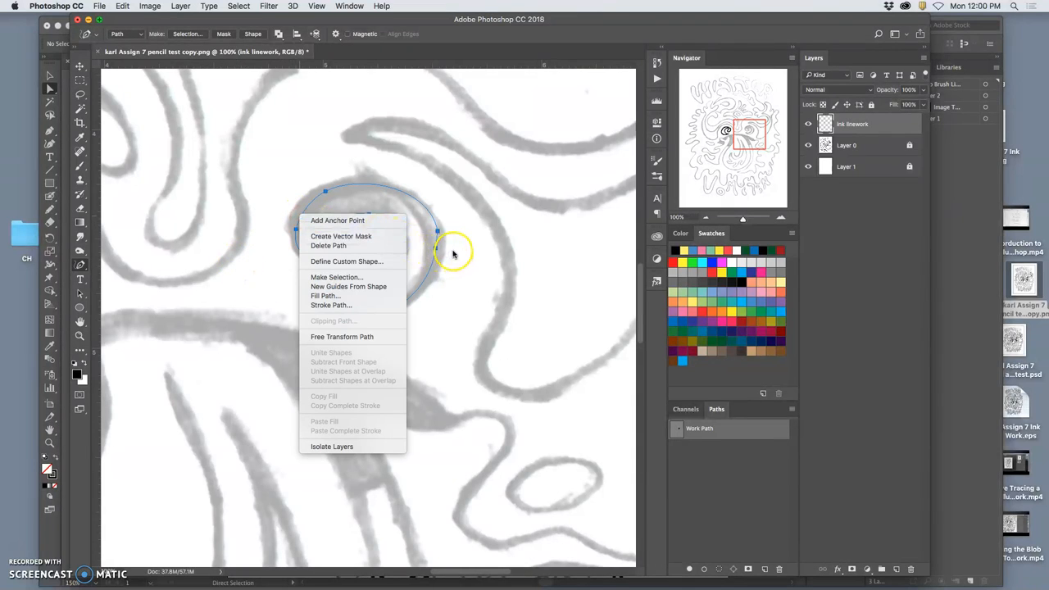
{"action": "mouse_move", "coordinate": [449, 252]}
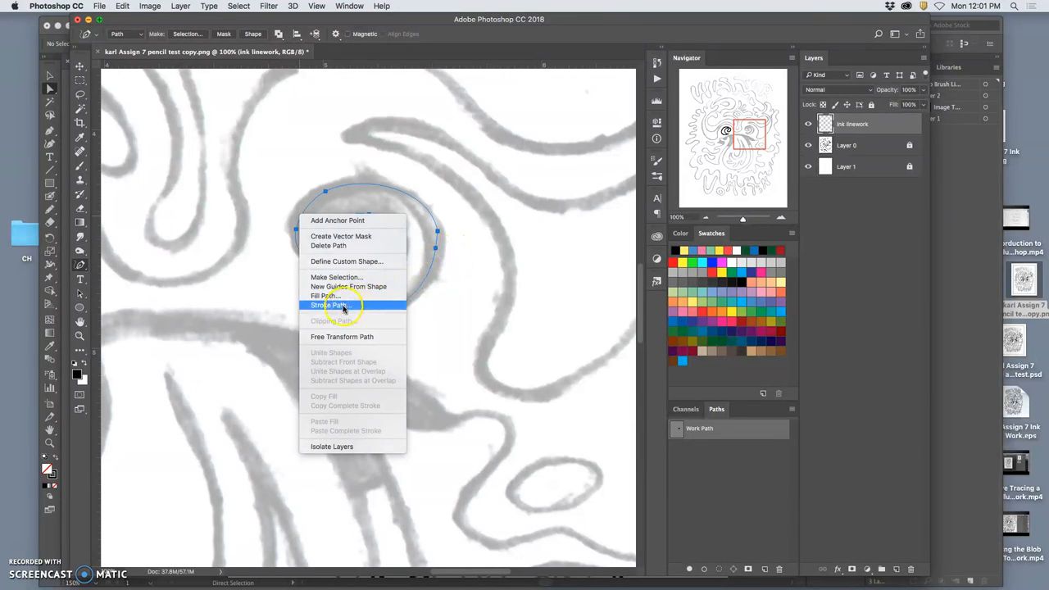
Step: Stroke the right swirl path with the Brush using Simulate Pressure for a tapered black line
{"action": "left_click", "coordinate": [328, 305]}
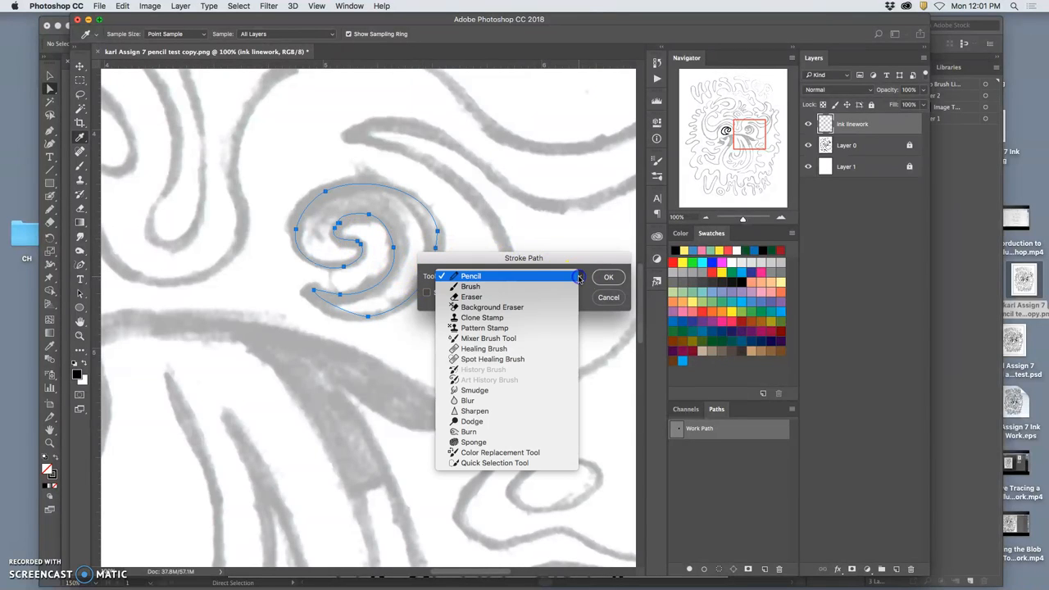
{"action": "left_click", "coordinate": [469, 285]}
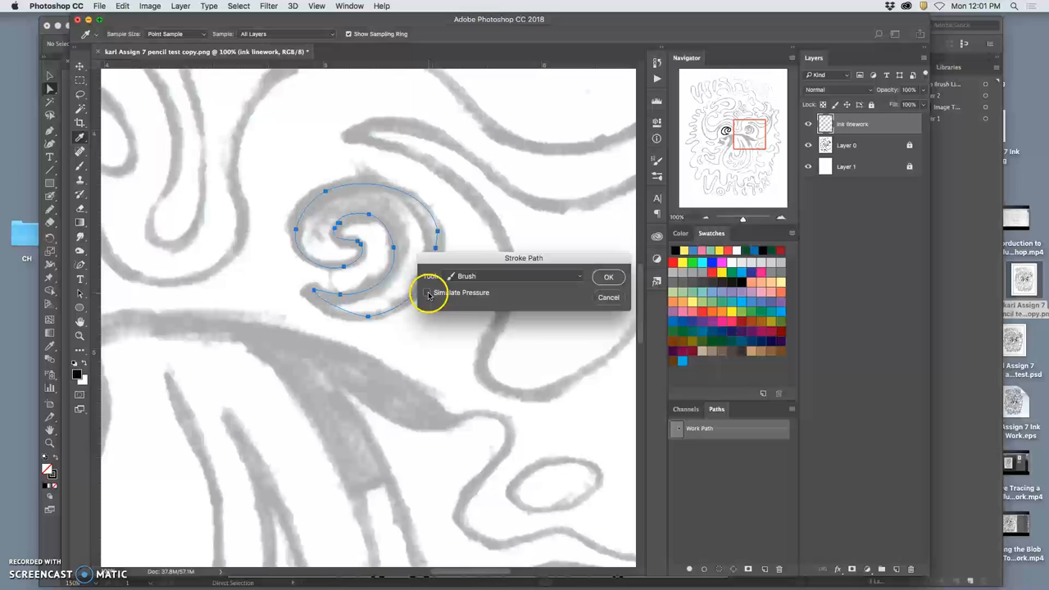
{"action": "left_click", "coordinate": [426, 292]}
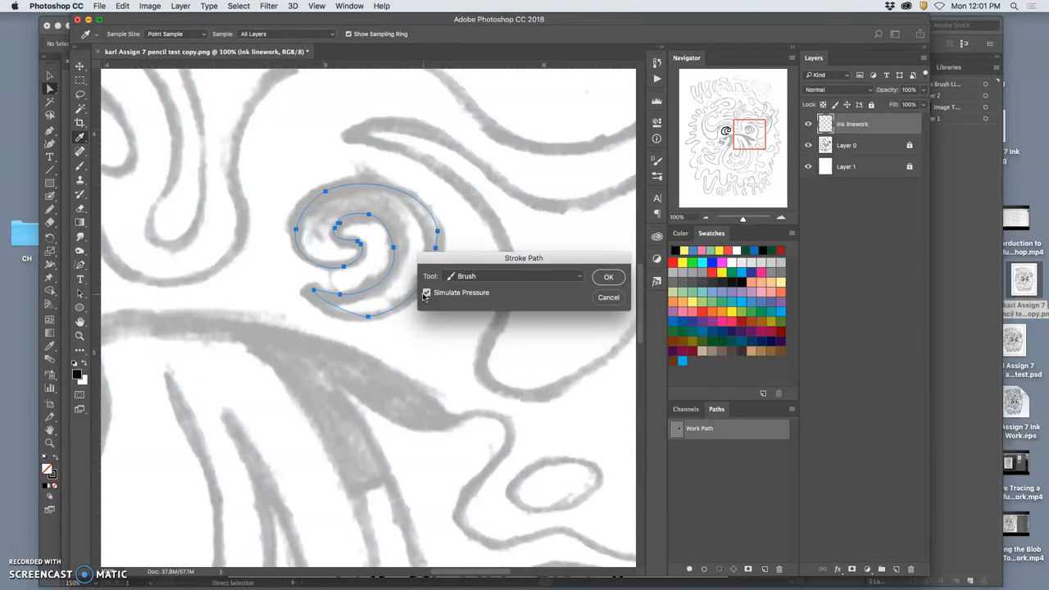
{"action": "left_click", "coordinate": [608, 275]}
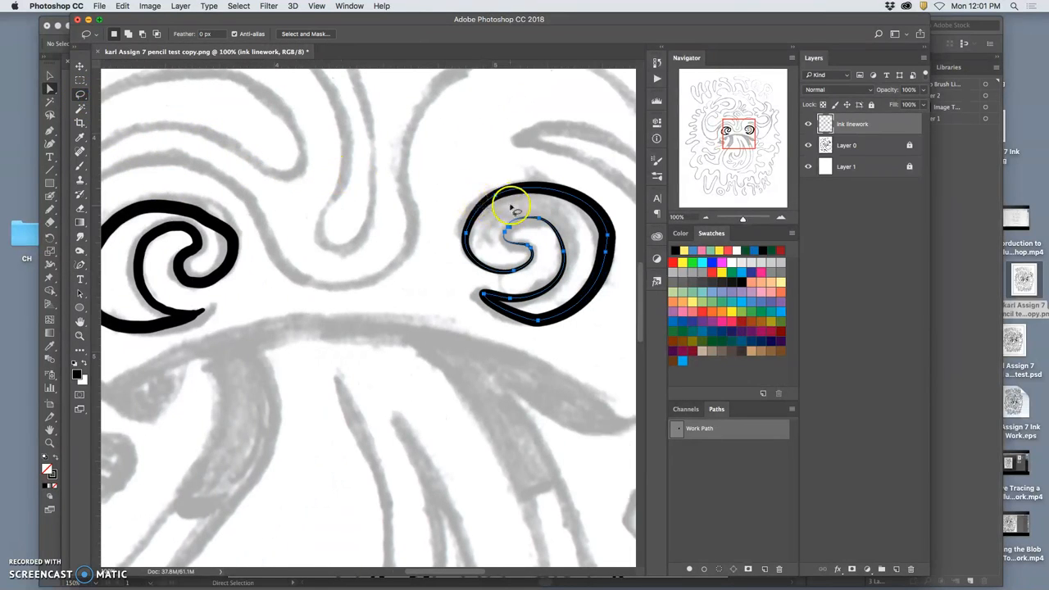
Step: Free Transform the selected ink linework between the two spirals
{"action": "right_click", "coordinate": [508, 197]}
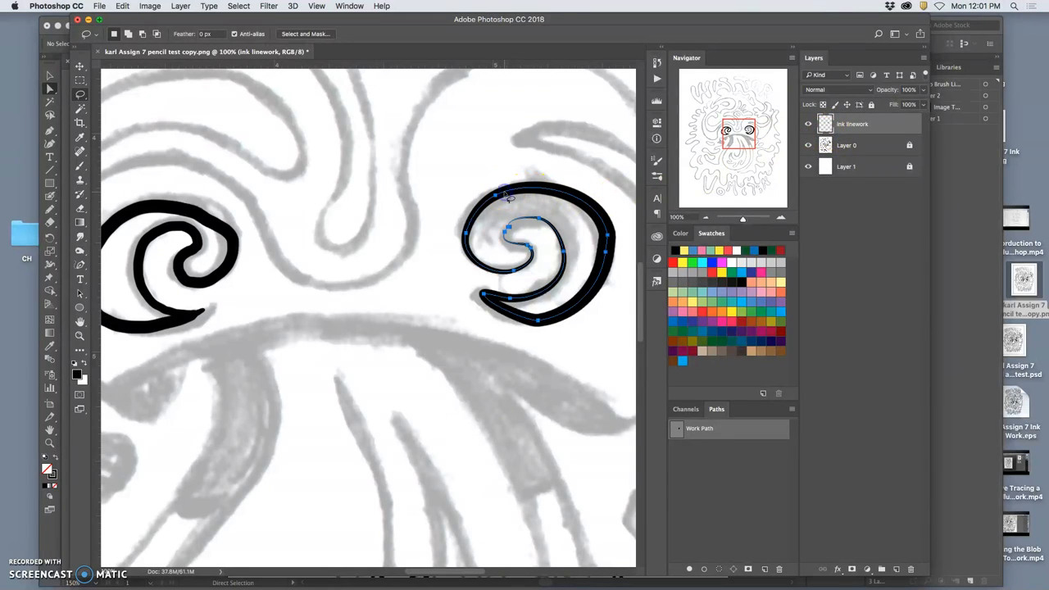
{"action": "right_click", "coordinate": [500, 196]}
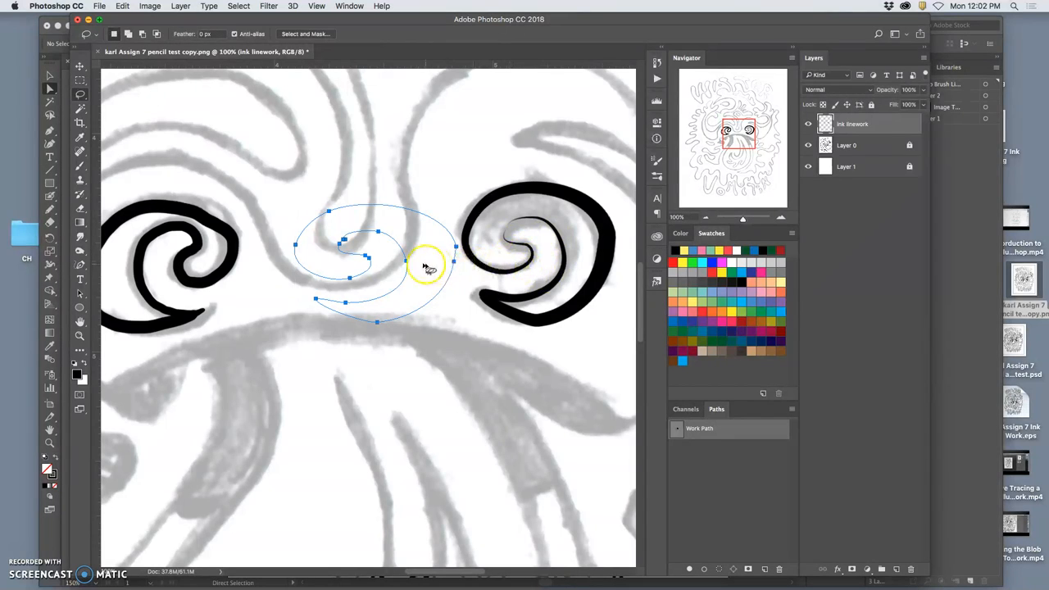
{"action": "right_click", "coordinate": [426, 262]}
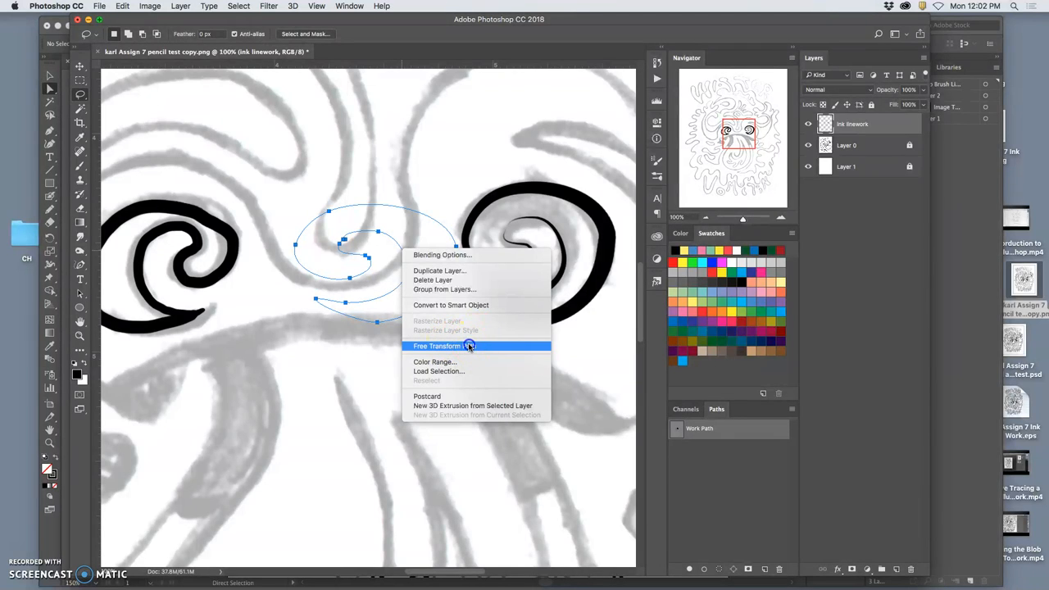
{"action": "left_click", "coordinate": [436, 344]}
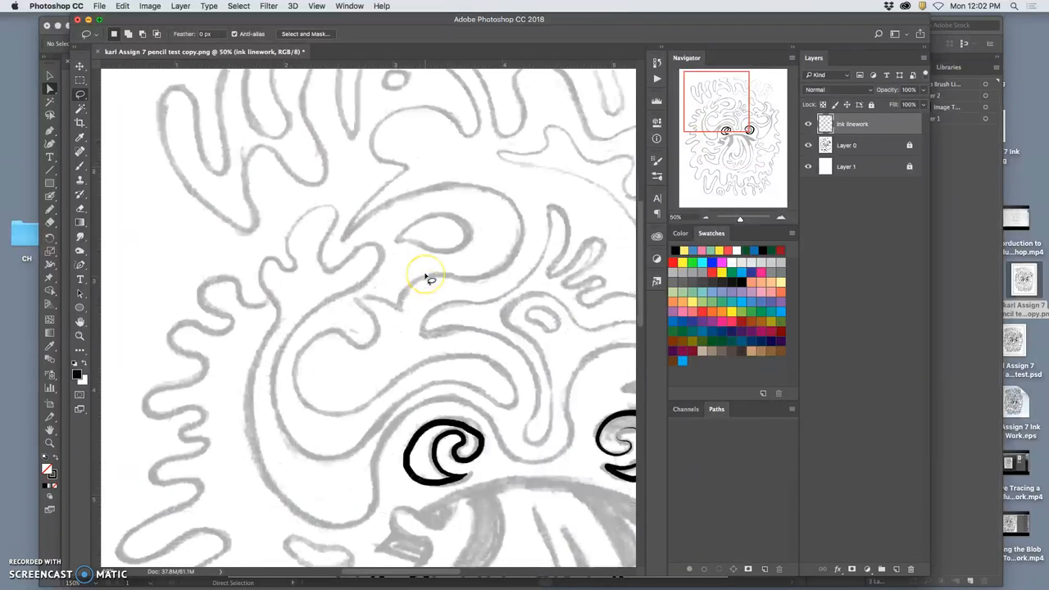
{"action": "mouse_move", "coordinate": [160, 209]}
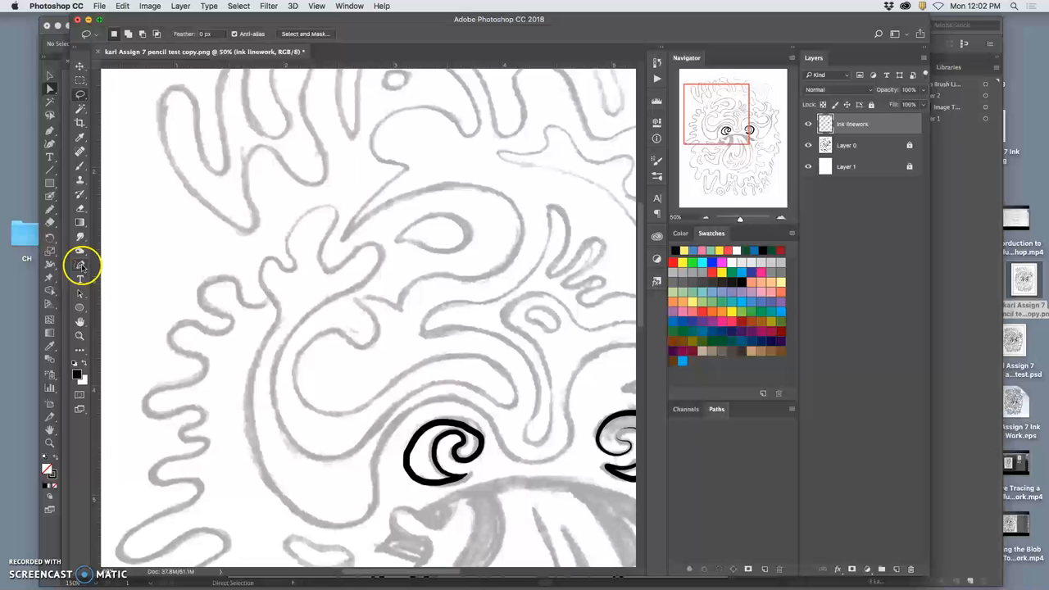
Step: Draw a Pen path on the teardrop loop and stroke it with the Brush using Simulate Pressure
{"action": "left_click", "coordinate": [80, 265]}
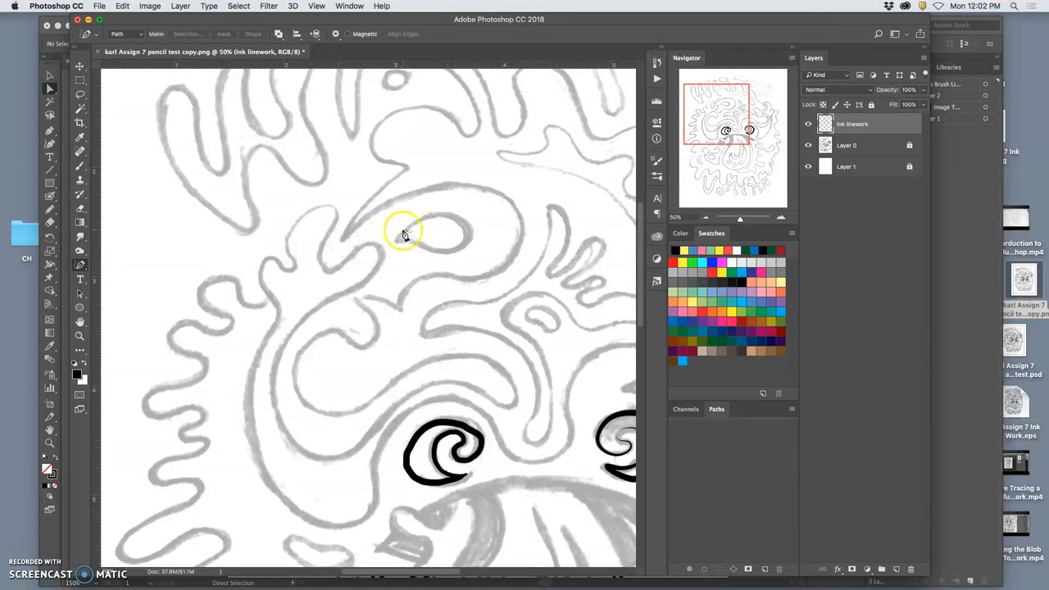
{"action": "left_click_drag", "start_coordinate": [402, 232], "coordinate": [467, 233]}
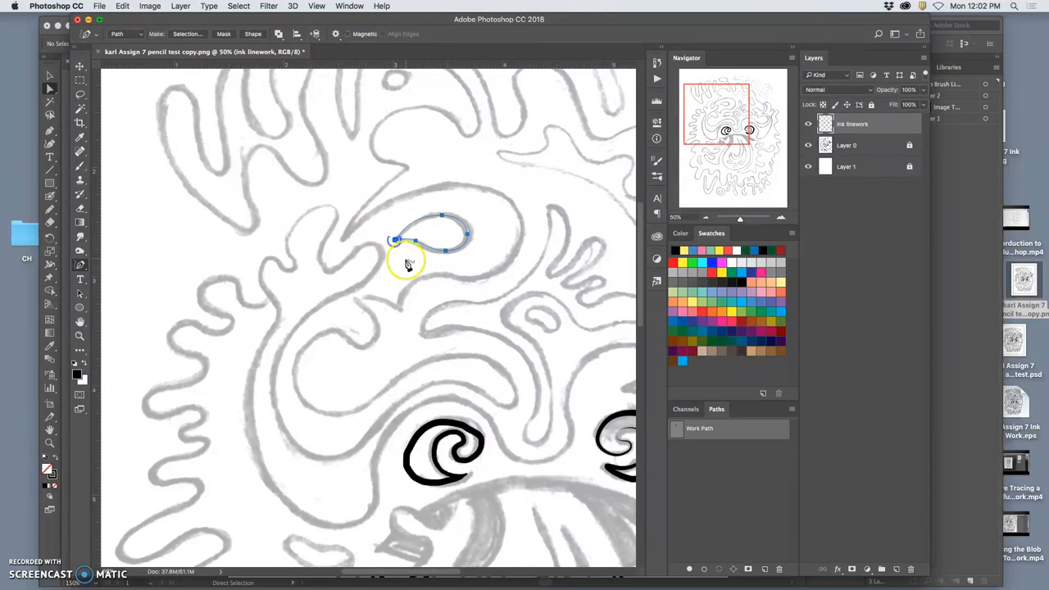
{"action": "right_click", "coordinate": [433, 249]}
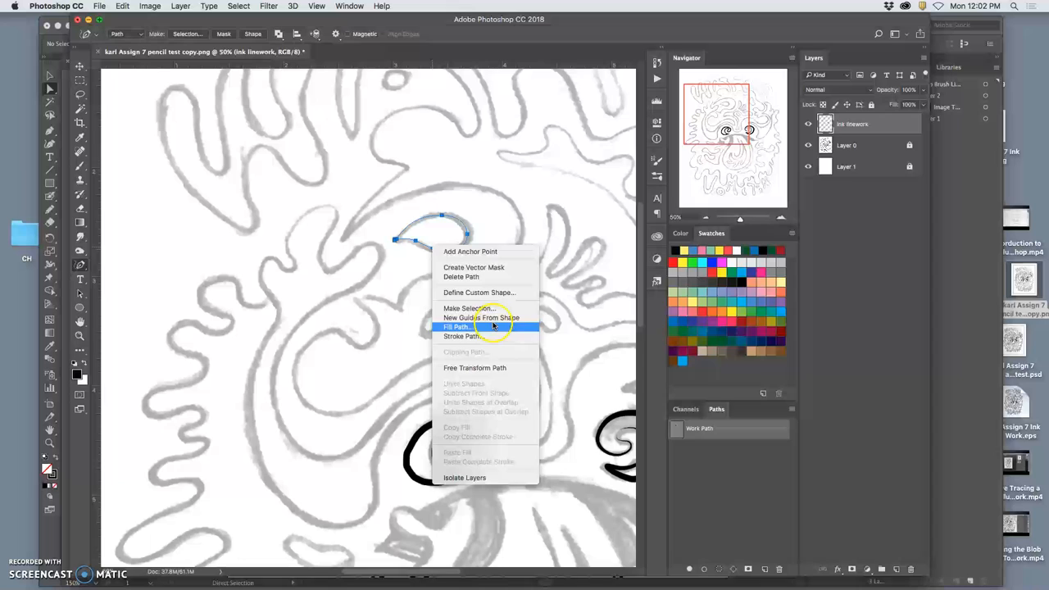
{"action": "left_click", "coordinate": [462, 336]}
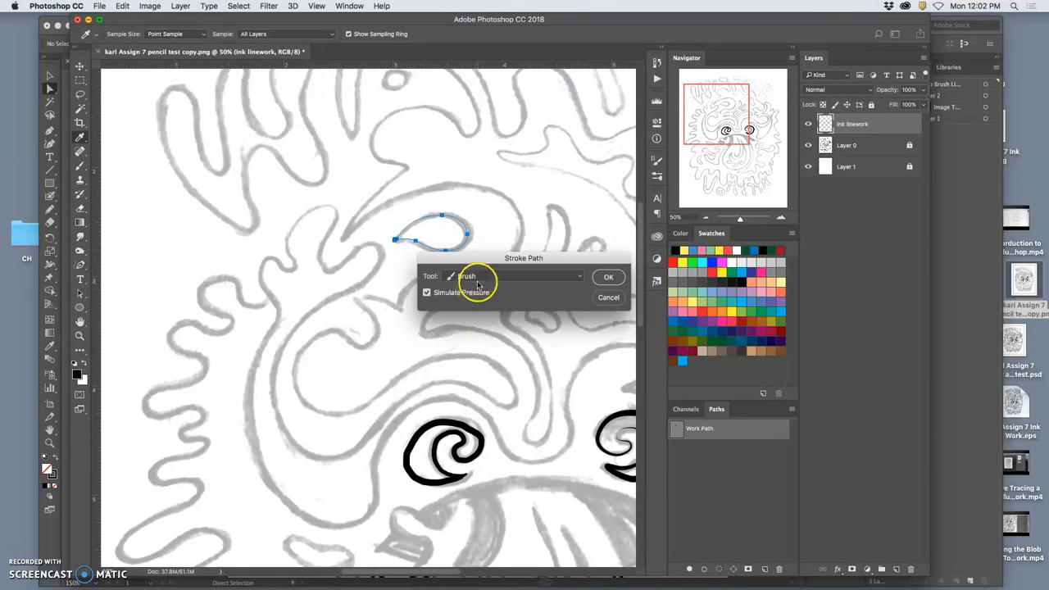
{"action": "left_click", "coordinate": [426, 291]}
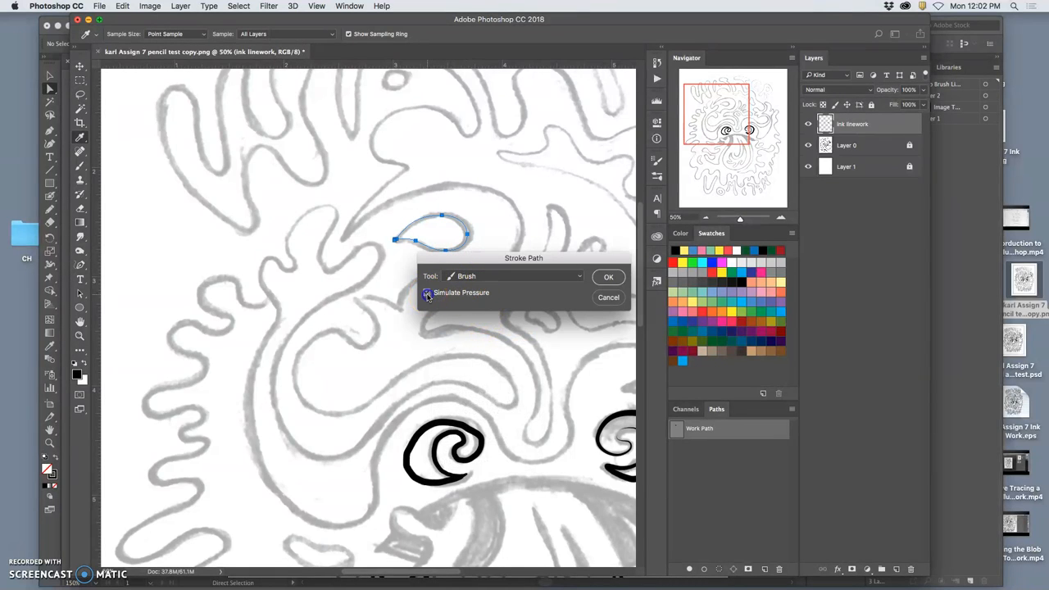
{"action": "left_click", "coordinate": [608, 276]}
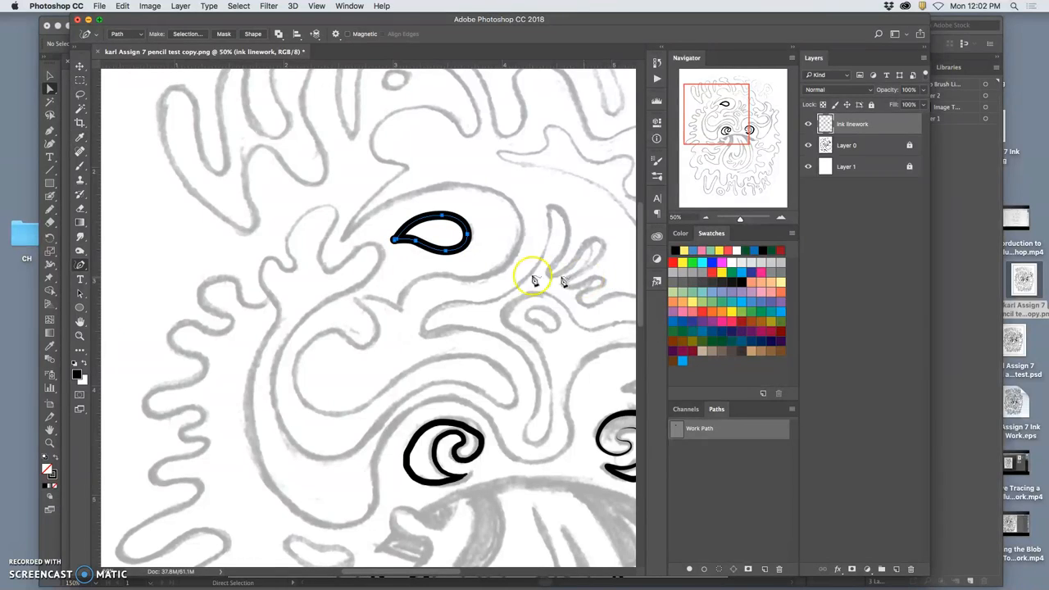
{"action": "left_click", "coordinate": [115, 33]}
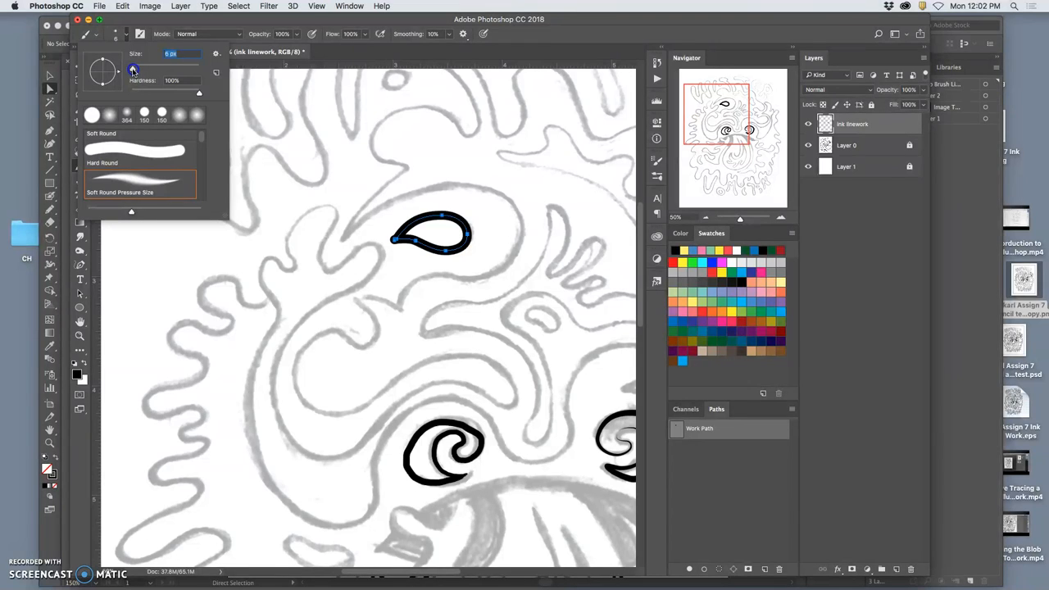
{"action": "mouse_move", "coordinate": [269, 303]}
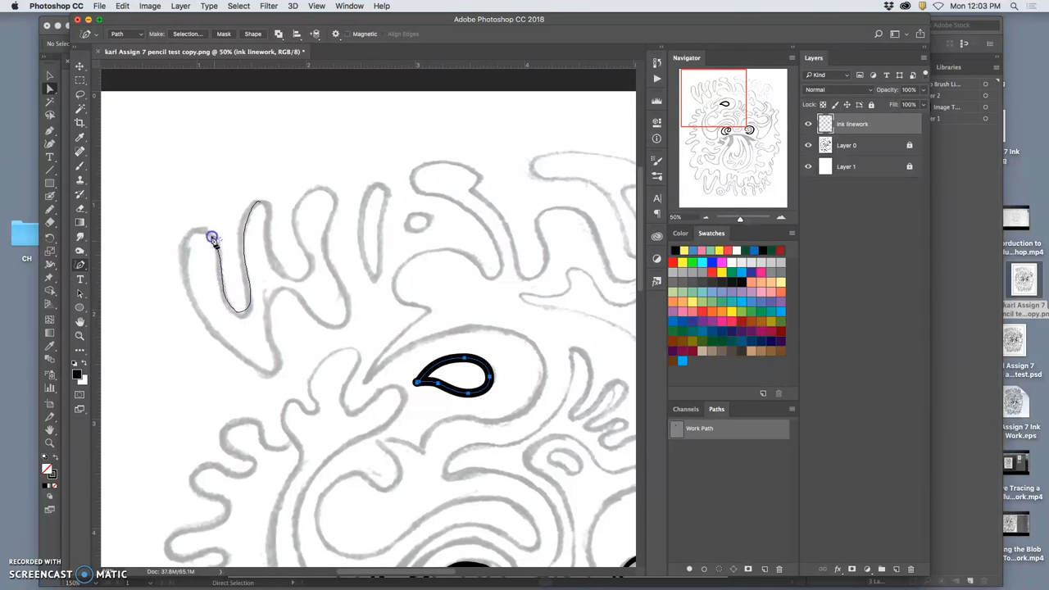
Step: Trace a Pen path around the W of WATER and stroke the subpath in black ink
{"action": "left_click_drag", "start_coordinate": [211, 238], "coordinate": [230, 346]}
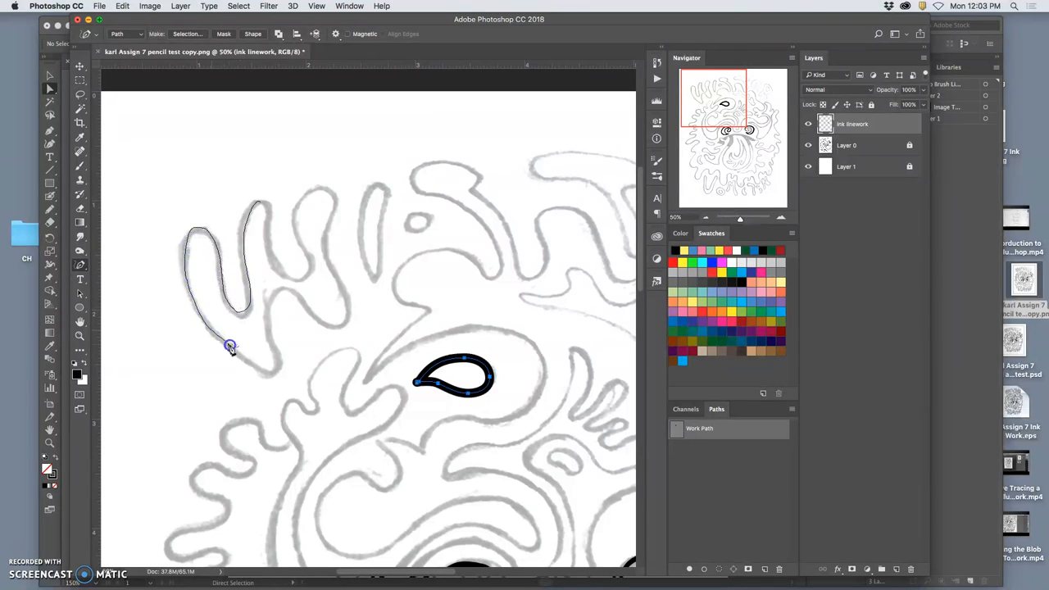
{"action": "left_click_drag", "start_coordinate": [229, 344], "coordinate": [282, 292]}
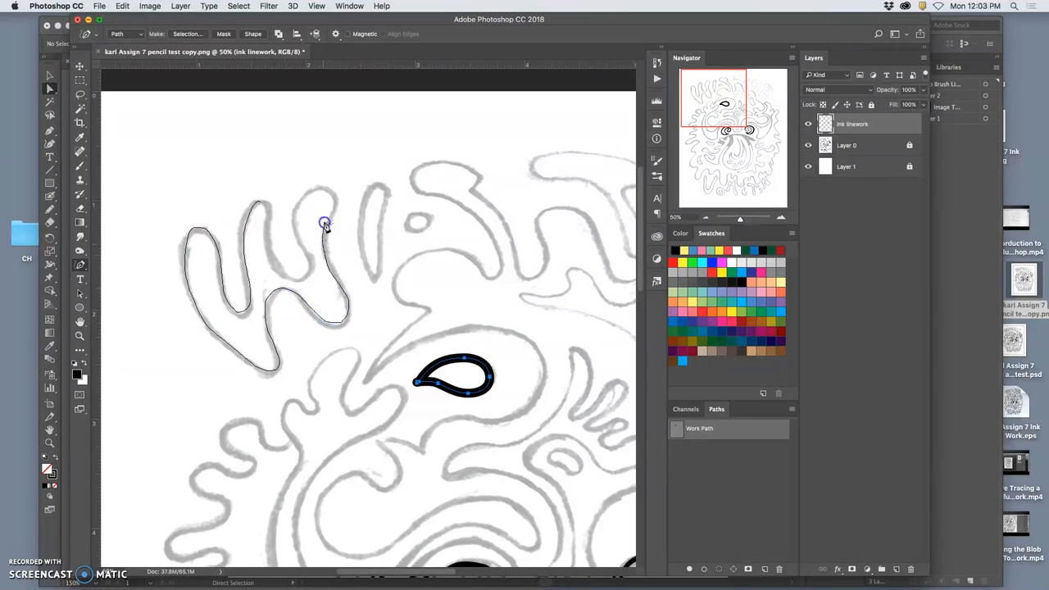
{"action": "left_click_drag", "start_coordinate": [325, 223], "coordinate": [297, 278]}
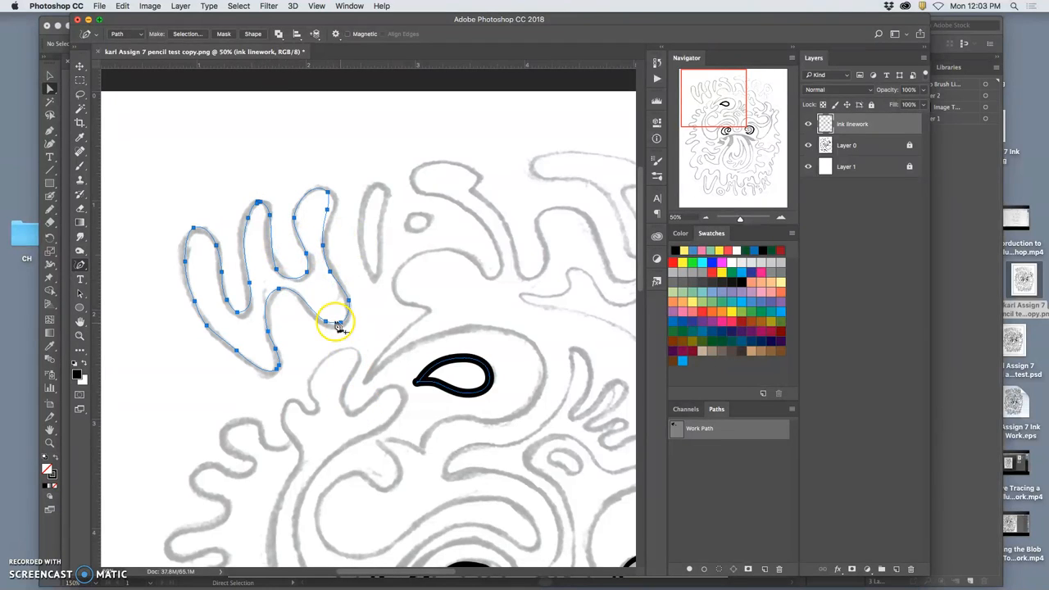
{"action": "right_click", "coordinate": [336, 325]}
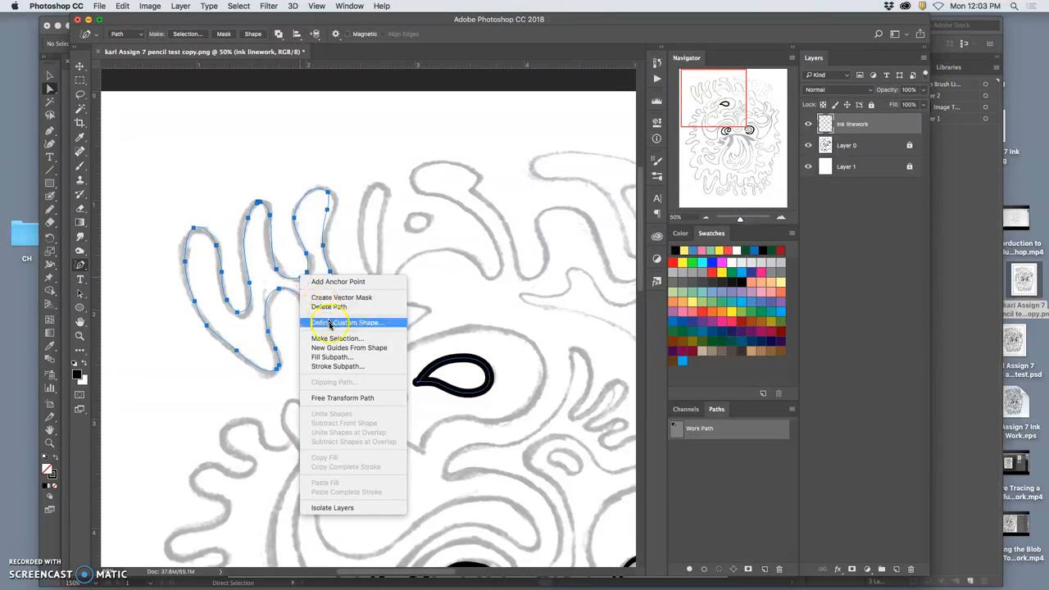
{"action": "mouse_move", "coordinate": [367, 367]}
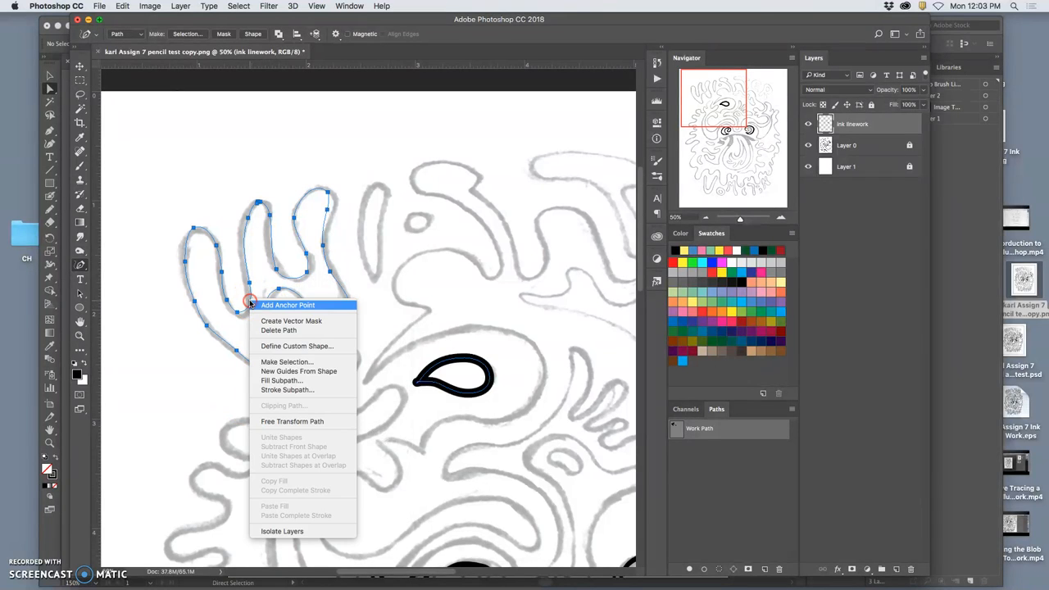
{"action": "mouse_move", "coordinate": [308, 416]}
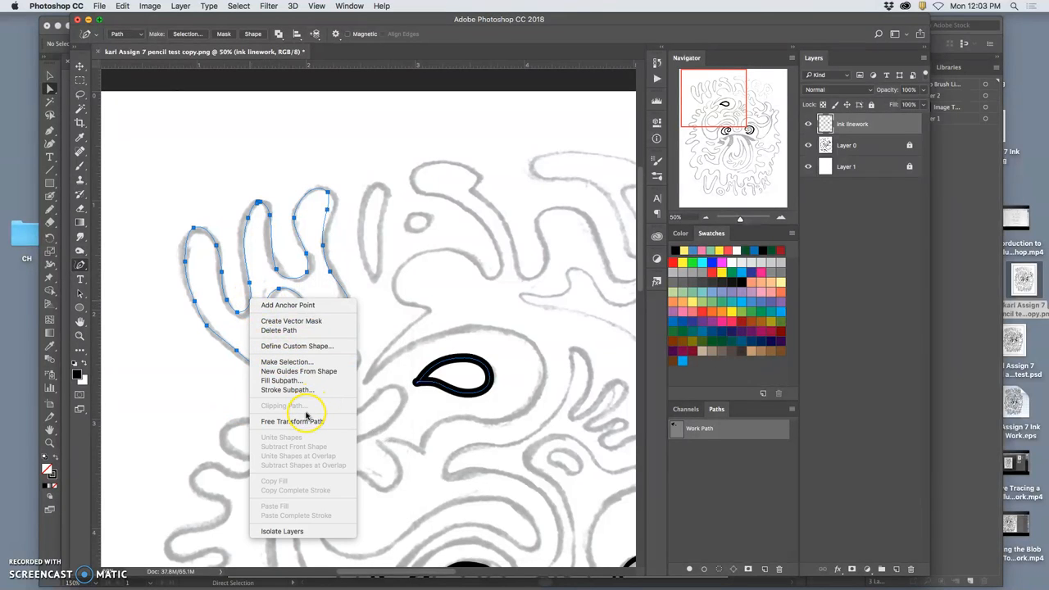
{"action": "mouse_move", "coordinate": [291, 320]}
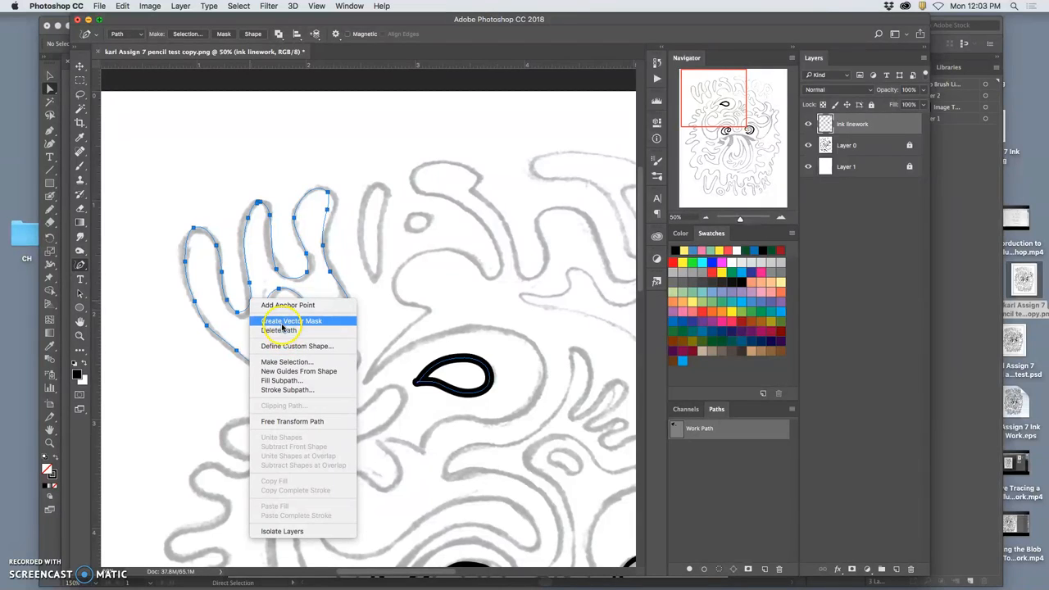
{"action": "mouse_move", "coordinate": [287, 390]}
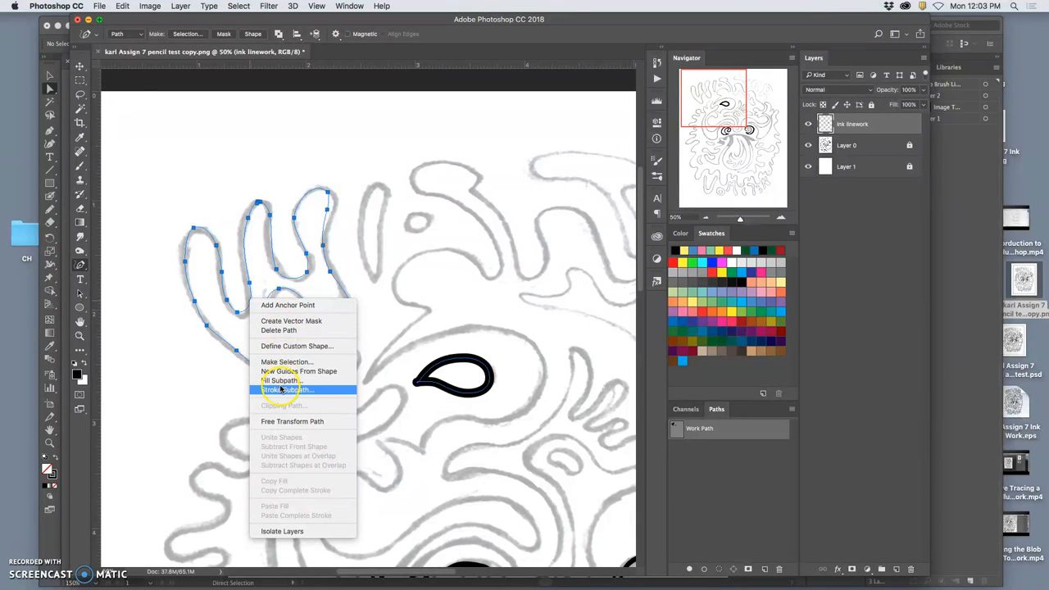
{"action": "left_click", "coordinate": [285, 390]}
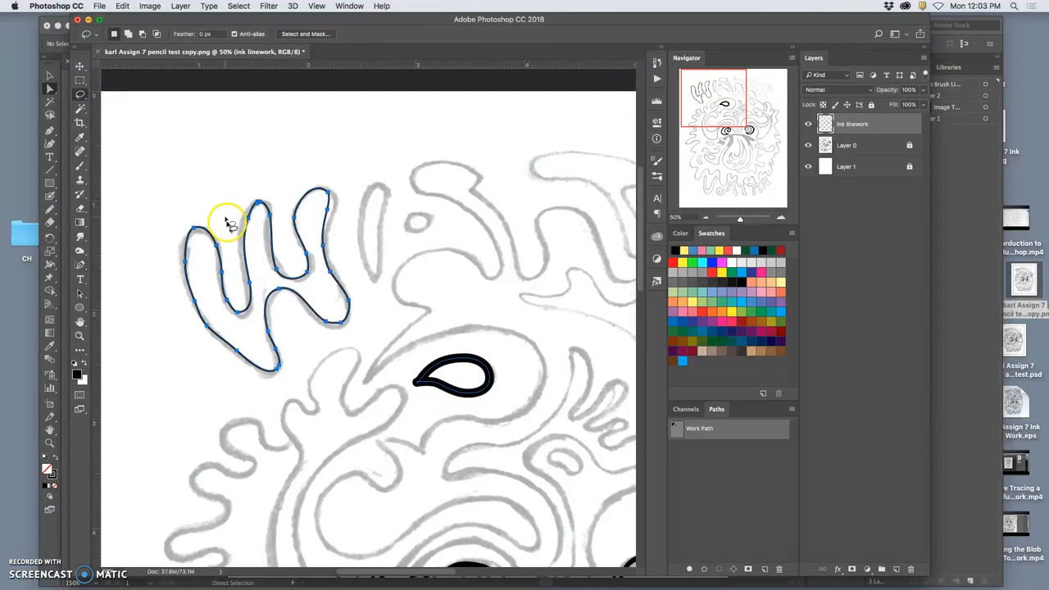
{"action": "left_click", "coordinate": [846, 144]}
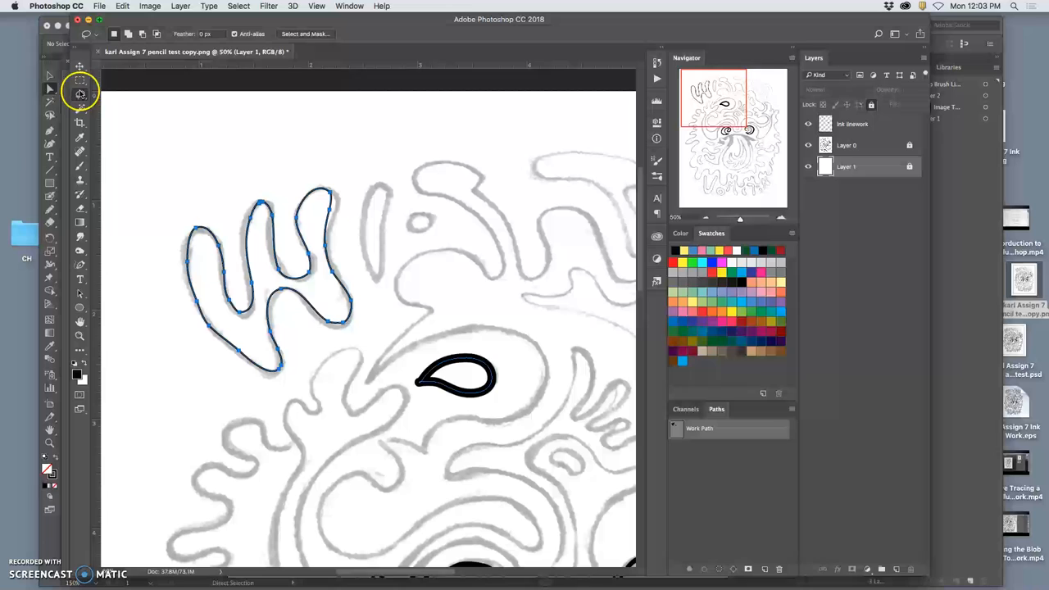
Step: Create and name a new Layer 2 above the ink linework, with the Brush ready for more inking
{"action": "left_click", "coordinate": [49, 85]}
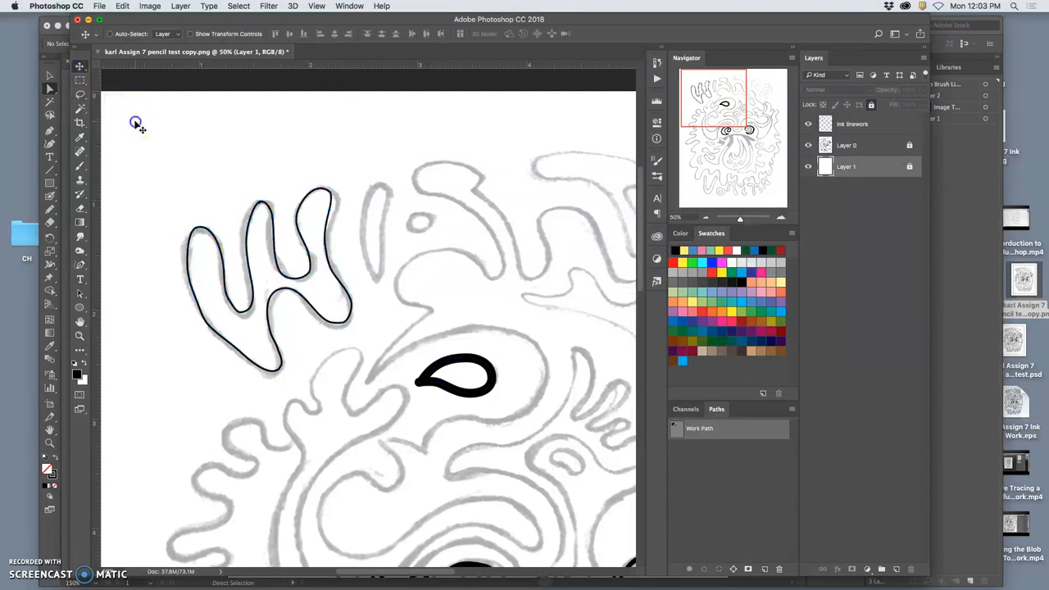
{"action": "left_click", "coordinate": [136, 123]}
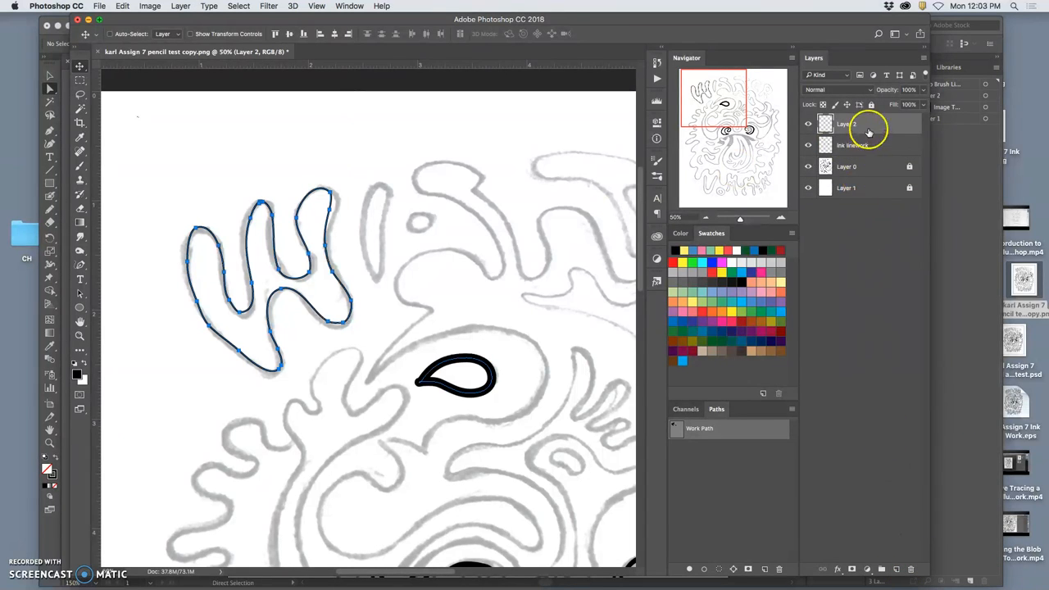
{"action": "double_click", "coordinate": [849, 124]}
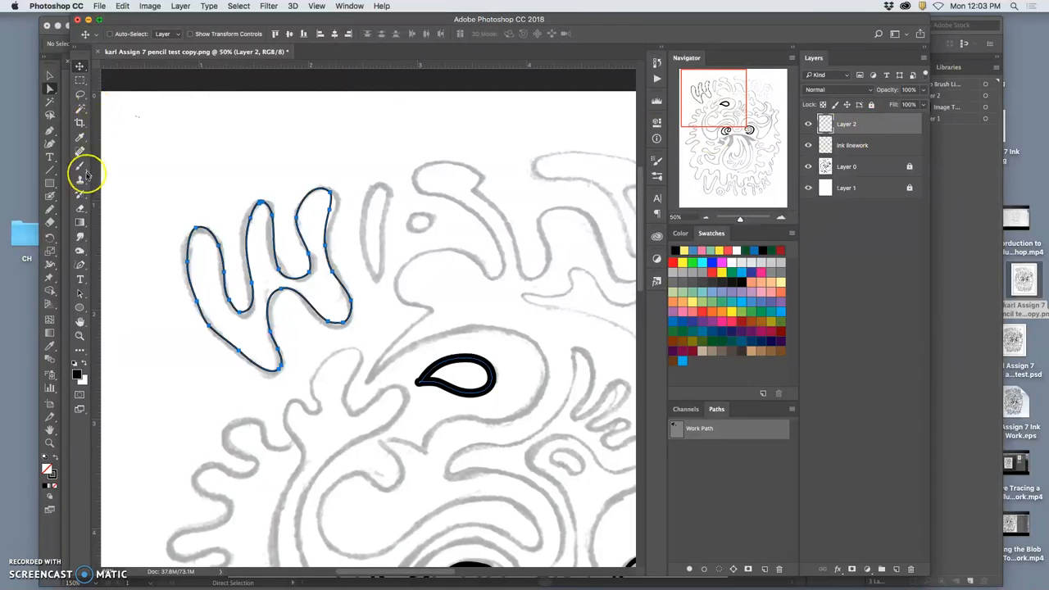
{"action": "left_click", "coordinate": [79, 172]}
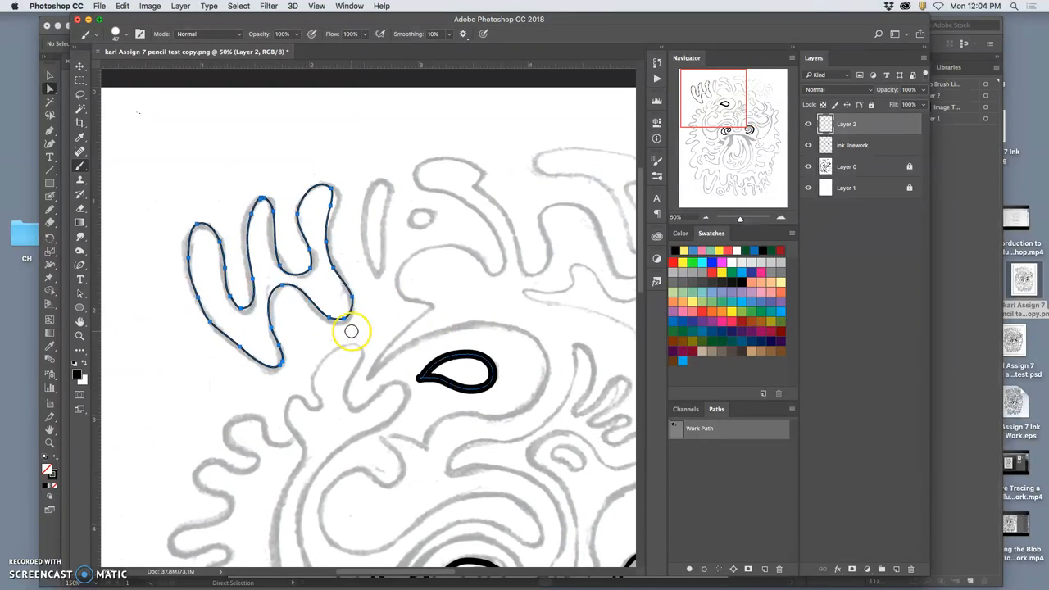
{"action": "left_click", "coordinate": [80, 264]}
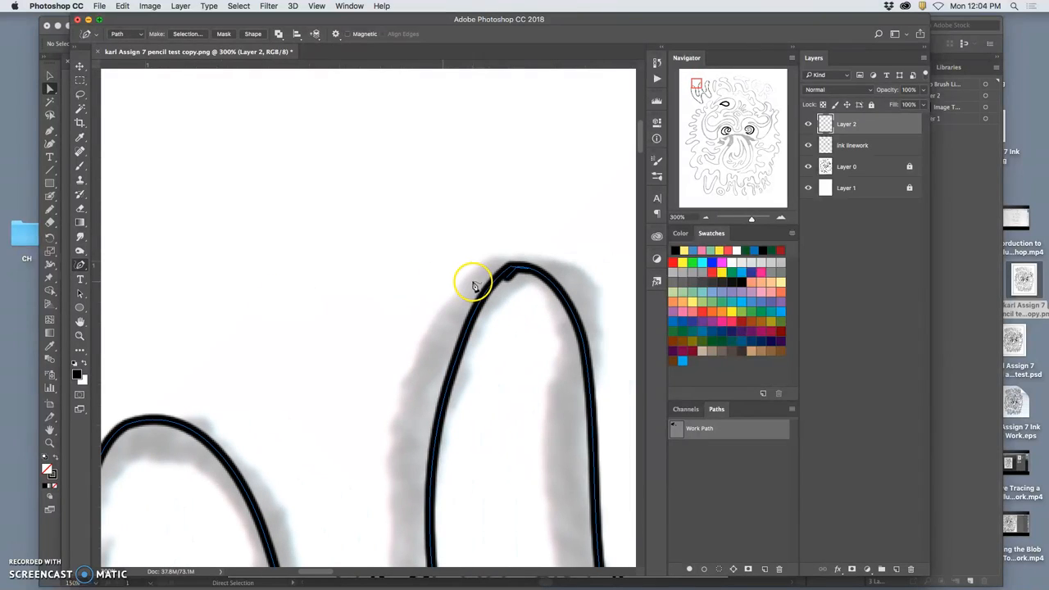
{"action": "mouse_move", "coordinate": [521, 285]}
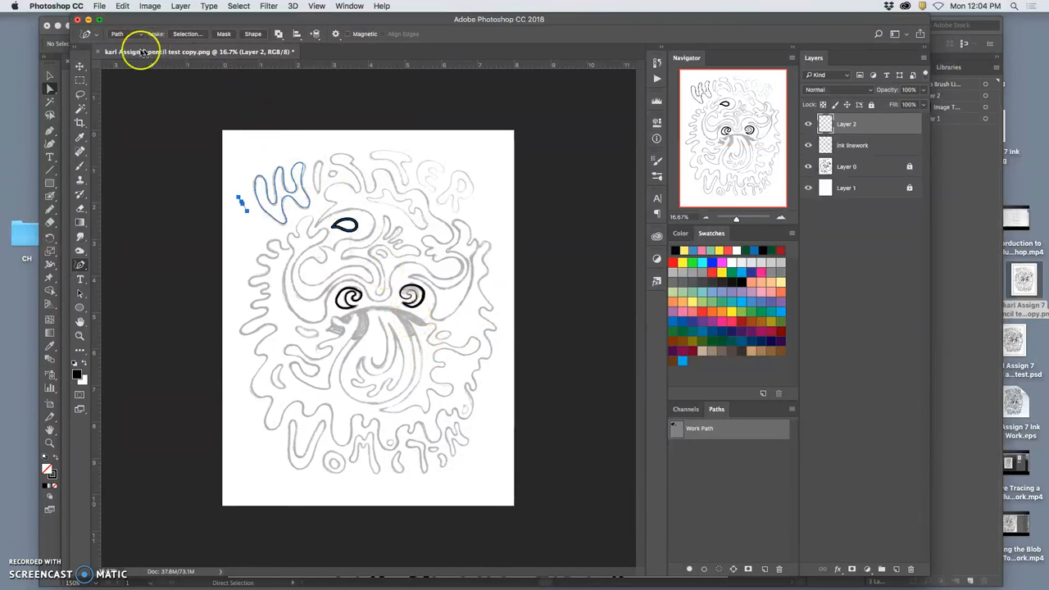
Step: Close the pencil test document and choose Don't Save to discard its changes
{"action": "left_click", "coordinate": [98, 50]}
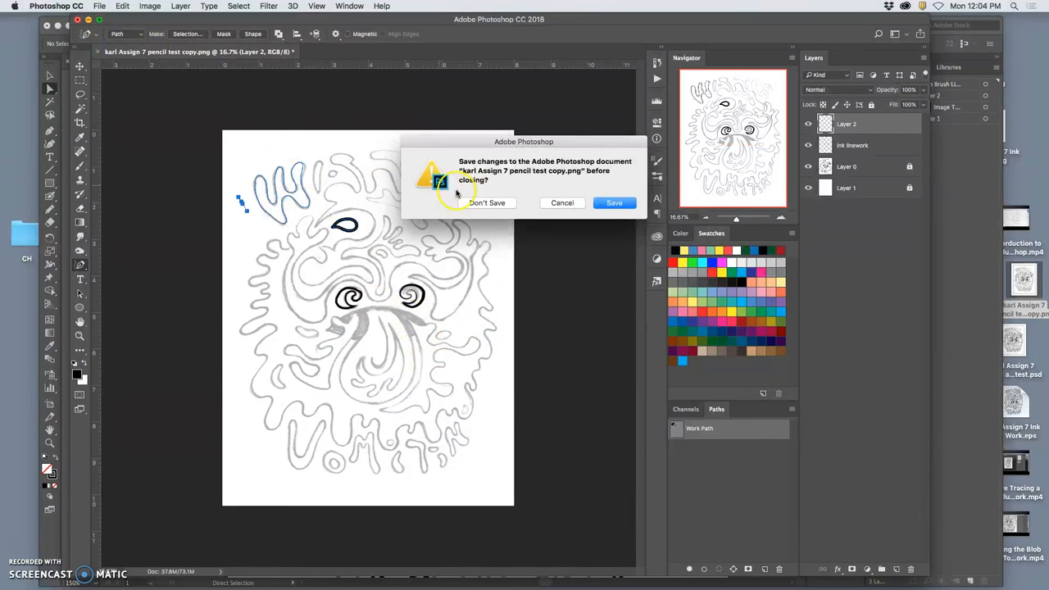
{"action": "left_click", "coordinate": [488, 204]}
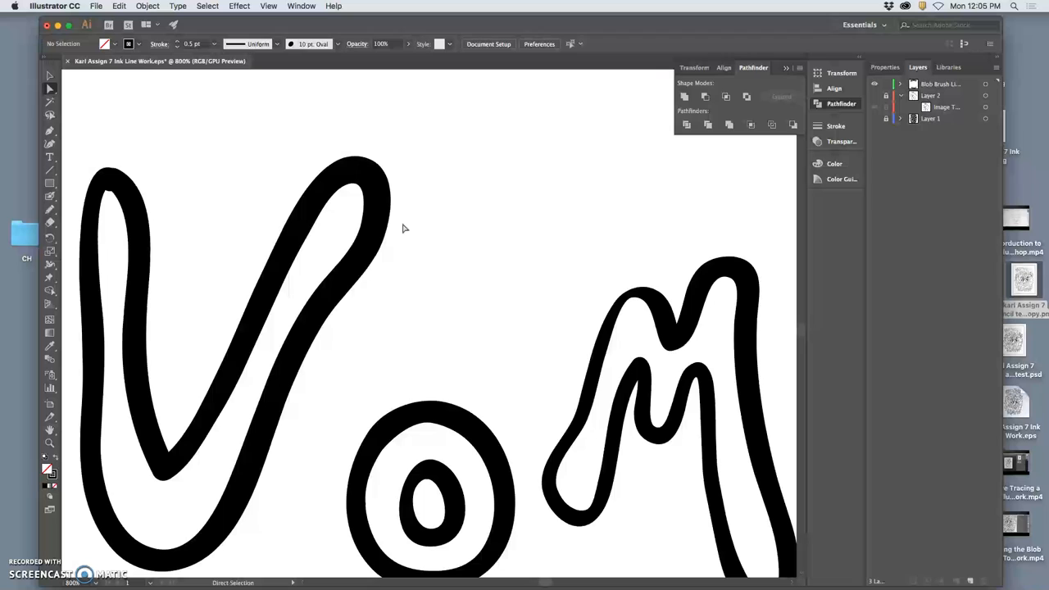
{"action": "mouse_move", "coordinate": [223, 204]}
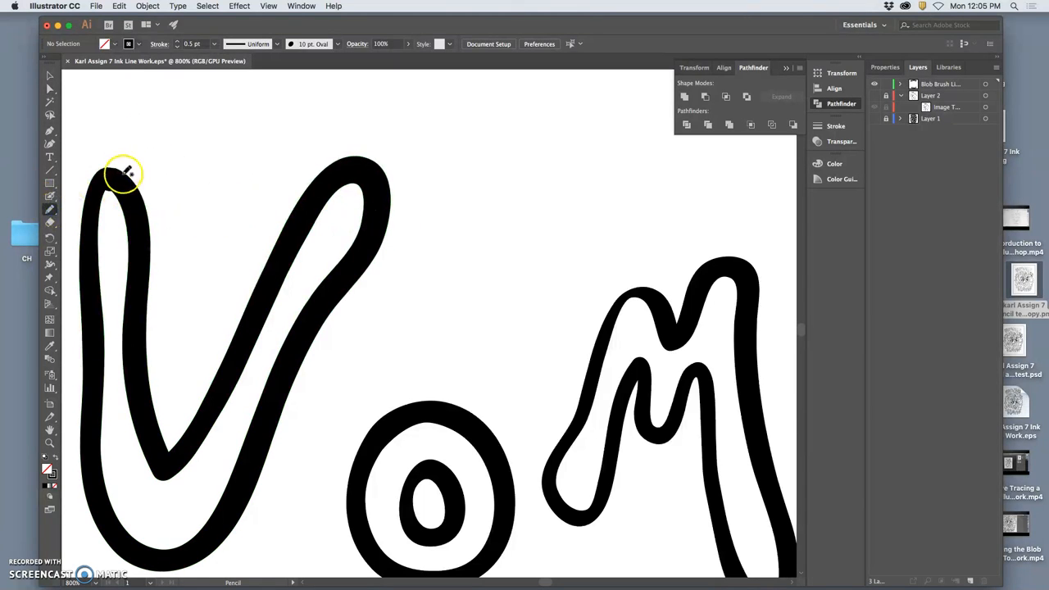
{"action": "left_click", "coordinate": [118, 180]}
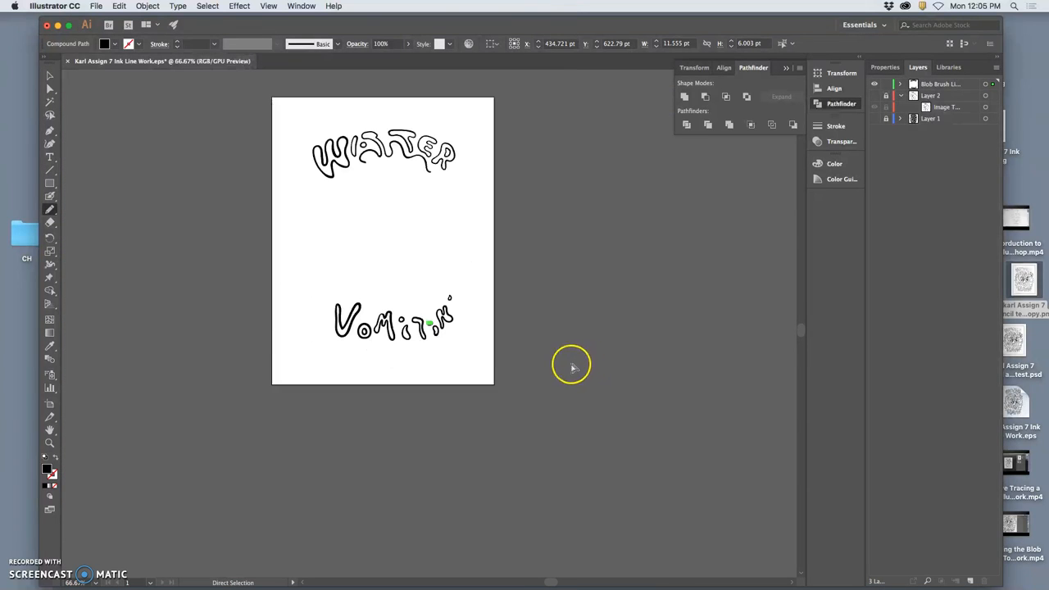
{"action": "left_click", "coordinate": [49, 88]}
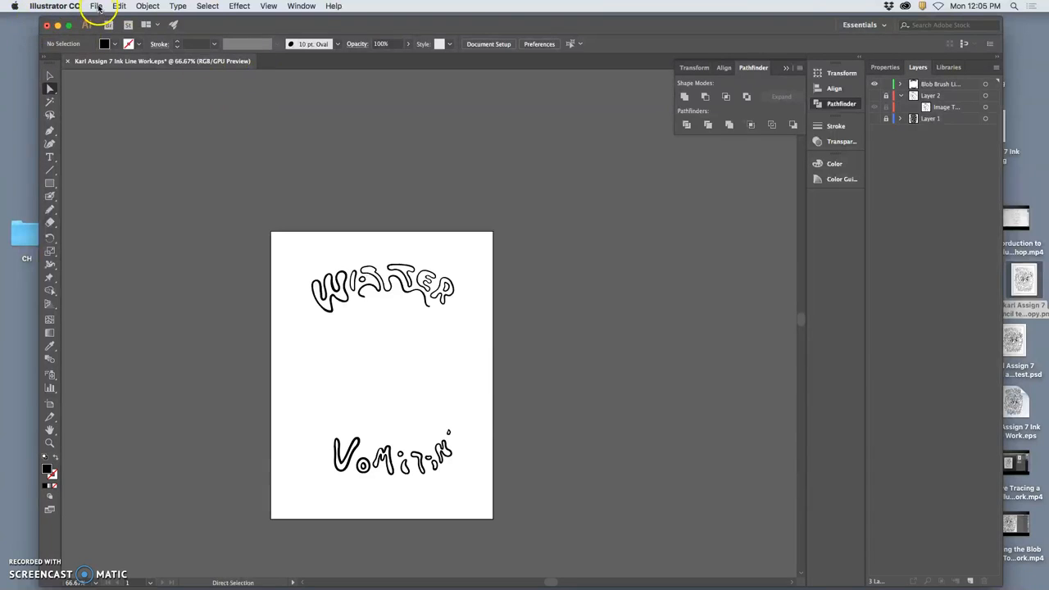
Step: Start a Save As of the line work, naming the file 'Test' as Illustrator EPS on the Desktop
{"action": "left_click", "coordinate": [96, 6]}
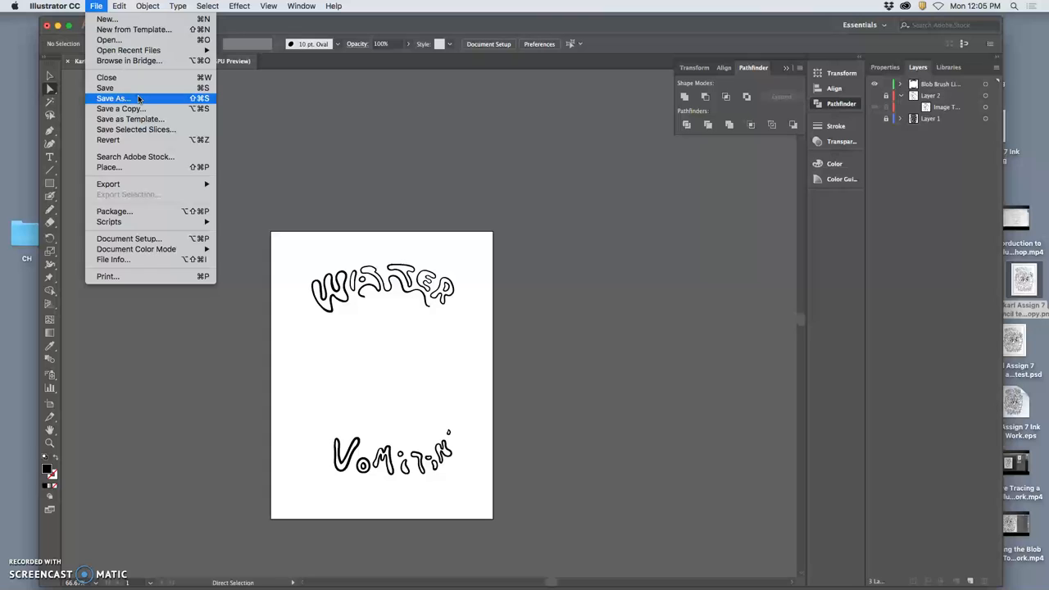
{"action": "left_click", "coordinate": [113, 99]}
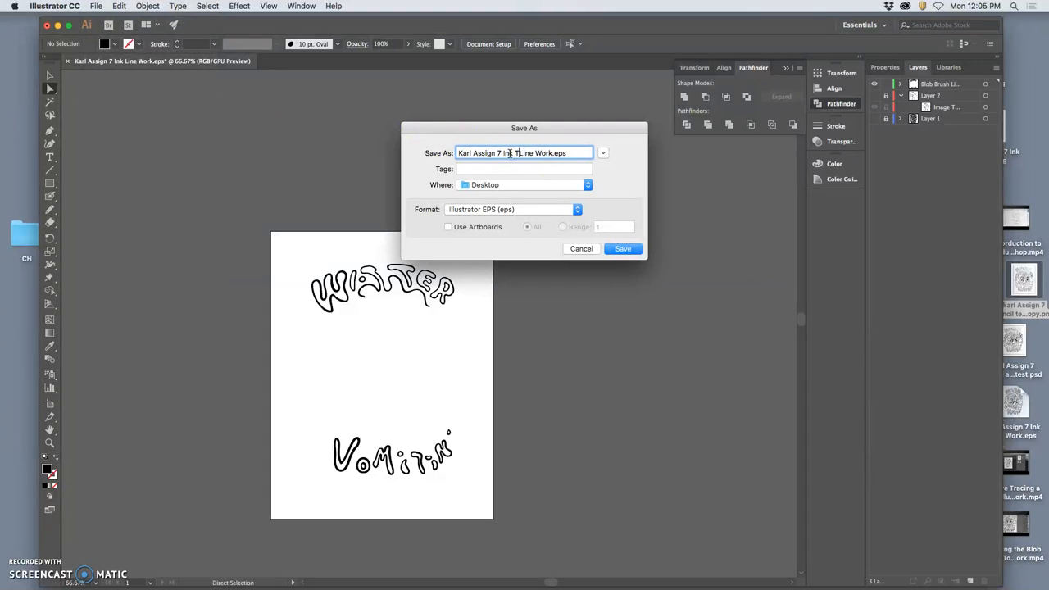
{"action": "type", "text": "Text"}
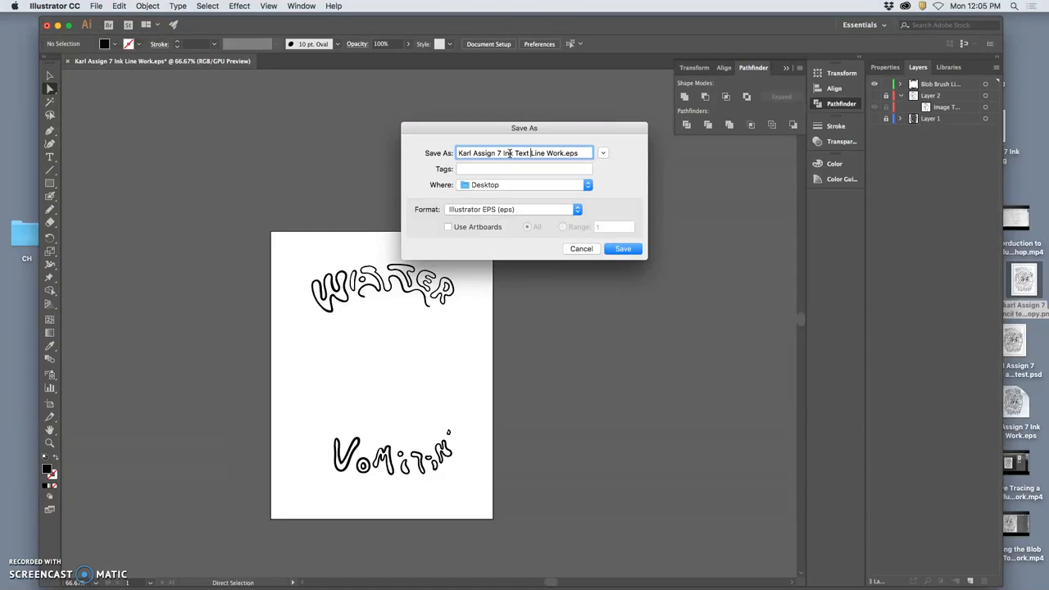
{"action": "type", "text": "Test"}
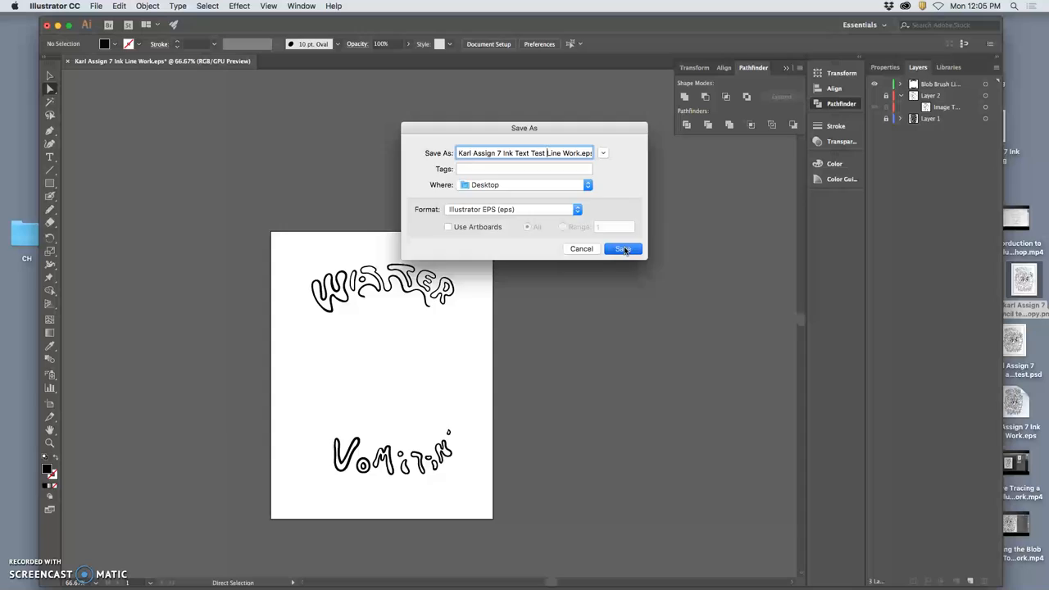
Step: Save the EPS, accept the EPS Options and preserve linked files as links
{"action": "left_click", "coordinate": [623, 249]}
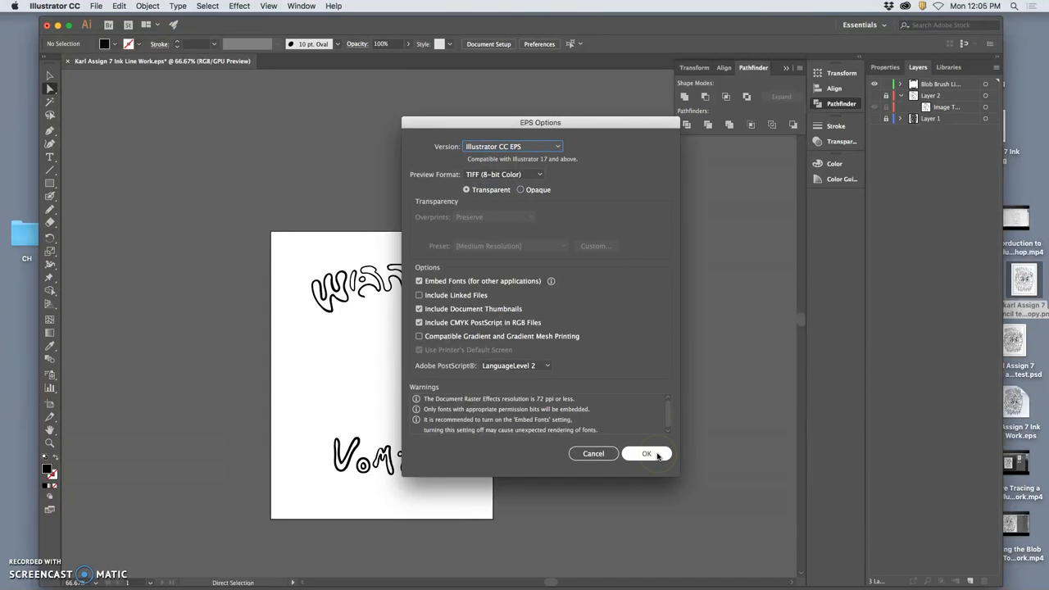
{"action": "left_click", "coordinate": [646, 452]}
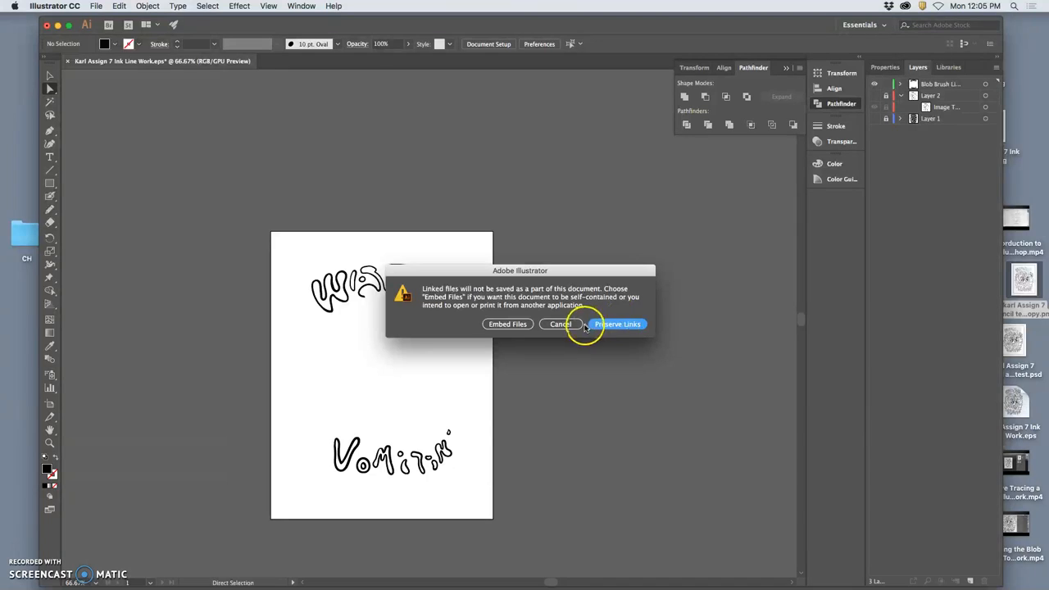
{"action": "left_click", "coordinate": [95, 7]}
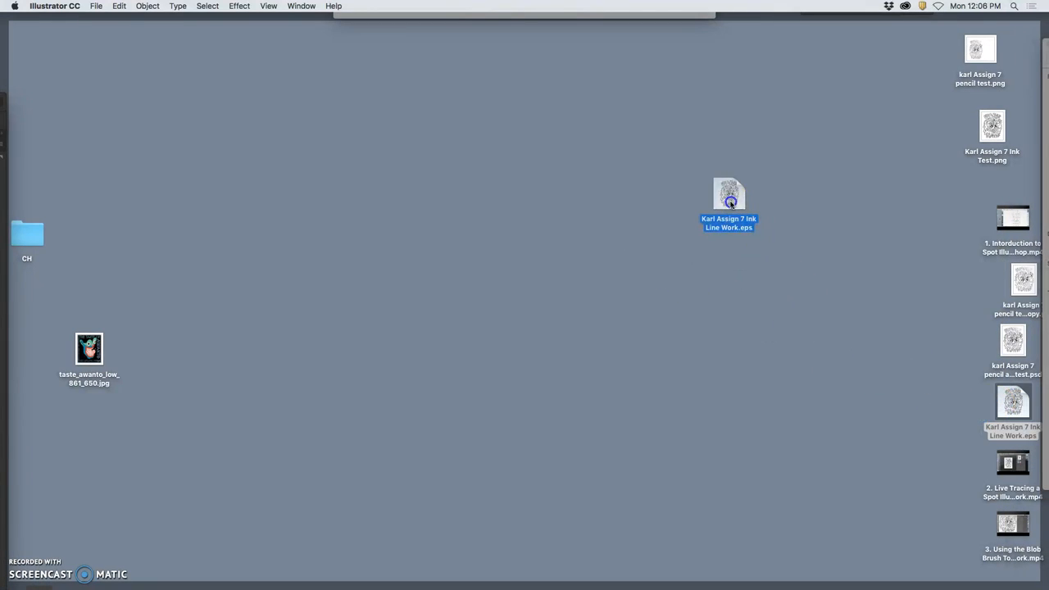
Step: Reopen the saved EPS and start saving it under a different name on the Desktop
{"action": "double_click", "coordinate": [727, 194]}
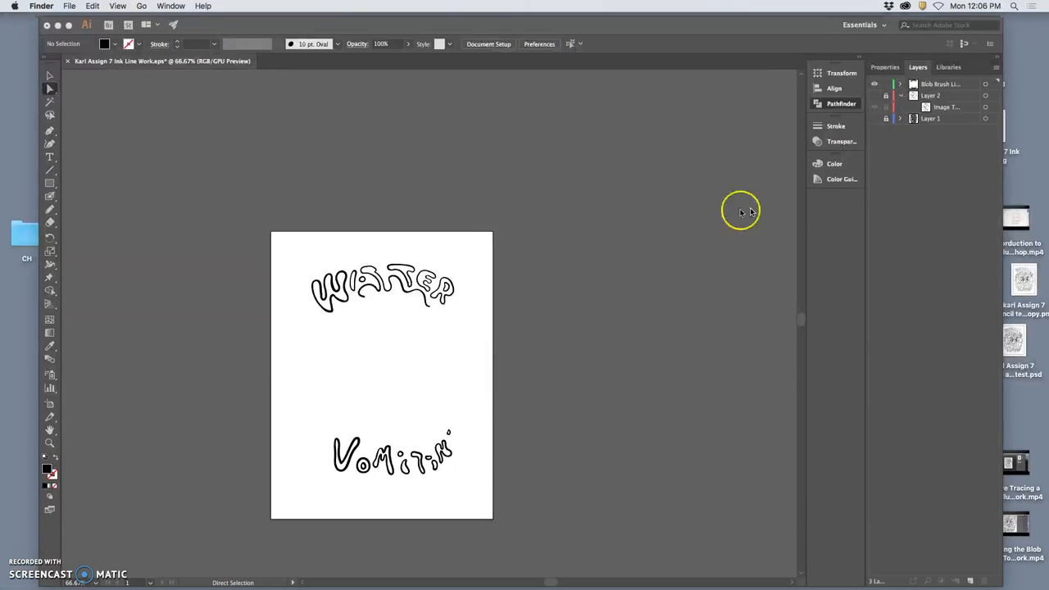
{"action": "left_click", "coordinate": [69, 7]}
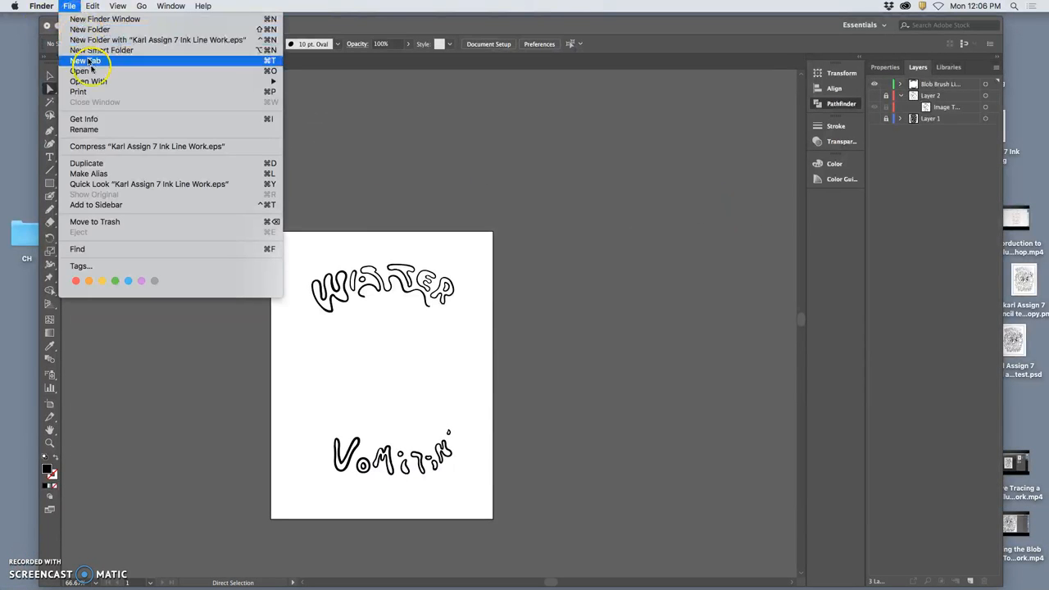
{"action": "mouse_move", "coordinate": [418, 111]}
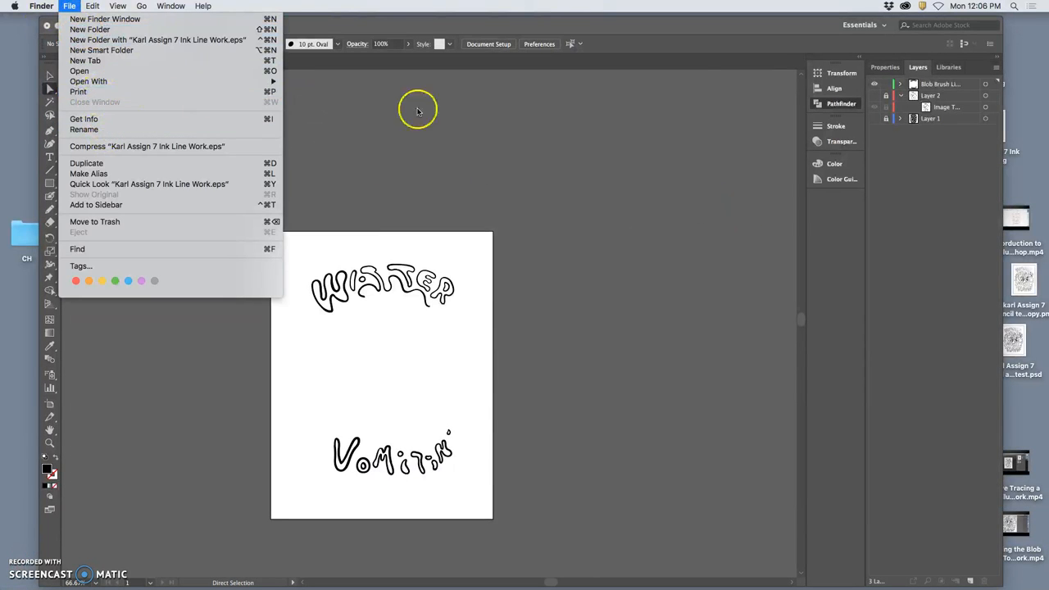
{"action": "left_click", "coordinate": [95, 7]}
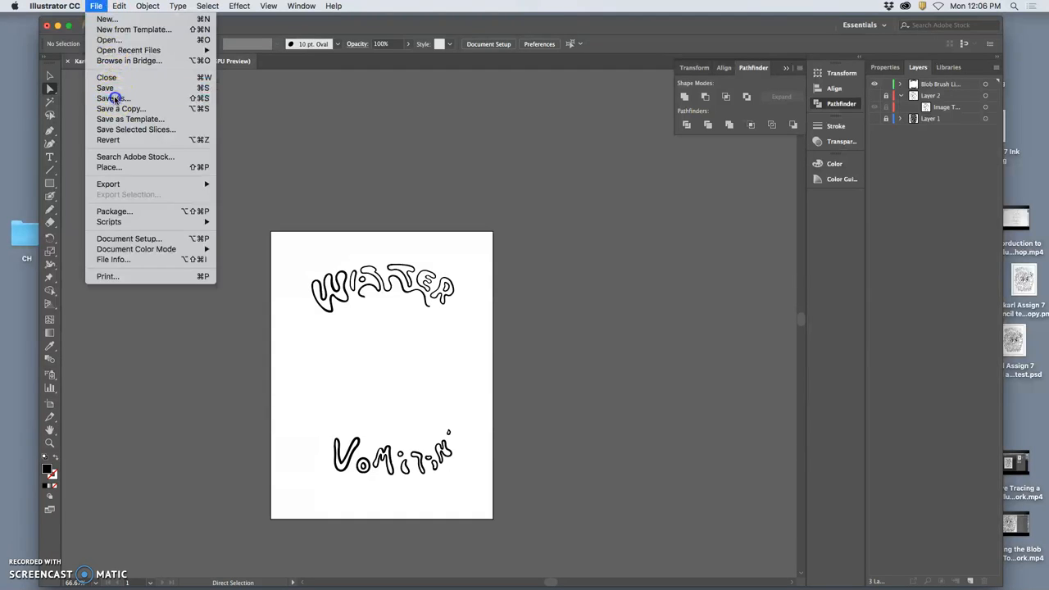
{"action": "left_click", "coordinate": [114, 98]}
{"action": "type", "text": "Karl Assign 7 Ink Test Text Line Work.eps"}
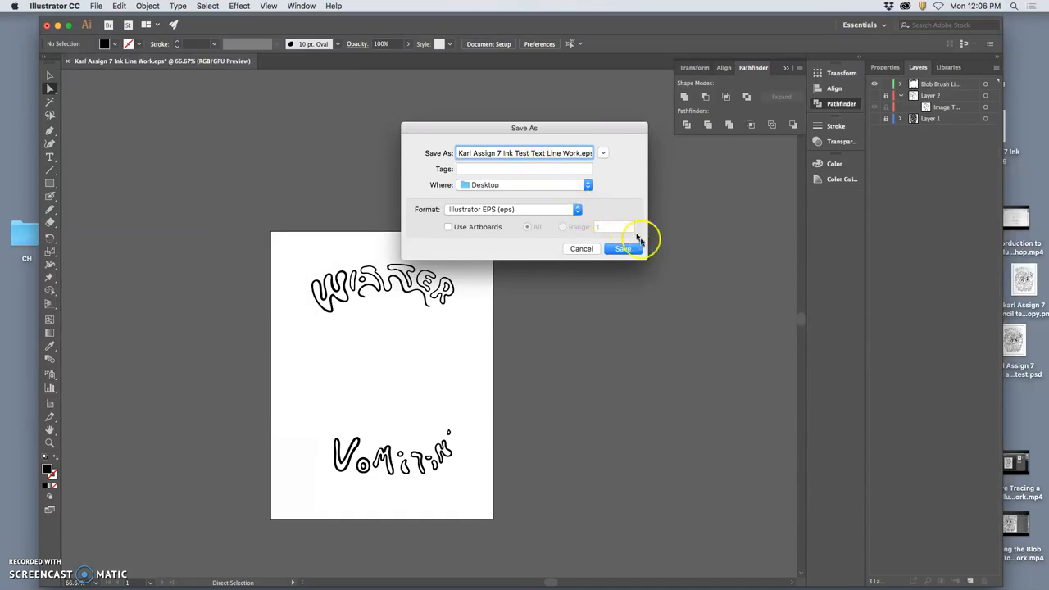
Step: Save the second EPS copy, accepting EPS Options and preserving links
{"action": "left_click", "coordinate": [622, 249]}
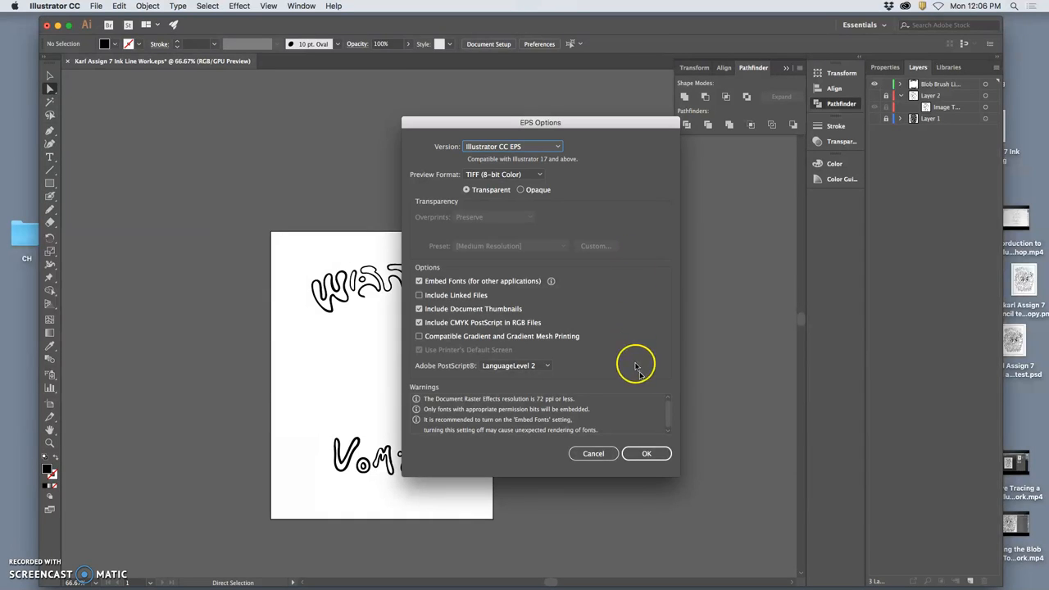
{"action": "left_click", "coordinate": [646, 452]}
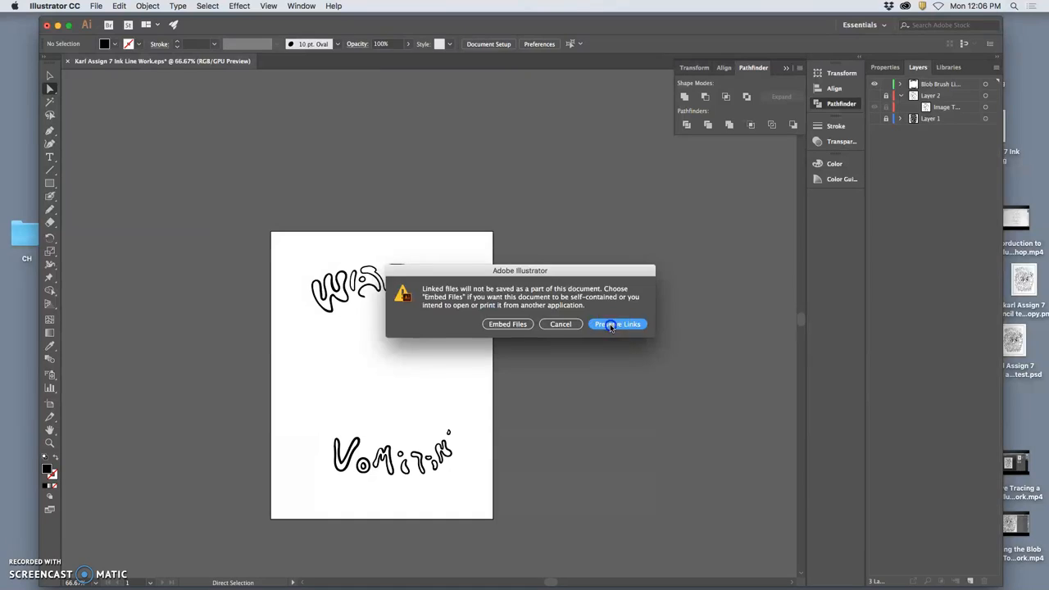
{"action": "left_click", "coordinate": [616, 324]}
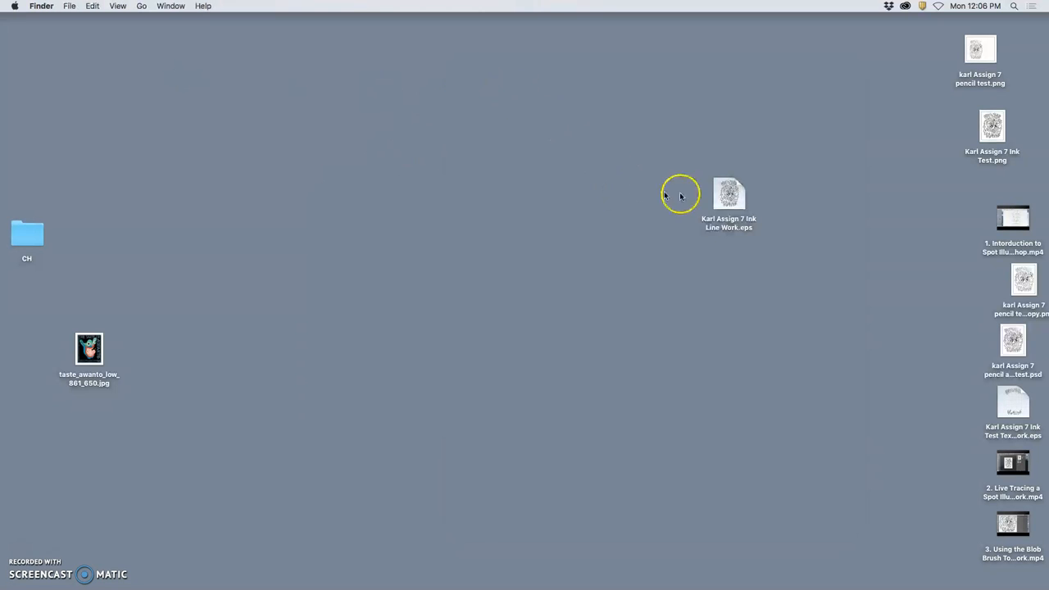
Step: Stack the two EPS icons together and open each in Preview for side-by-side comparison
{"action": "left_click_drag", "start_coordinate": [728, 194], "coordinate": [832, 74]}
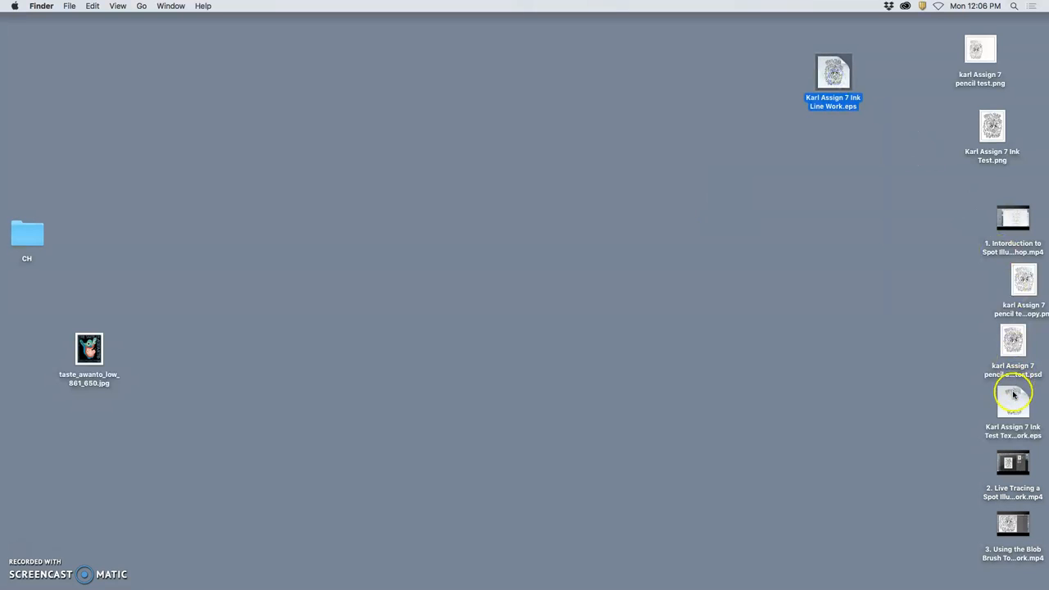
{"action": "left_click_drag", "start_coordinate": [1013, 395], "coordinate": [839, 151]}
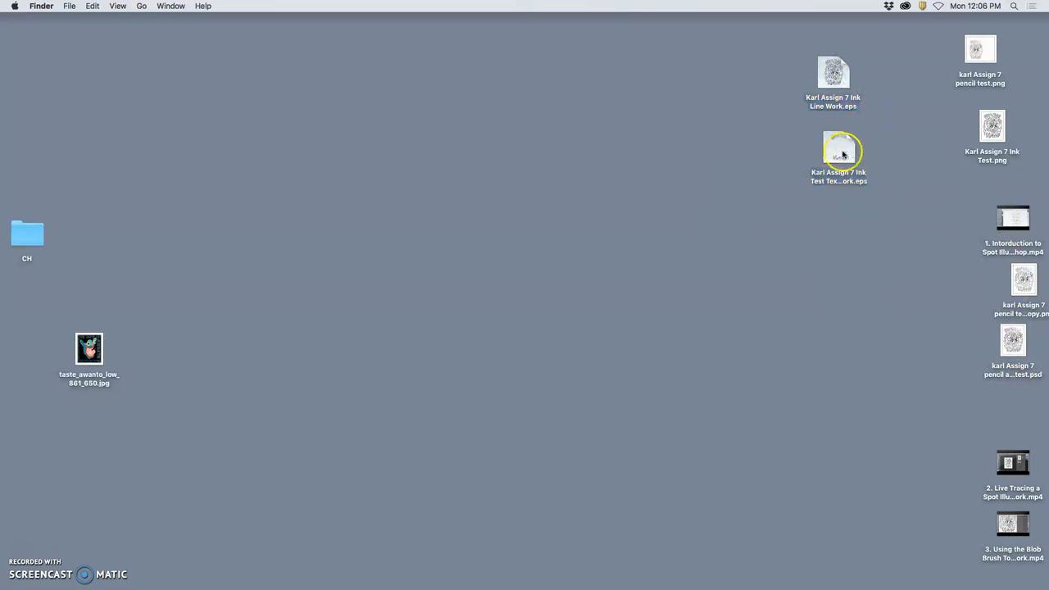
{"action": "double_click", "coordinate": [839, 151]}
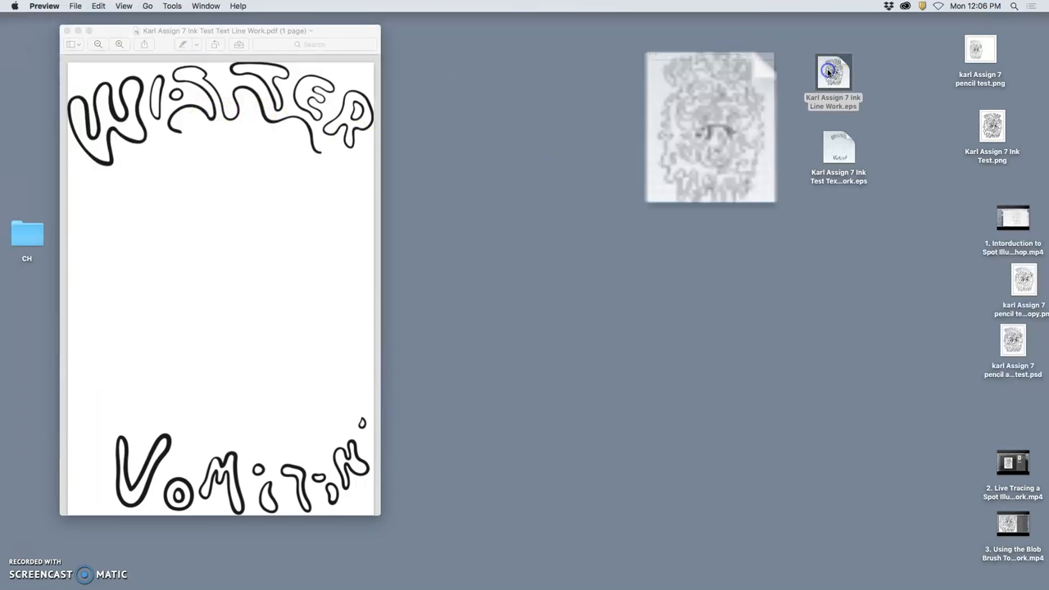
{"action": "double_click", "coordinate": [833, 72]}
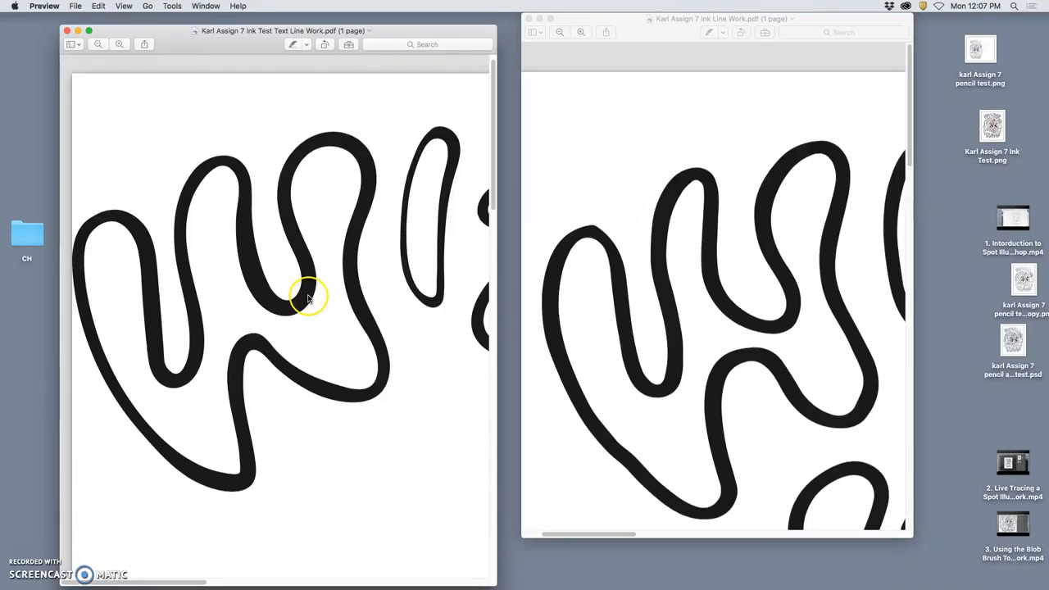
{"action": "mouse_move", "coordinate": [331, 334]}
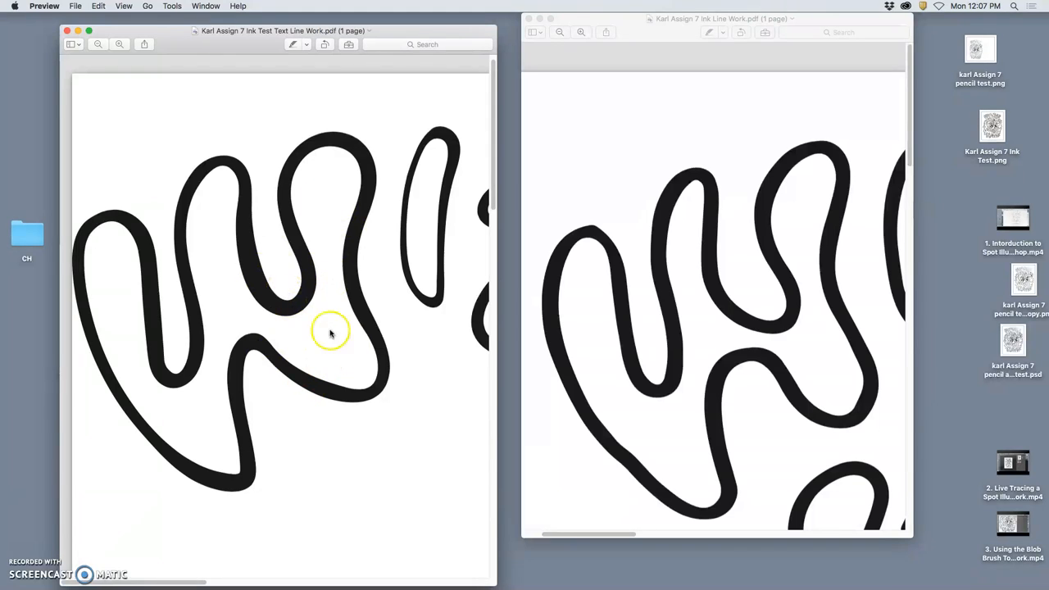
{"action": "mouse_move", "coordinate": [655, 295]}
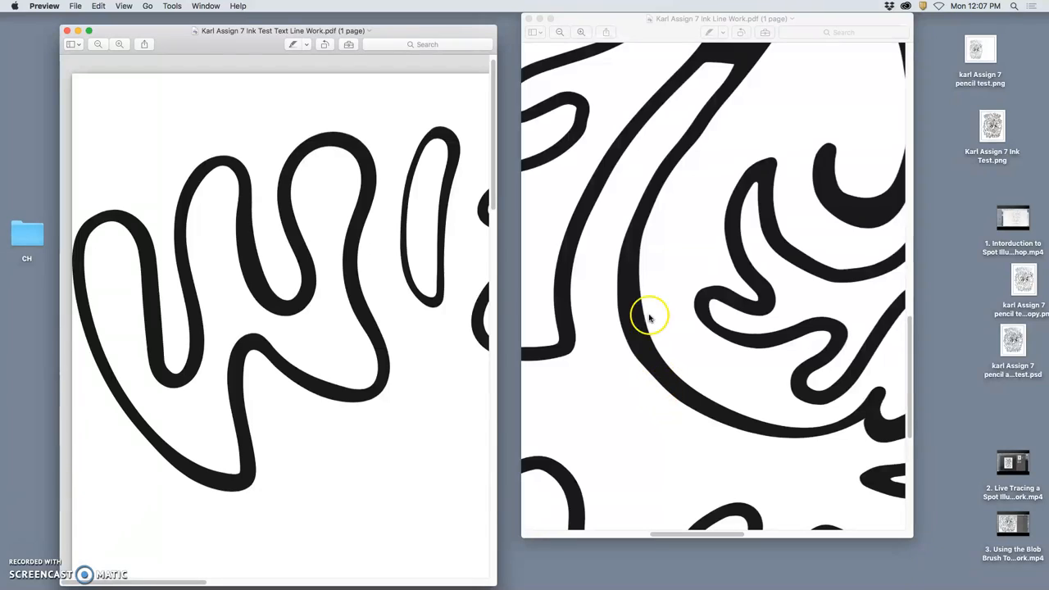
{"action": "mouse_move", "coordinate": [688, 149]}
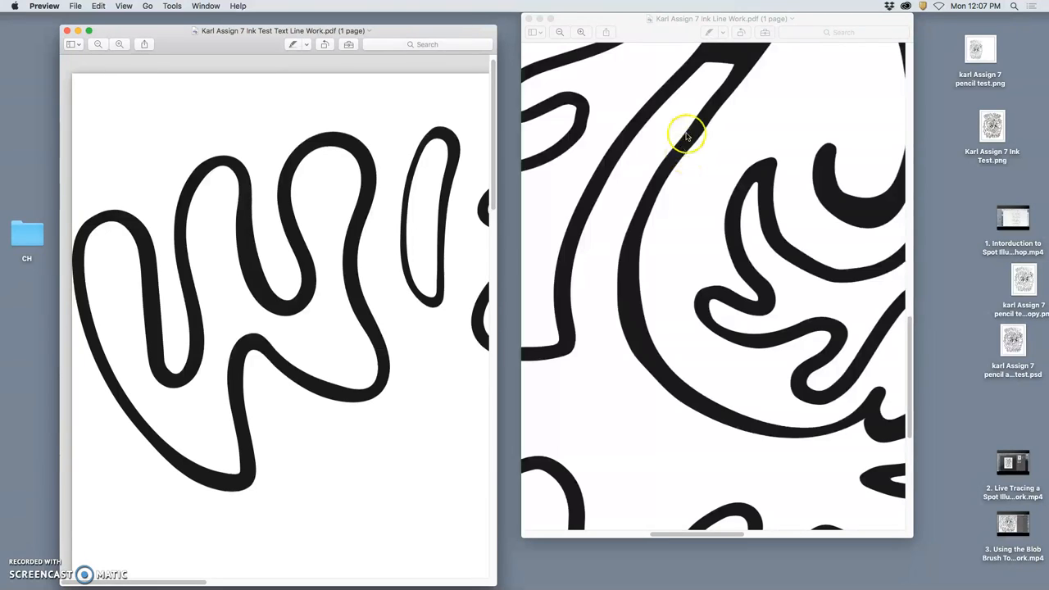
{"action": "mouse_move", "coordinate": [698, 216]}
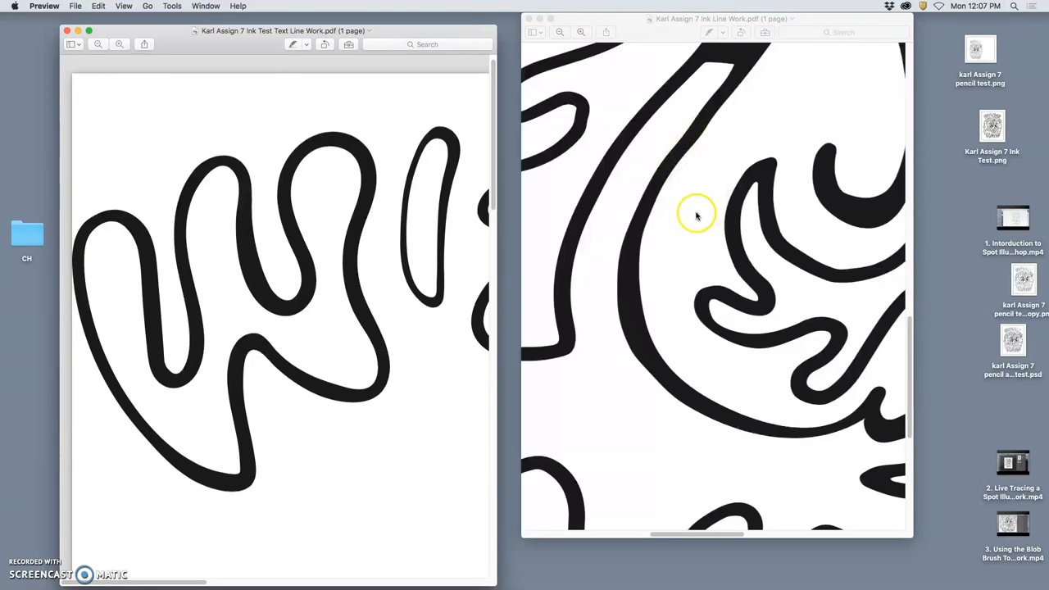
{"action": "mouse_move", "coordinate": [937, 215]}
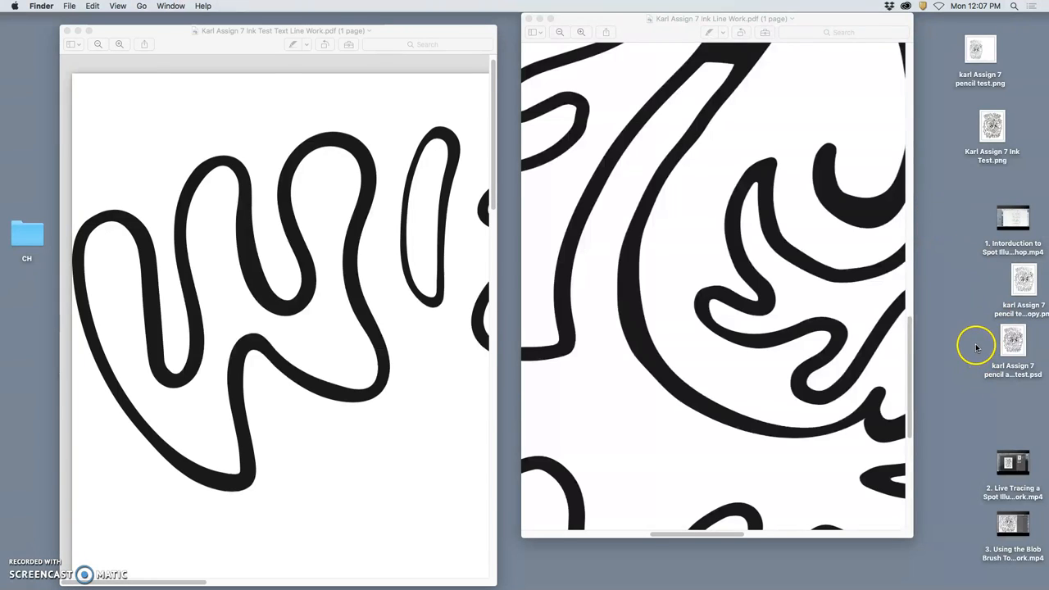
Step: Open the line-work EPS file with Adobe Illustrator CC 2018 from its context menu
{"action": "right_click", "coordinate": [832, 72]}
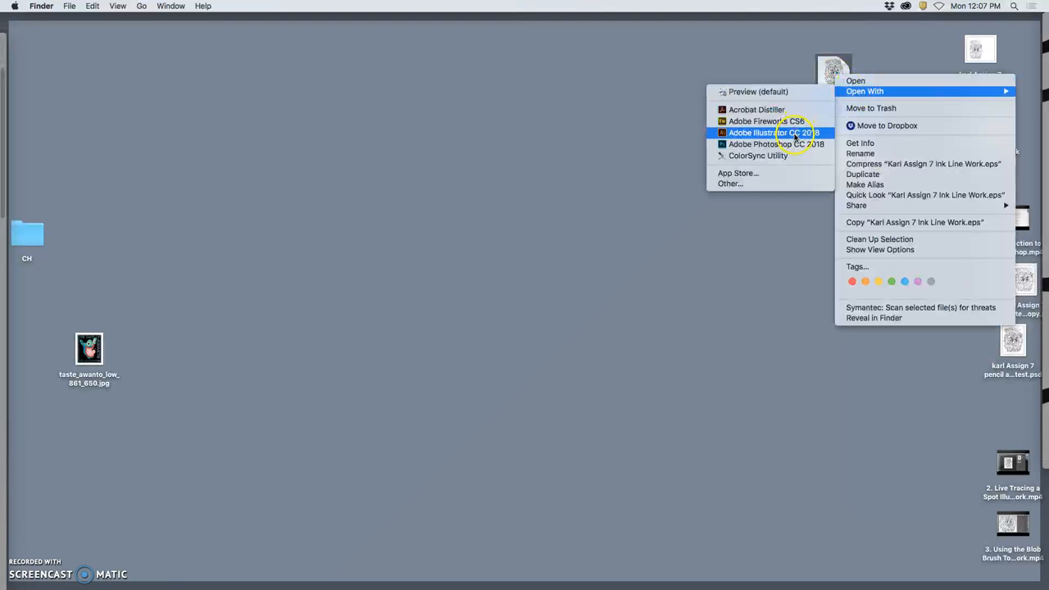
{"action": "left_click", "coordinate": [774, 132]}
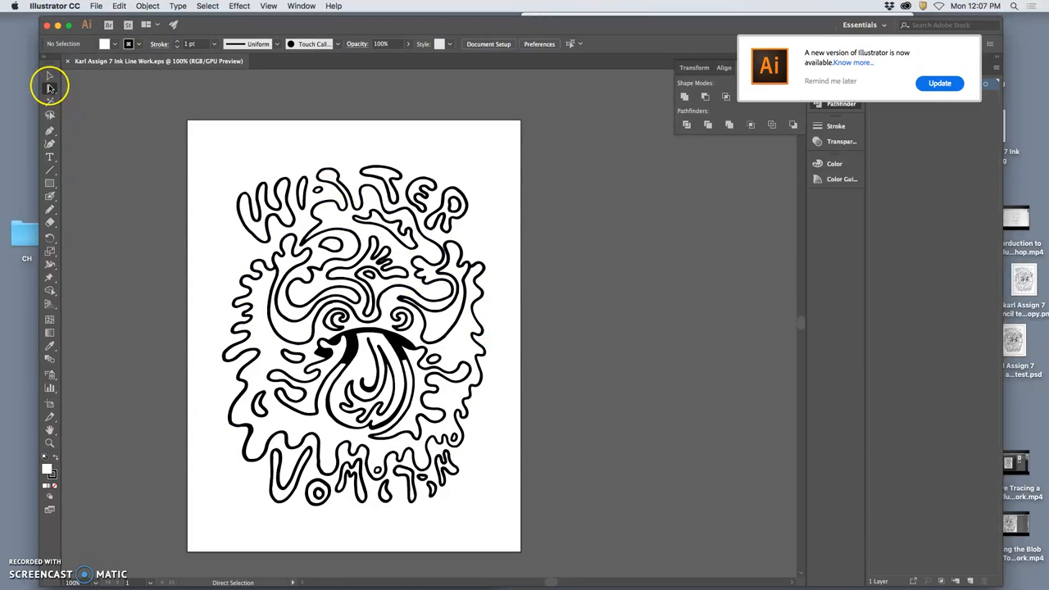
Step: Select the whole artwork with the Selection tool and choose Object > Path > Simplify
{"action": "left_click", "coordinate": [49, 75]}
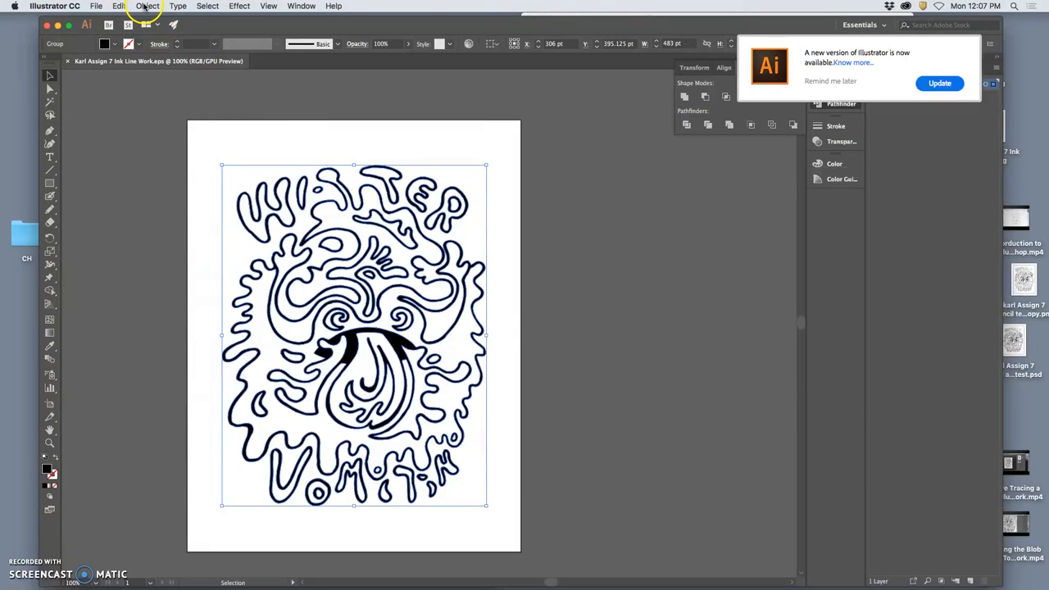
{"action": "left_click", "coordinate": [147, 6]}
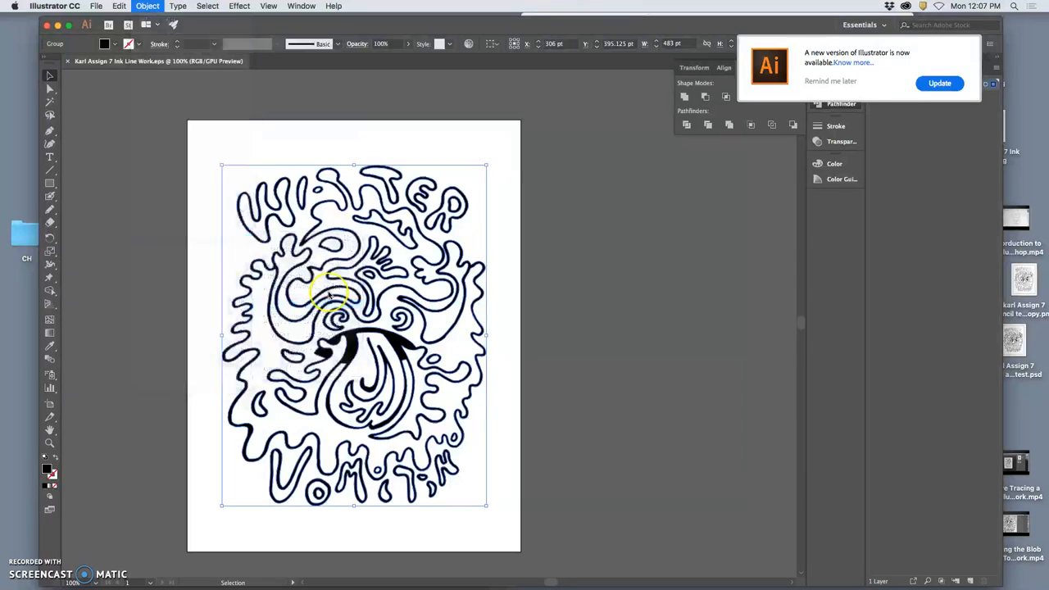
{"action": "left_click", "coordinate": [147, 6]}
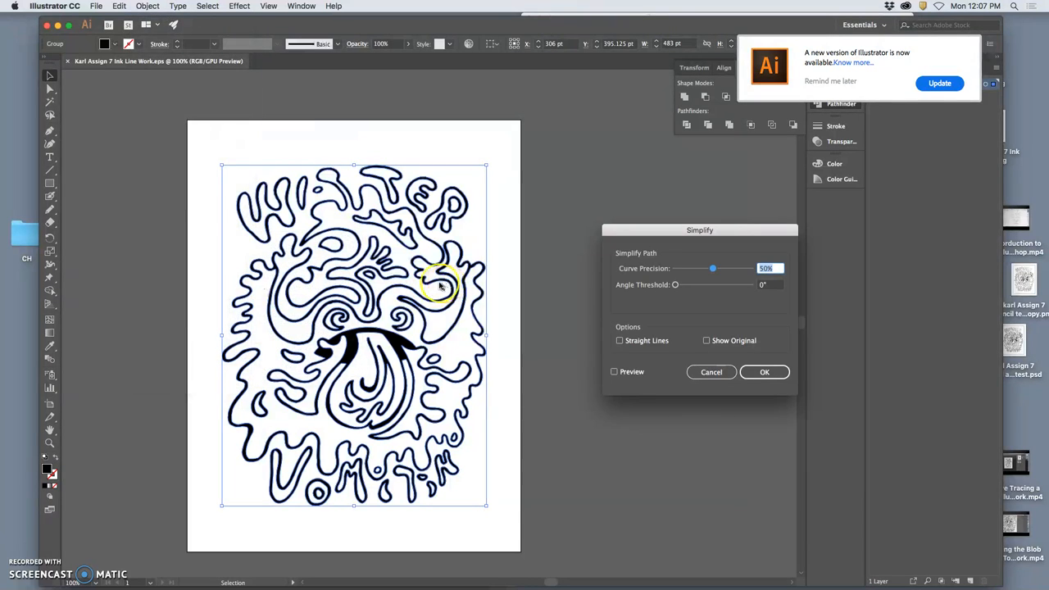
{"action": "mouse_move", "coordinate": [688, 343]}
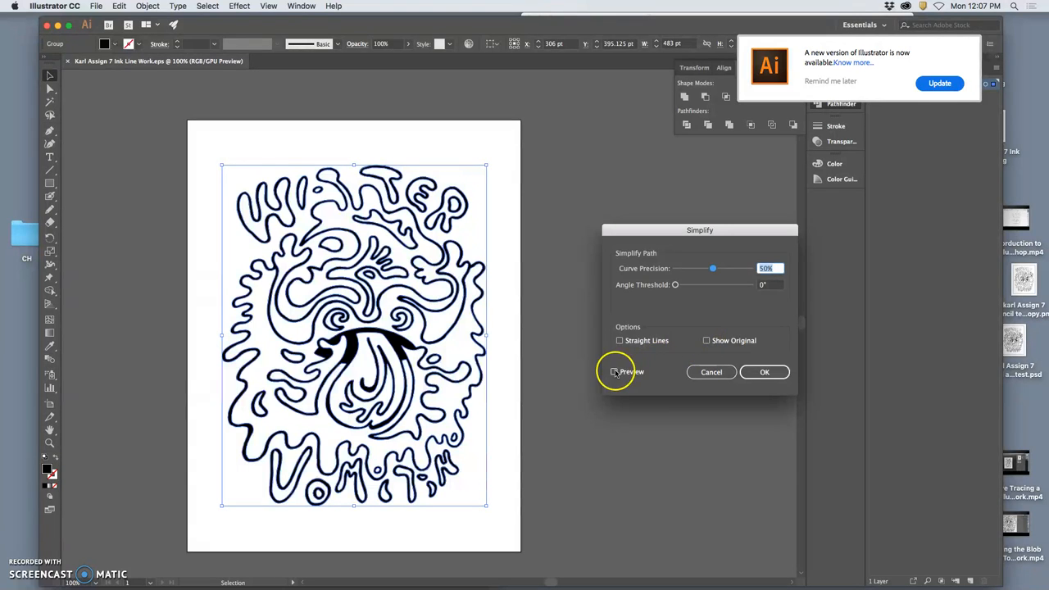
Step: Turn on Preview, set Angle Threshold to 180° and adjust Curve Precision down to 92%
{"action": "left_click", "coordinate": [613, 370]}
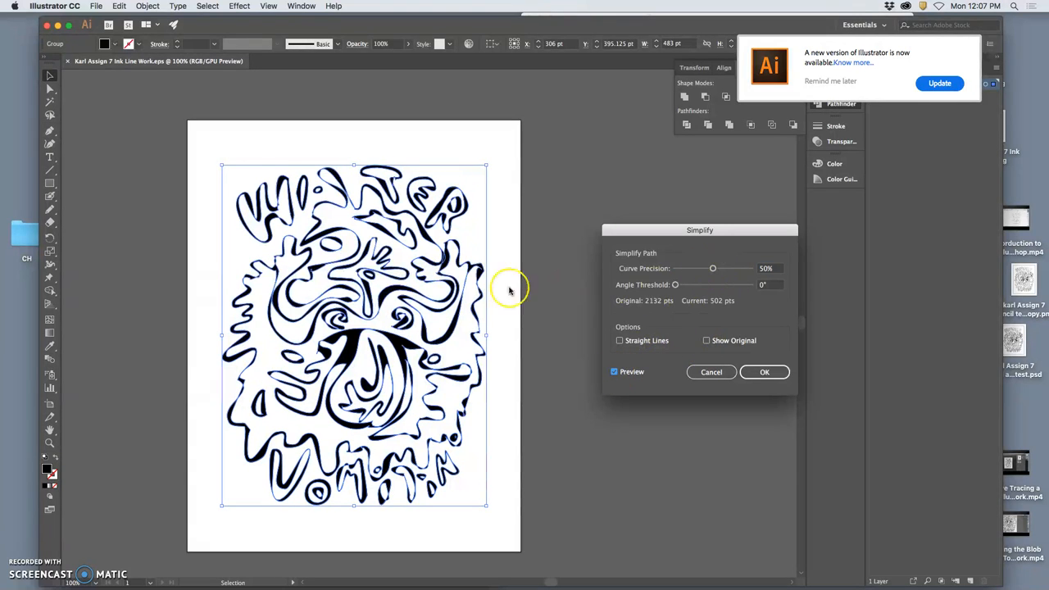
{"action": "left_click_drag", "start_coordinate": [712, 269], "coordinate": [734, 269]}
{"action": "type", "text": "180"}
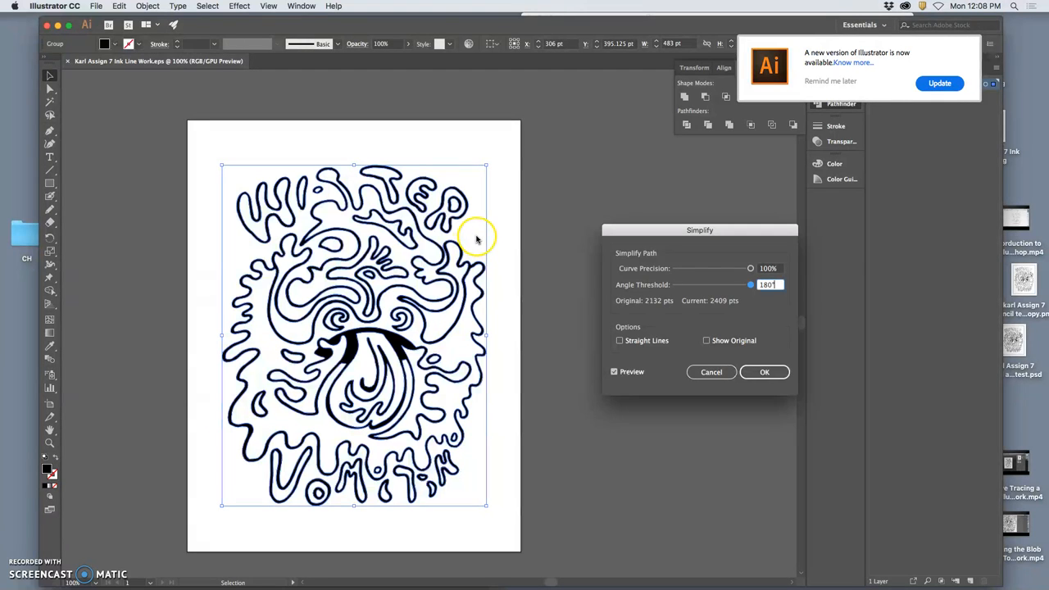
{"action": "left_click_drag", "start_coordinate": [750, 269], "coordinate": [741, 269]}
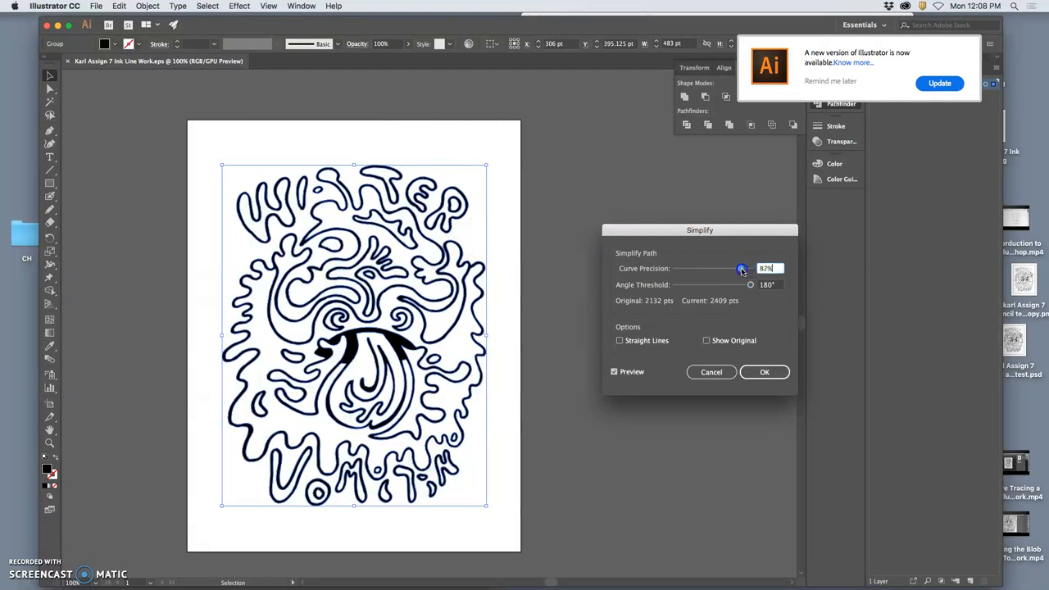
{"action": "left_click_drag", "start_coordinate": [731, 268], "coordinate": [746, 269]}
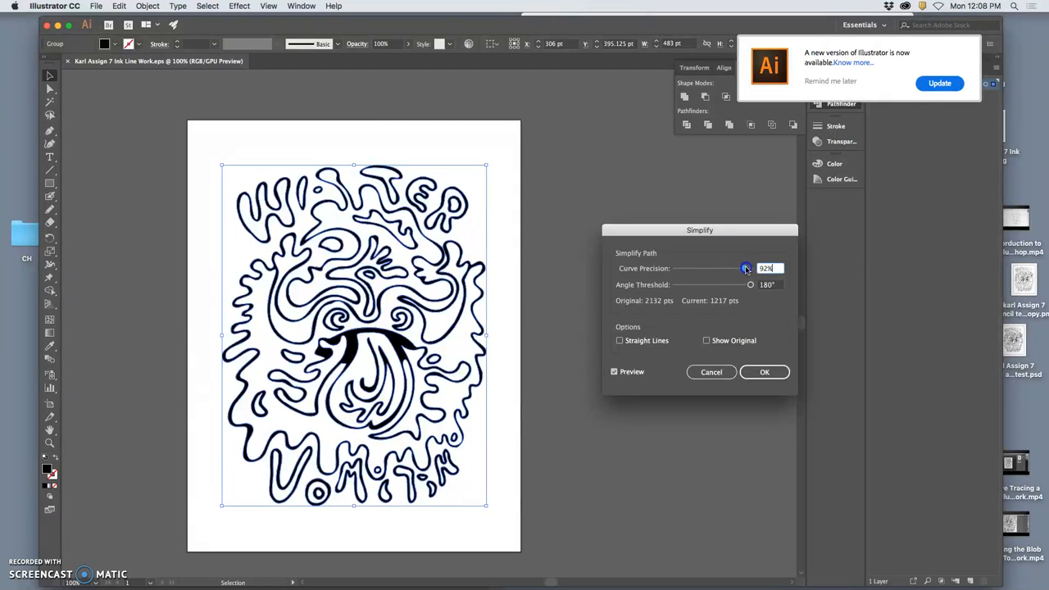